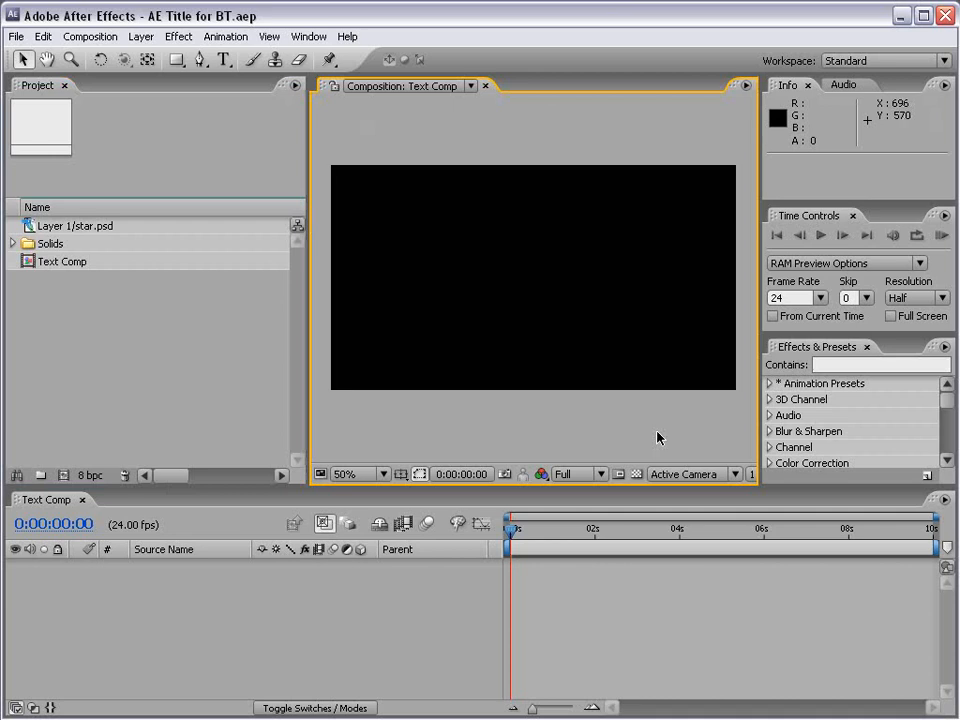
- Switch to the Horizontal Type tool to reveal Character and Paragraph panels, and narrow the Project panel
click(223, 60)
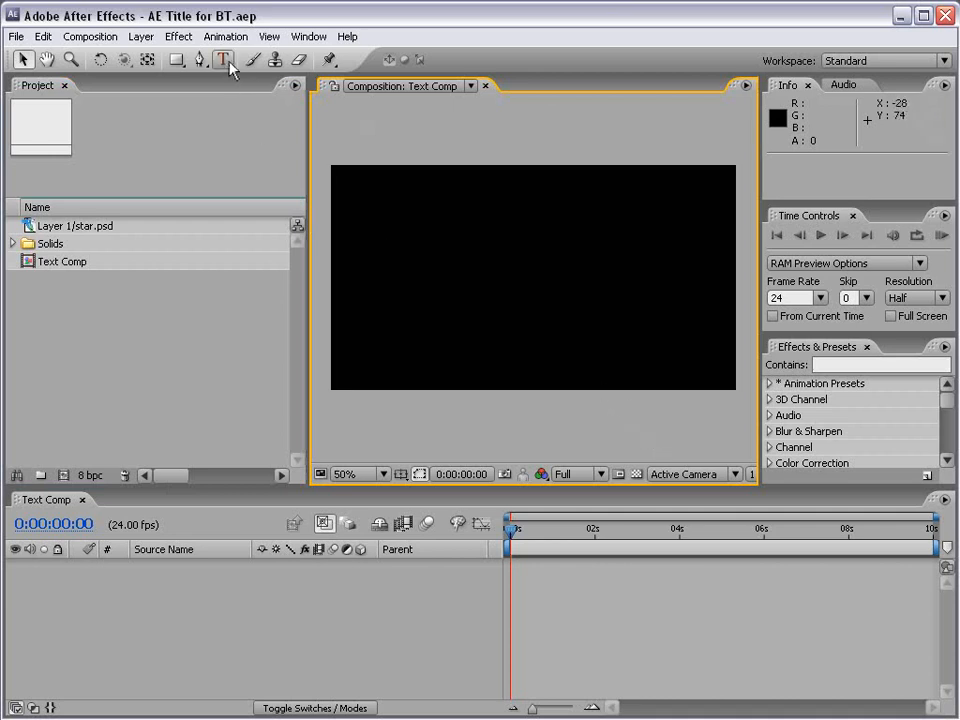
click(222, 60)
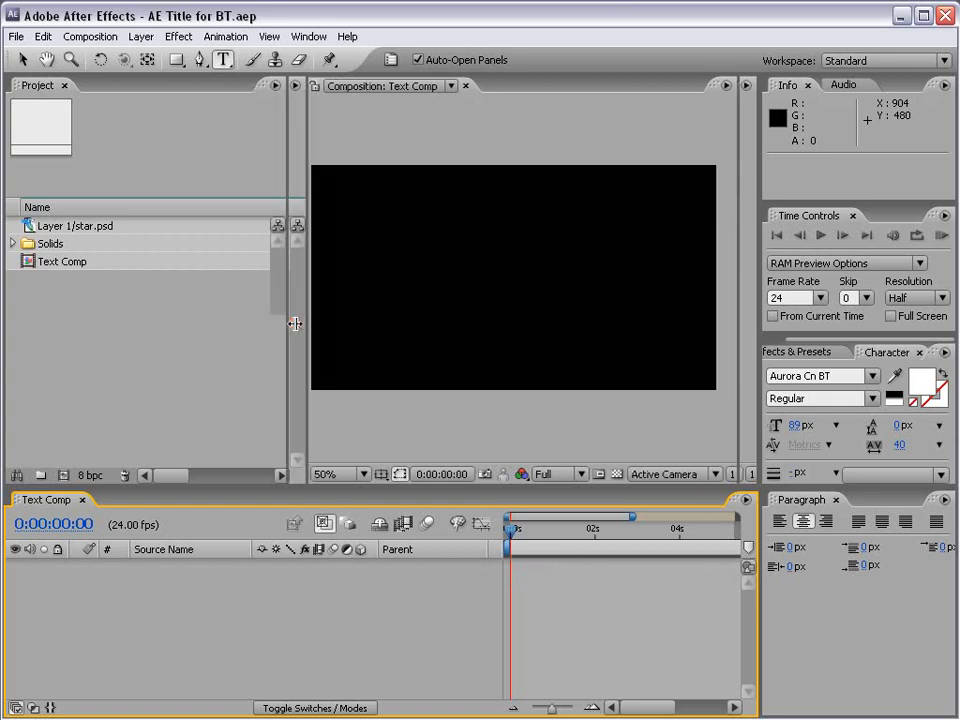
click(222, 60)
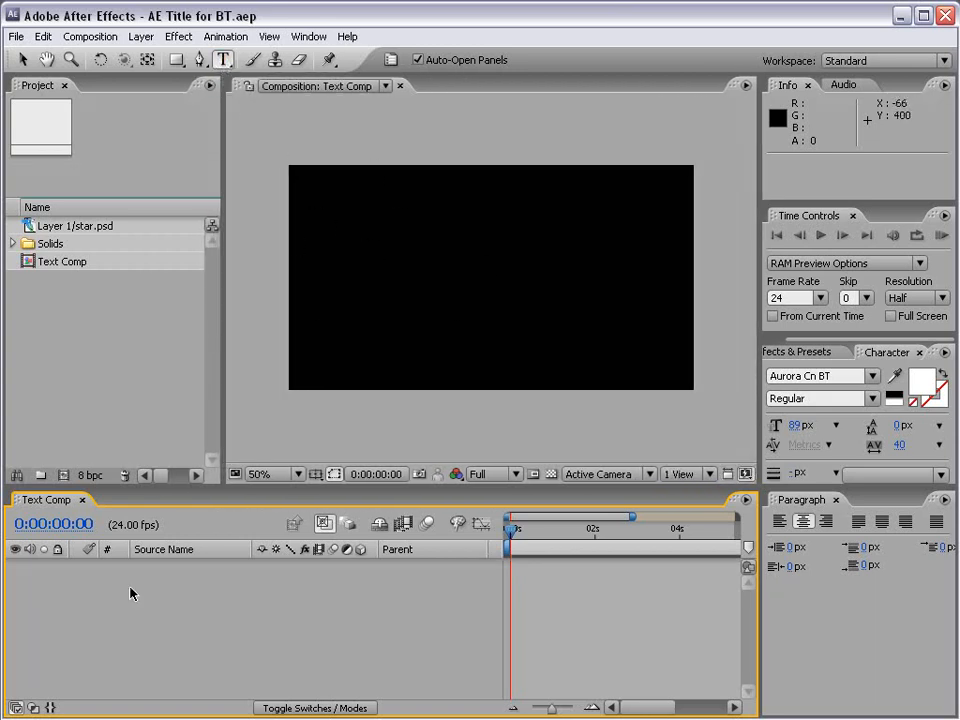
mouse_move(410, 336)
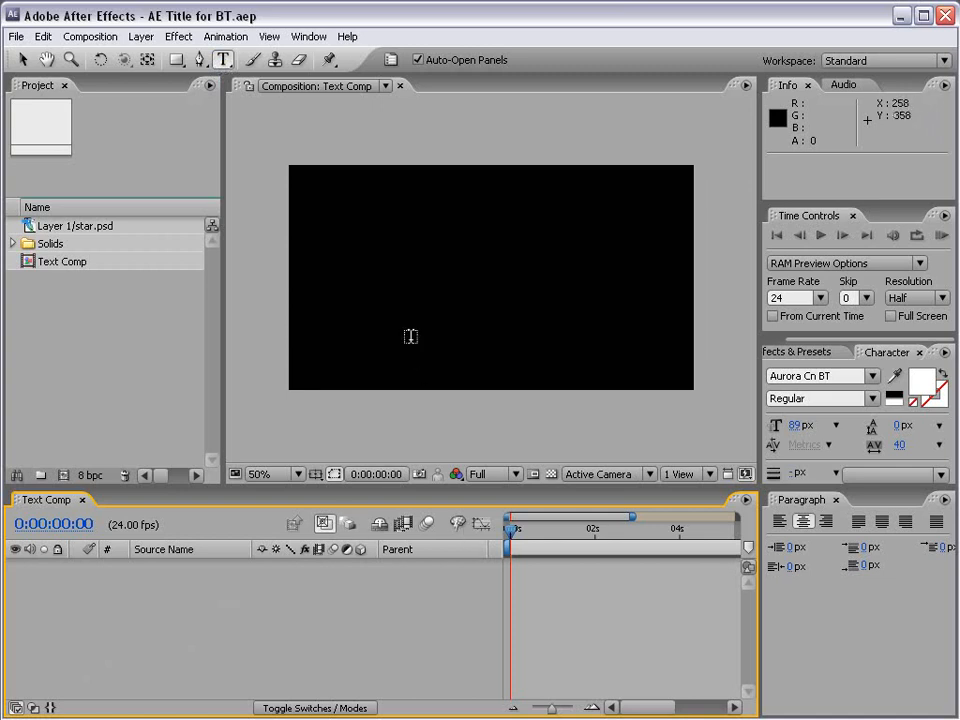
- Type 'AFTER EFFECTS' as a new text layer and drag it to the frame centre
click(378, 275)
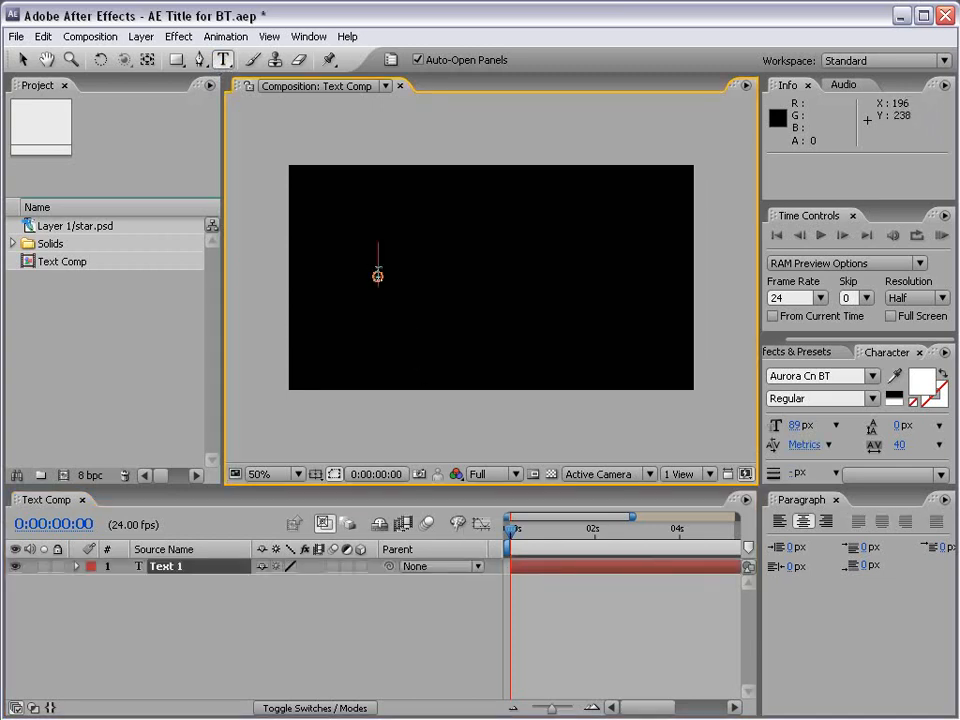
text(AFTER EFFEC)
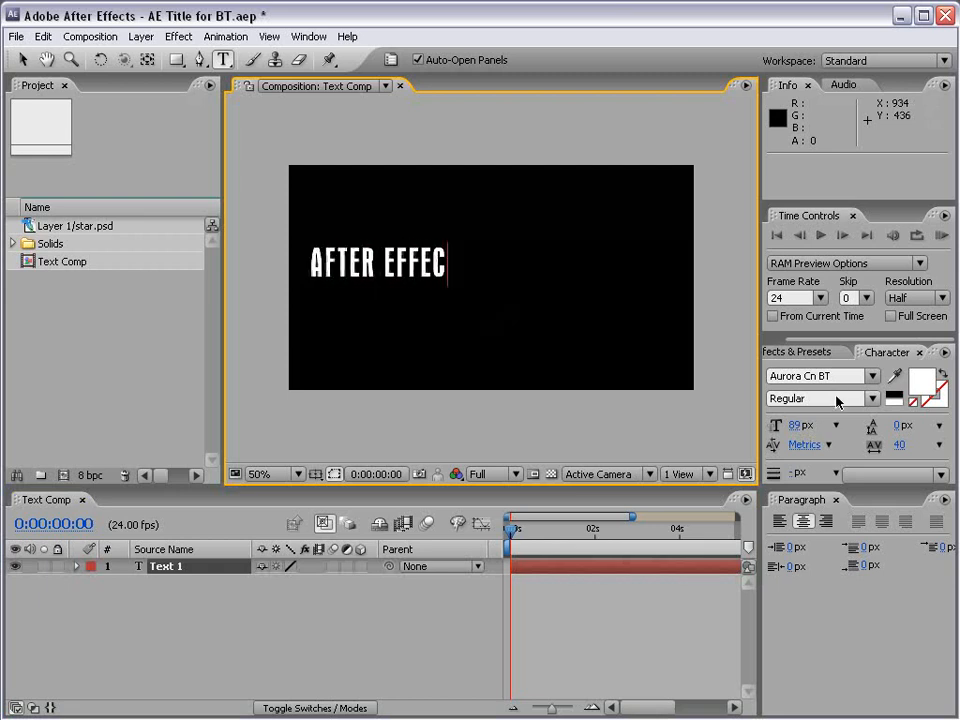
text(TS)
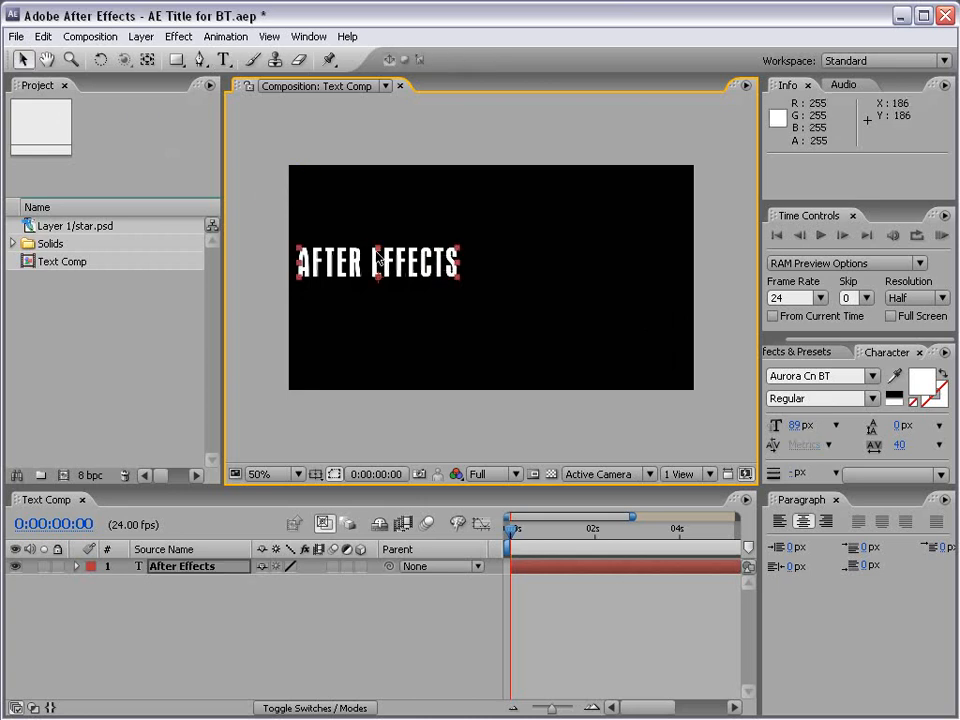
drag(378, 262, 490, 282)
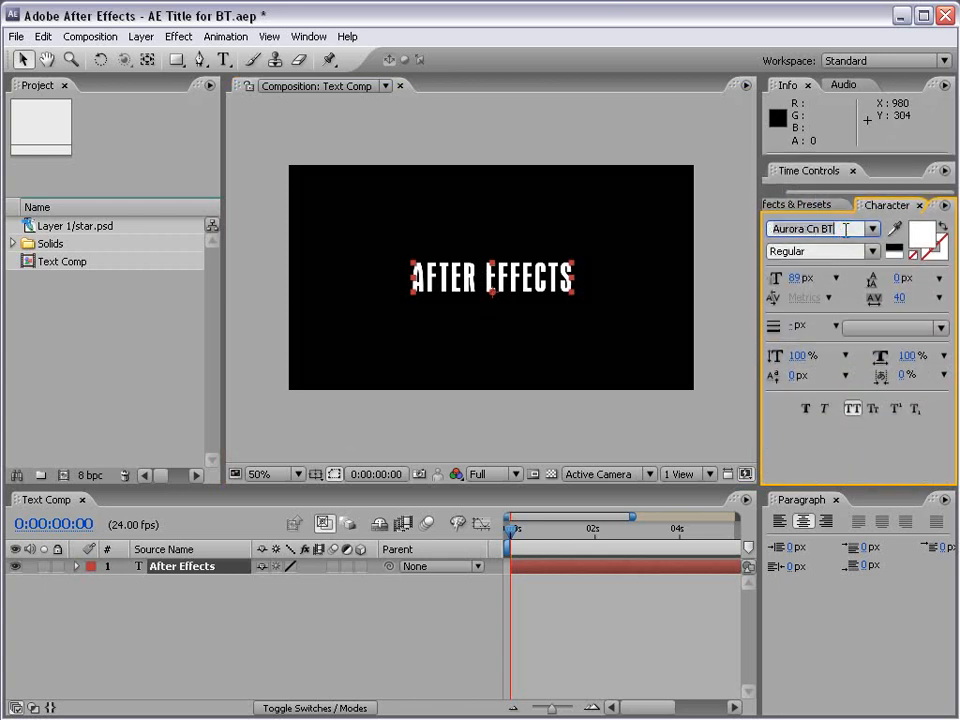
click(824, 228)
text(ArtBrush)
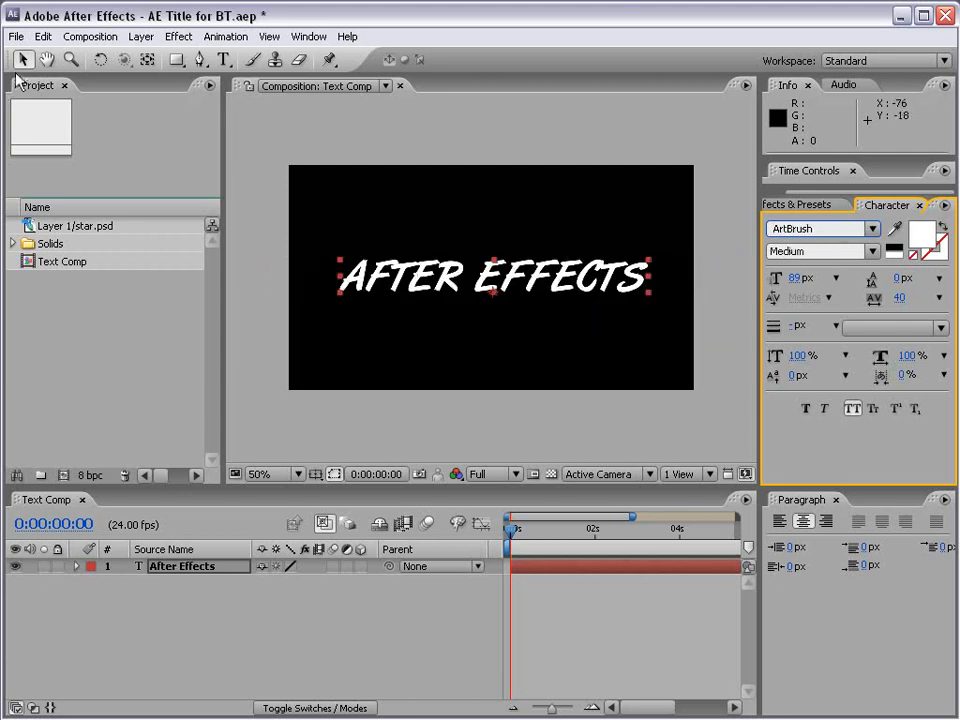
click(490, 330)
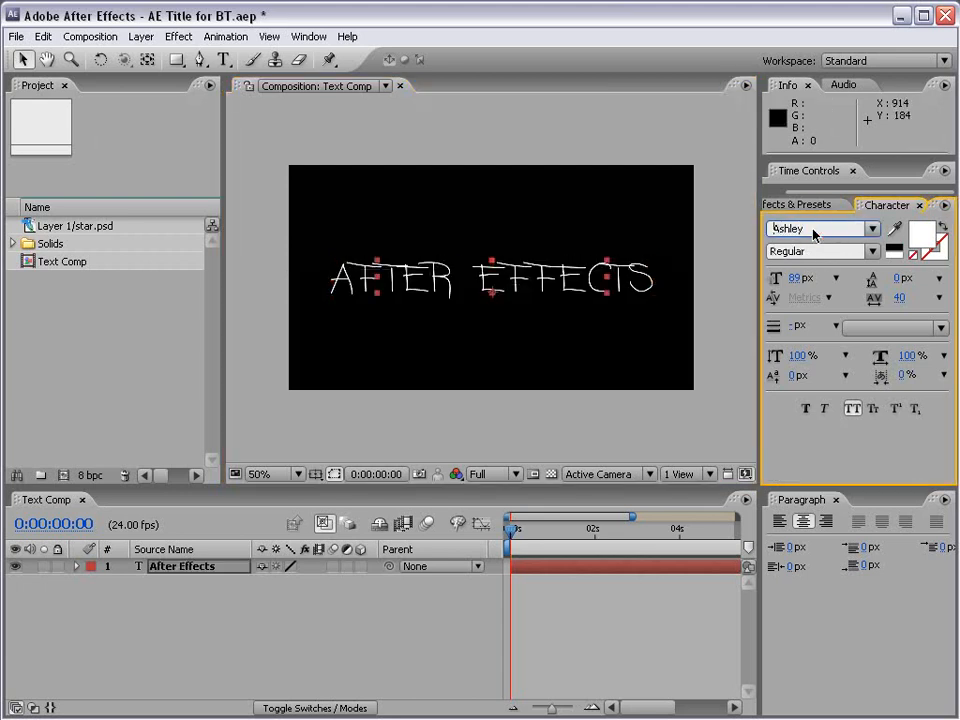
click(820, 229)
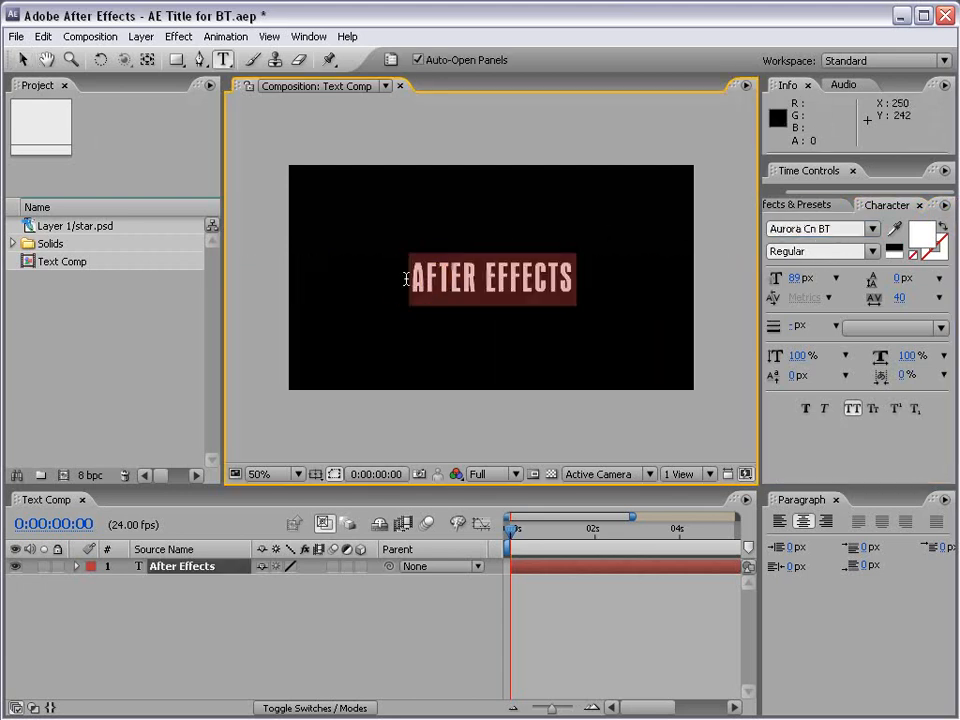
click(815, 229)
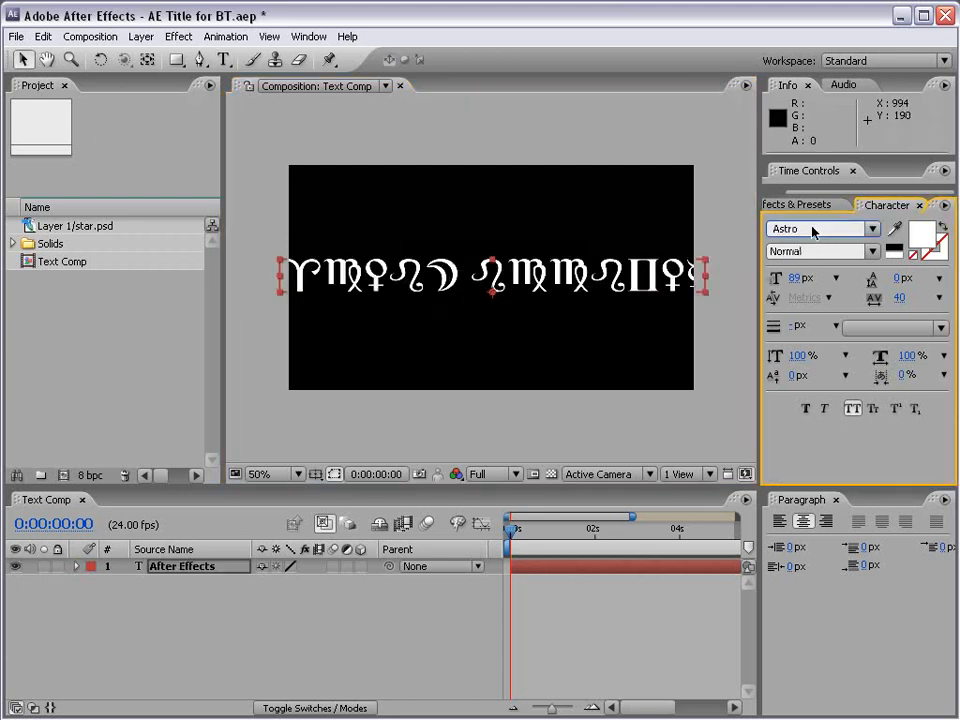
click(850, 228)
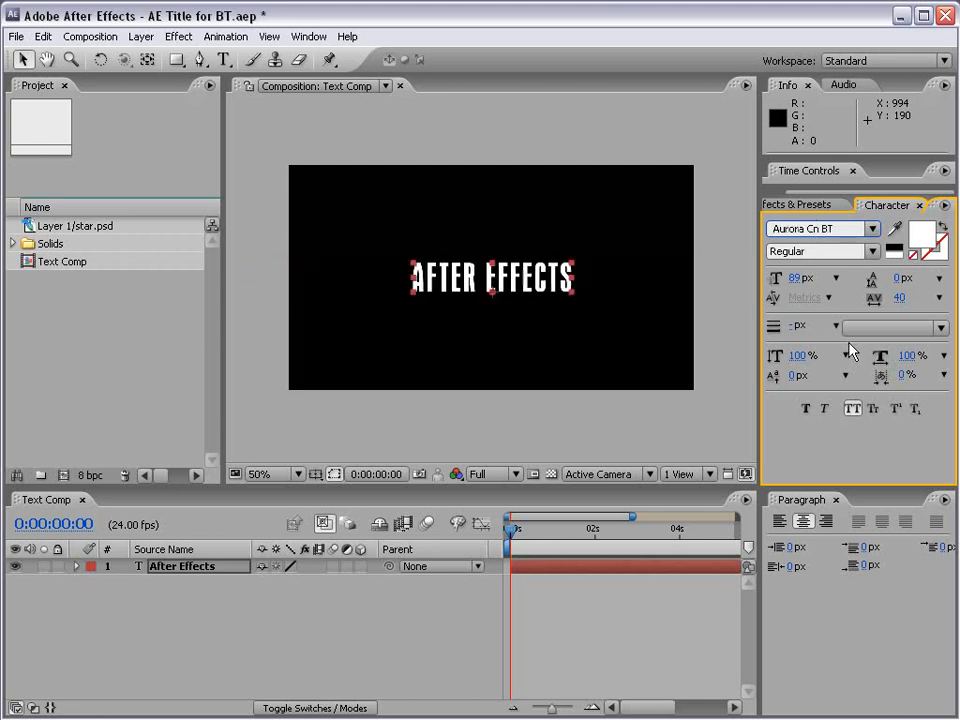
mouse_move(790, 280)
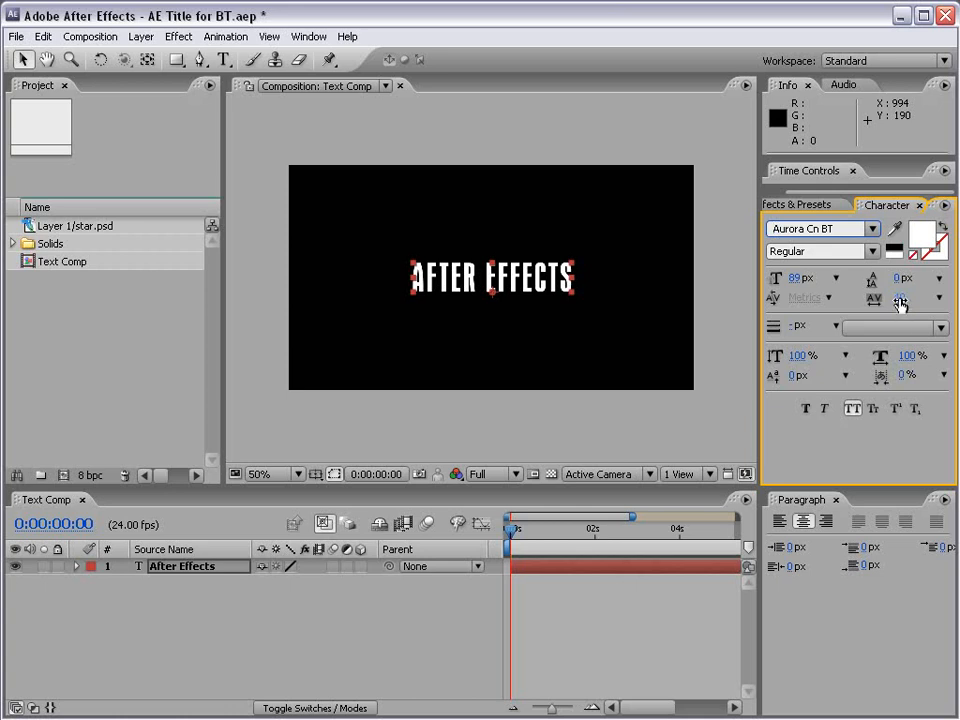
- Add a light blue stroke to the title letters with Fill Over Stroke
click(905, 297)
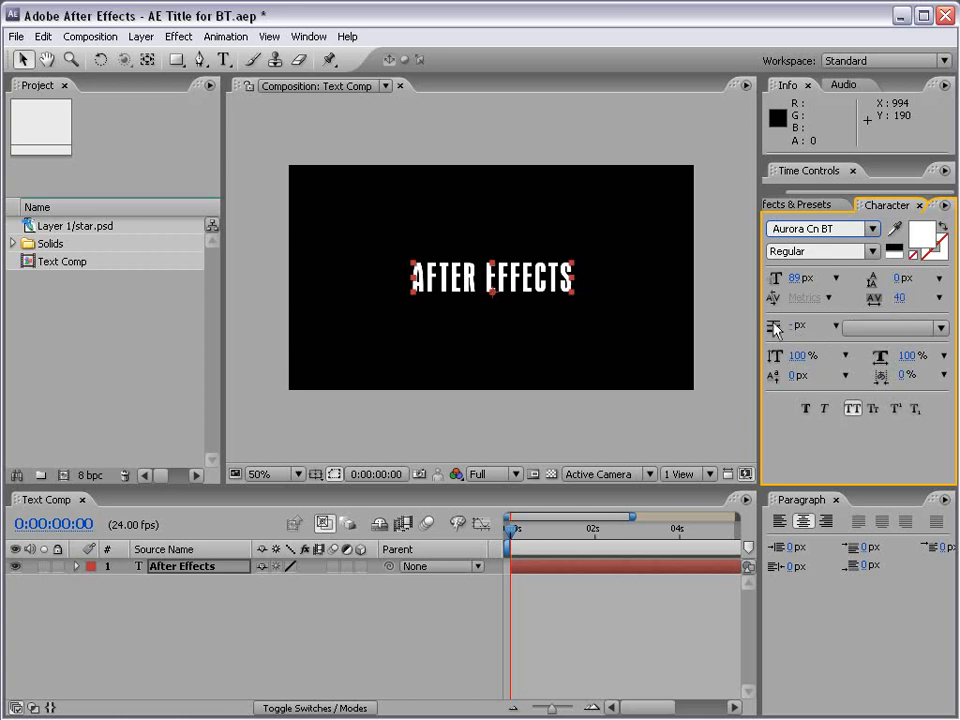
mouse_move(540, 283)
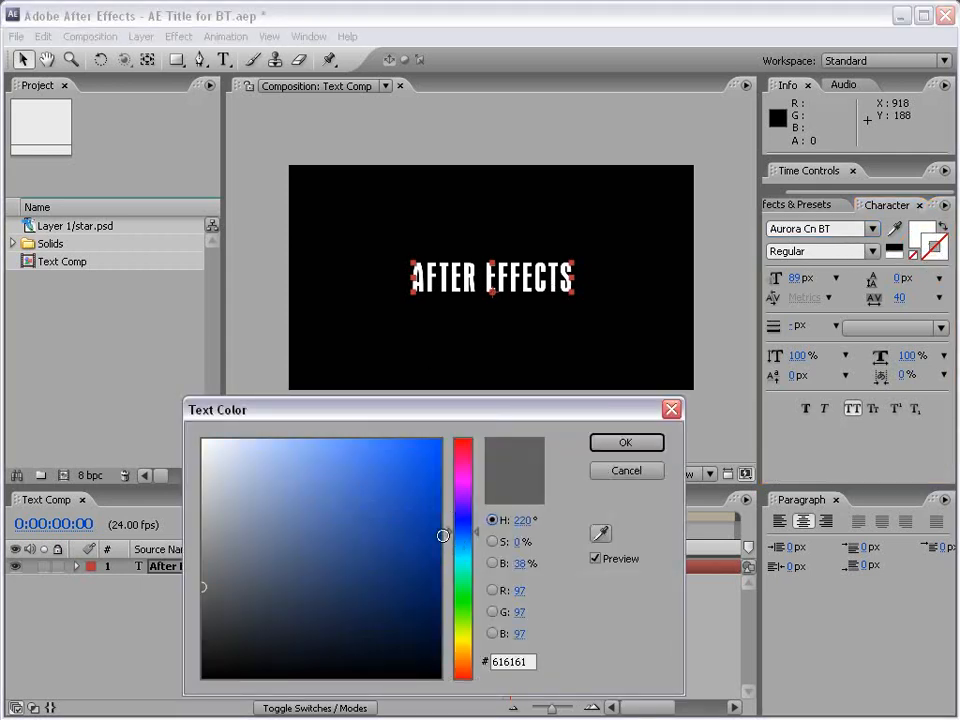
click(625, 442)
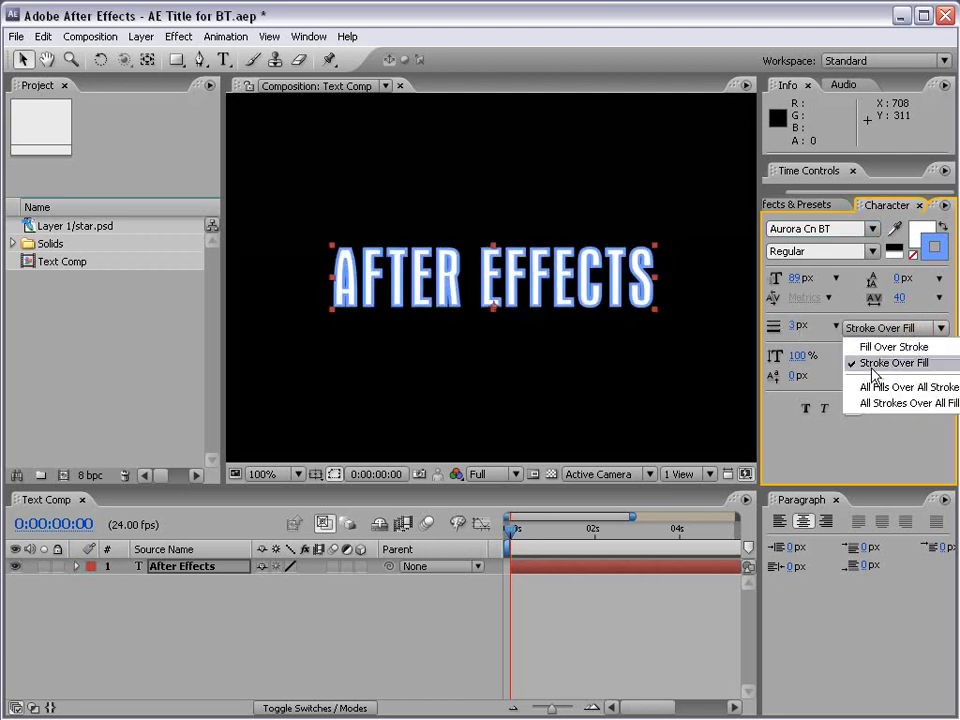
click(892, 346)
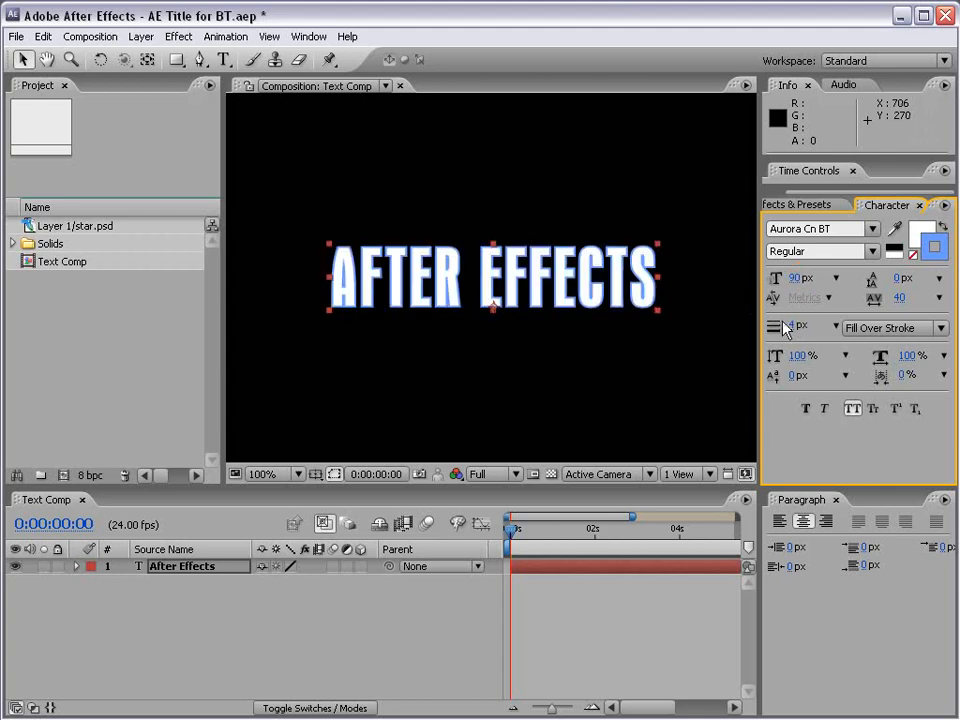
- Replace the light blue stroke colour with a brighter red in the Text Color dialog
click(921, 233)
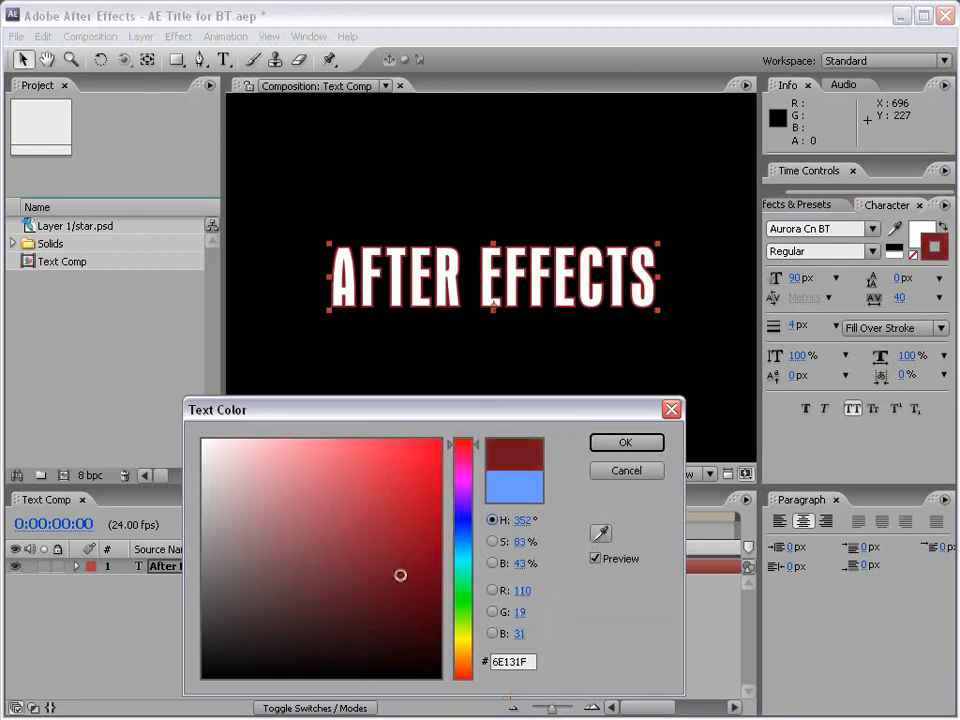
click(422, 513)
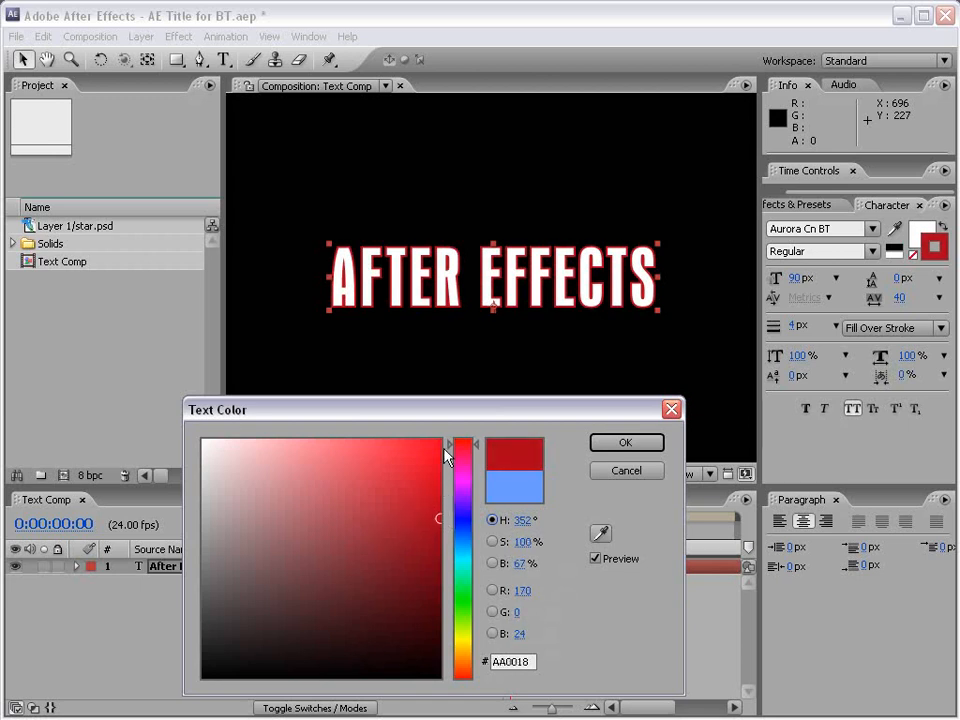
click(625, 442)
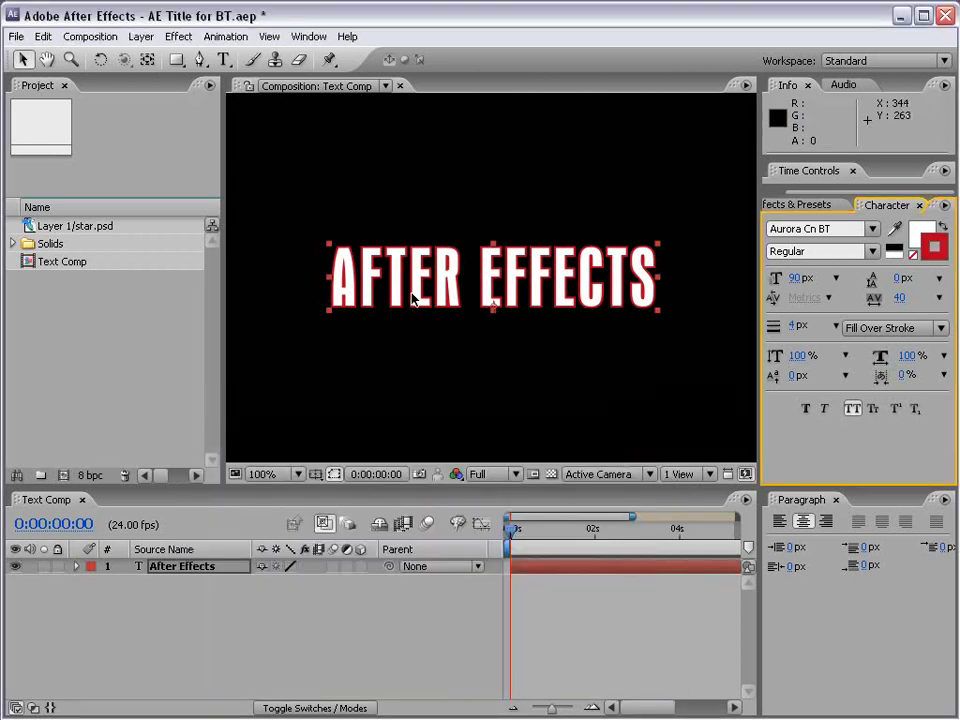
mouse_move(790, 330)
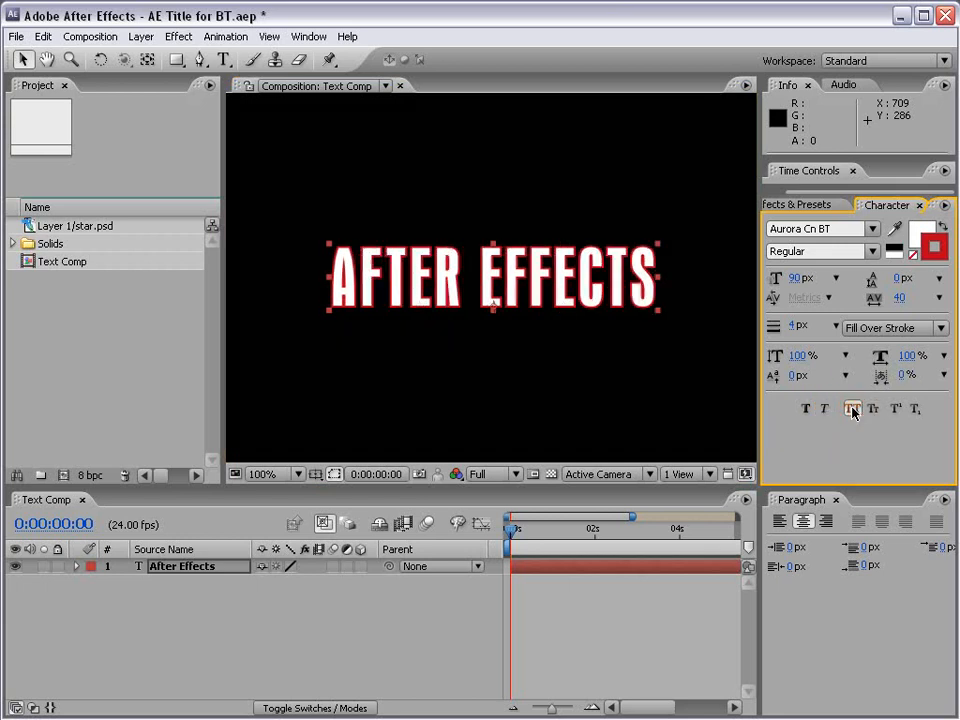
- Turn off All Caps and apply Center Text alignment to the title
click(872, 408)
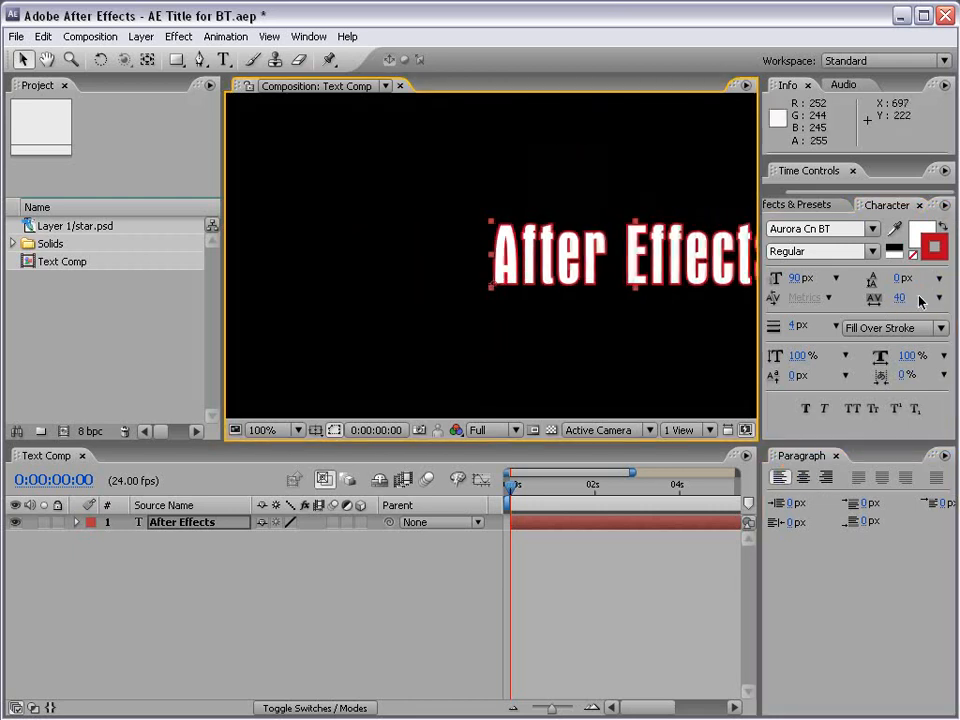
click(803, 477)
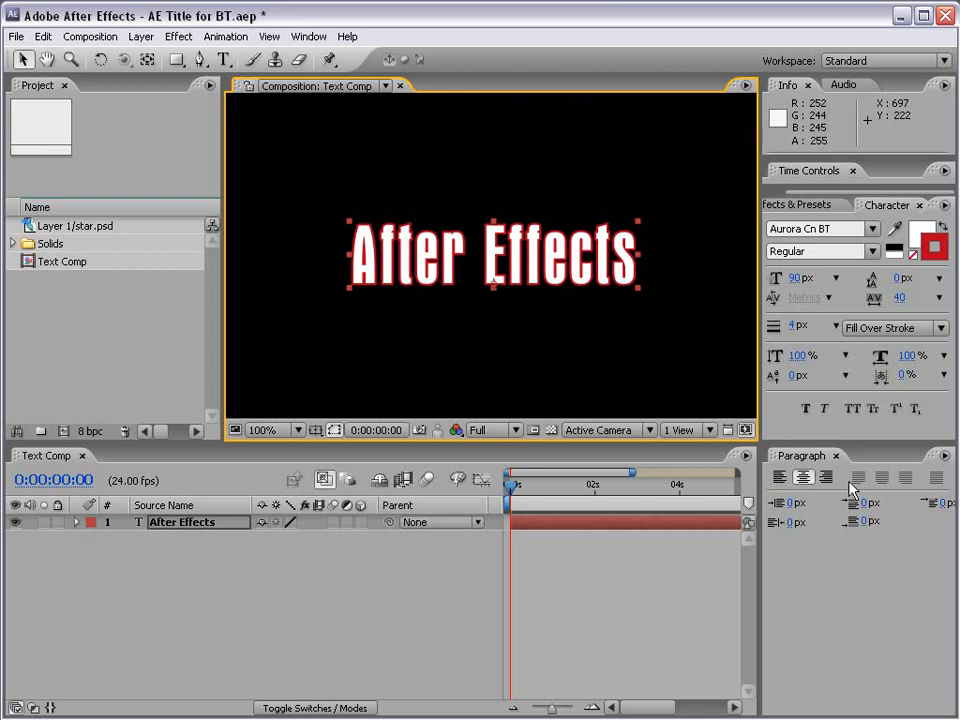
mouse_move(638, 385)
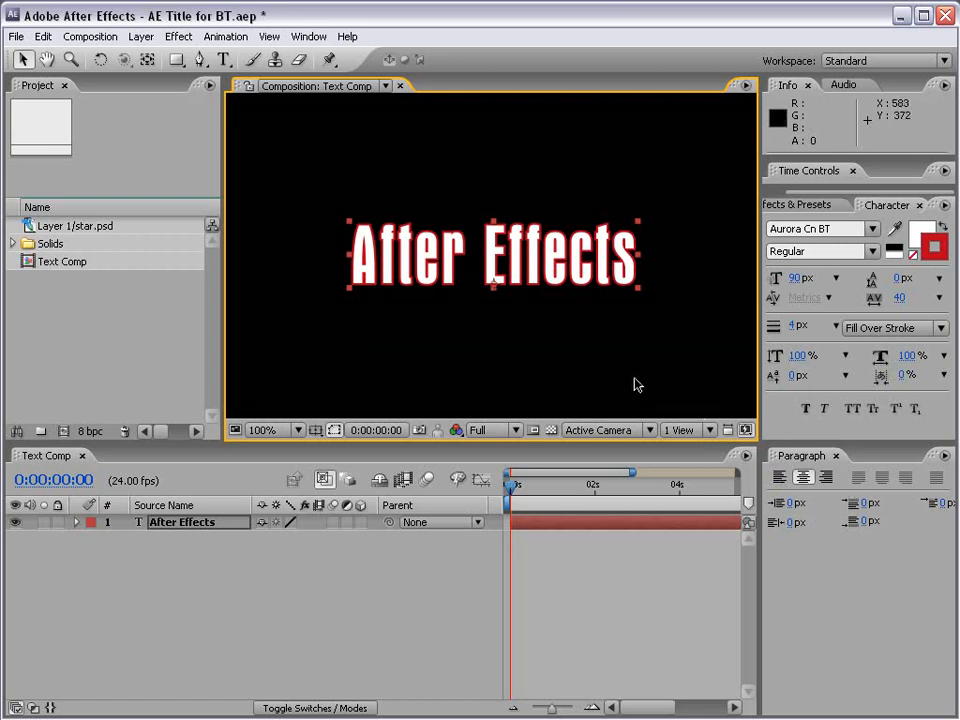
mouse_move(575, 320)
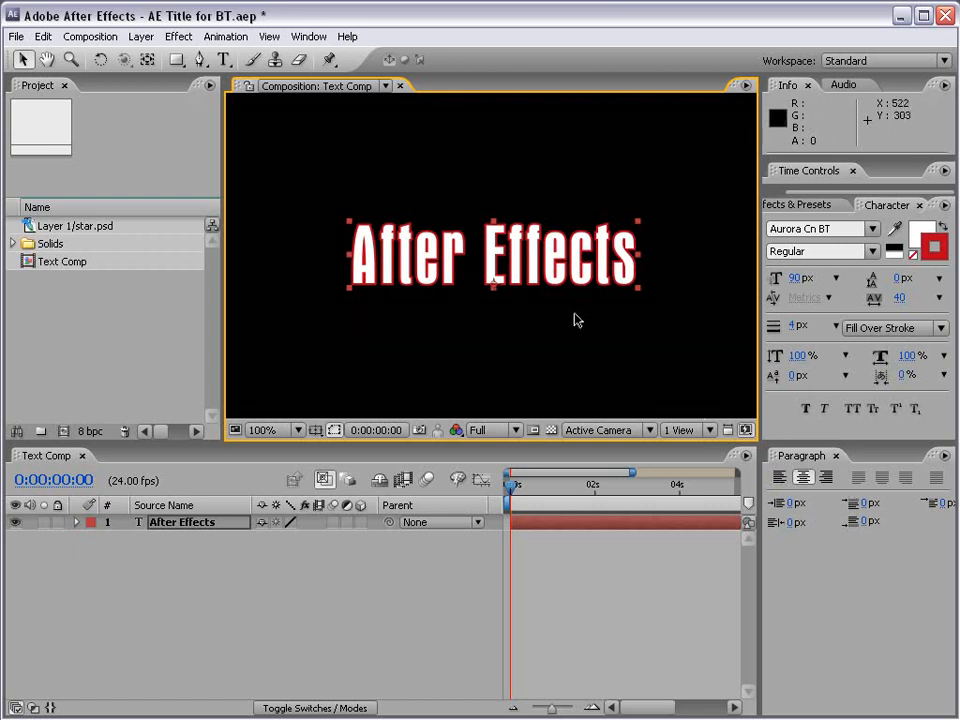
mouse_move(709, 205)
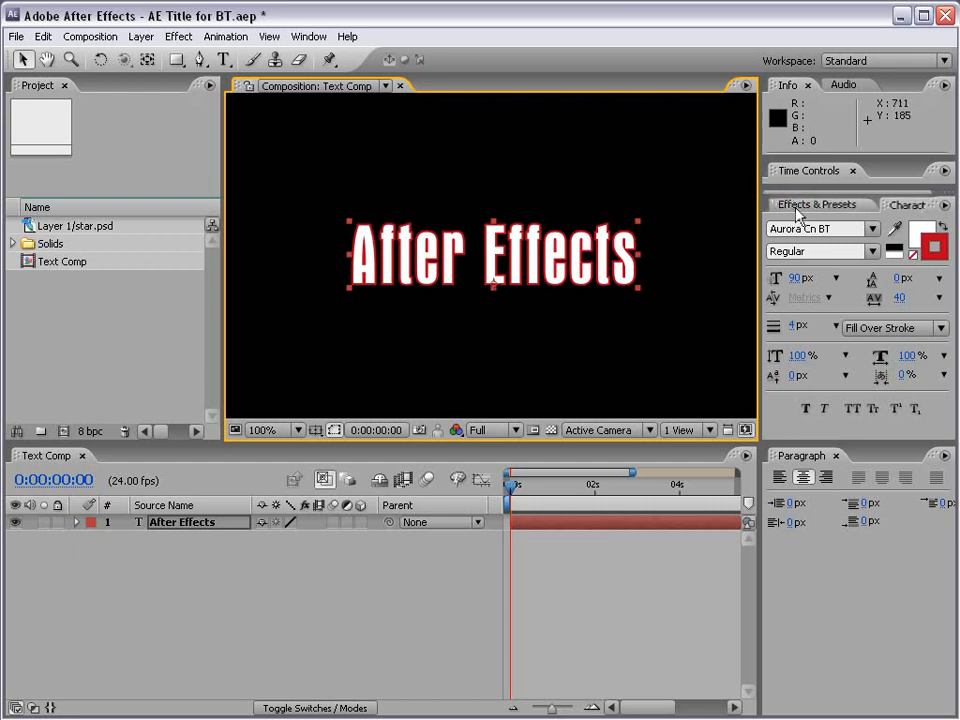
- Expand Effects & Presets to Animation Presets > Text > 3D Text
click(815, 204)
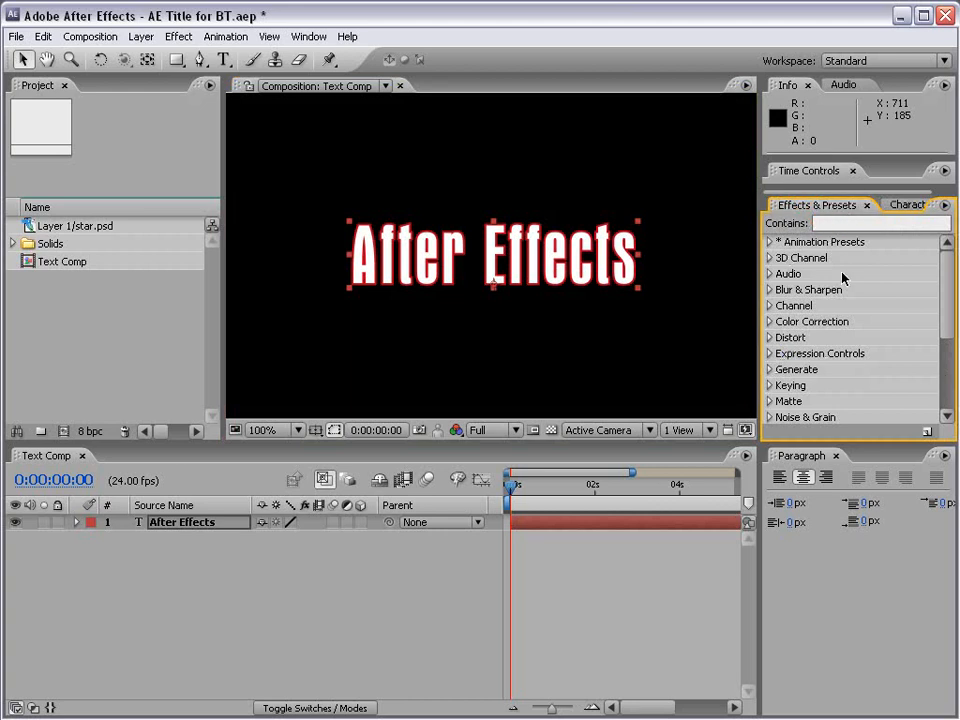
click(770, 242)
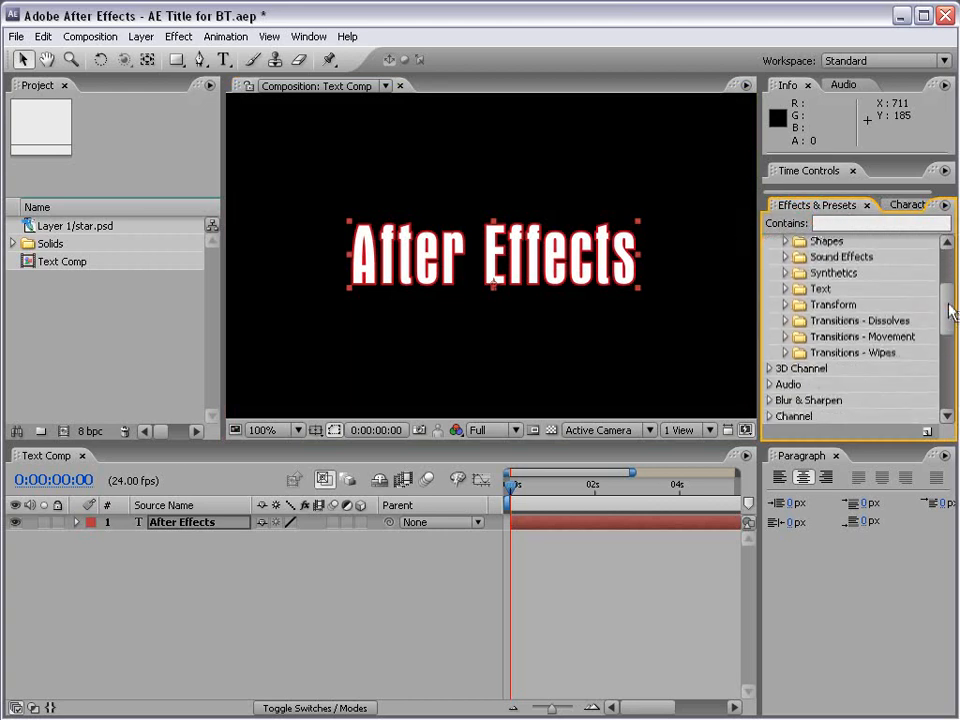
click(785, 289)
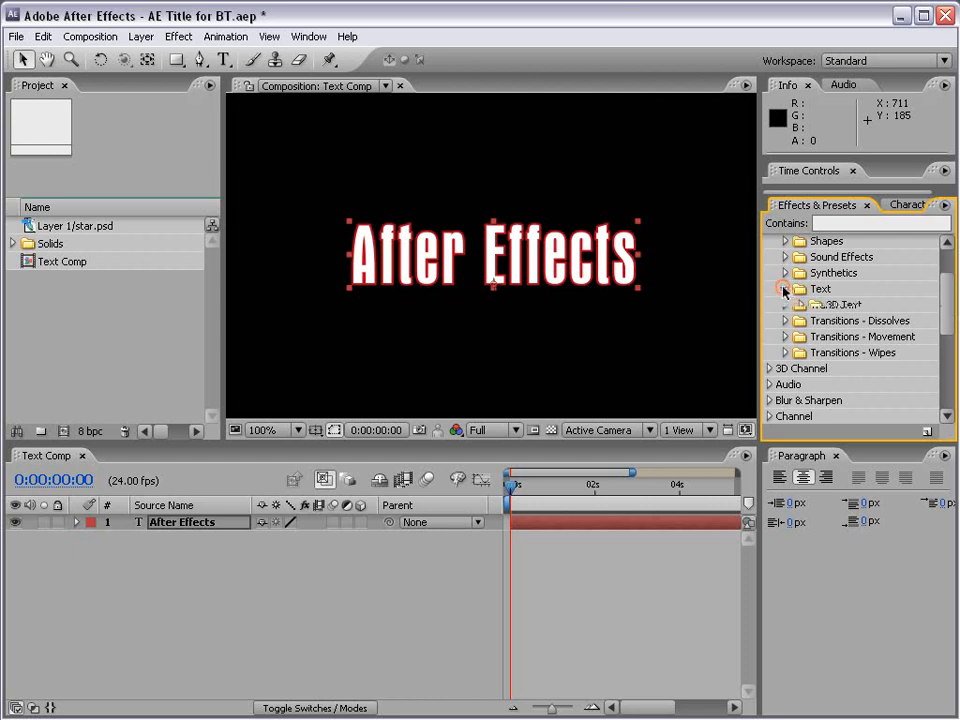
click(785, 289)
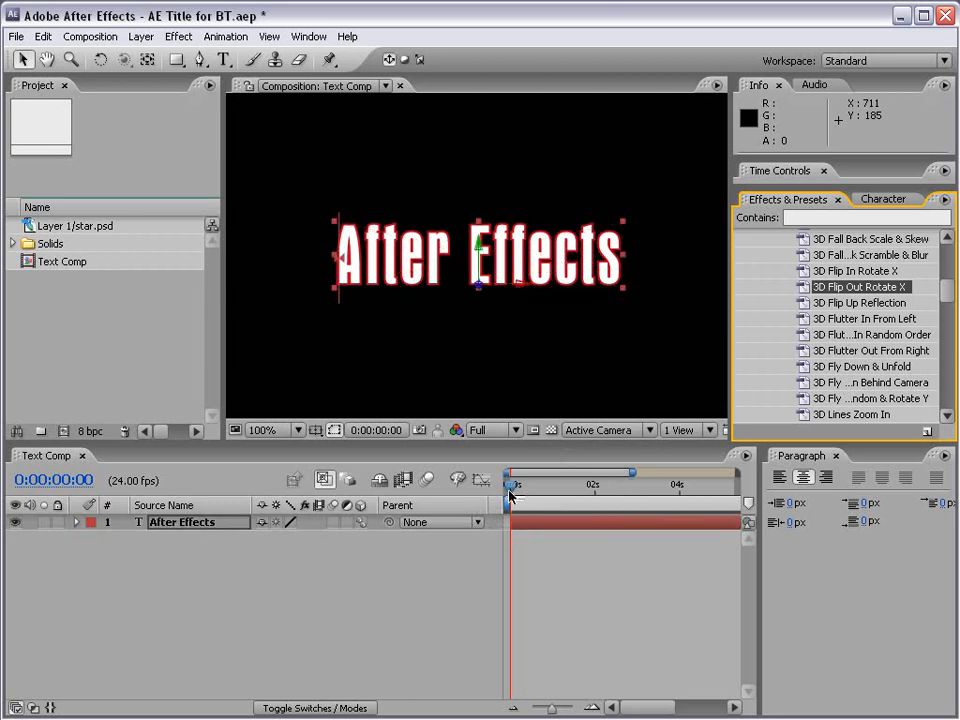
- Scrub through the Range Selector Offset keyframes to preview the 3D Flip Out Rotate X animation
drag(510, 485, 545, 485)
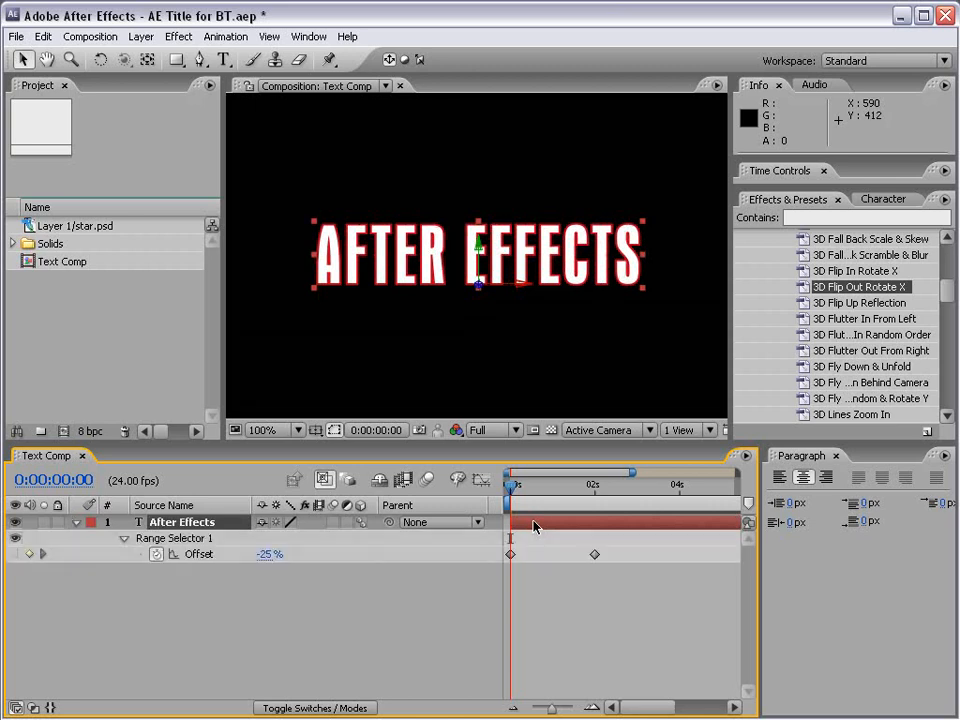
mouse_move(538, 540)
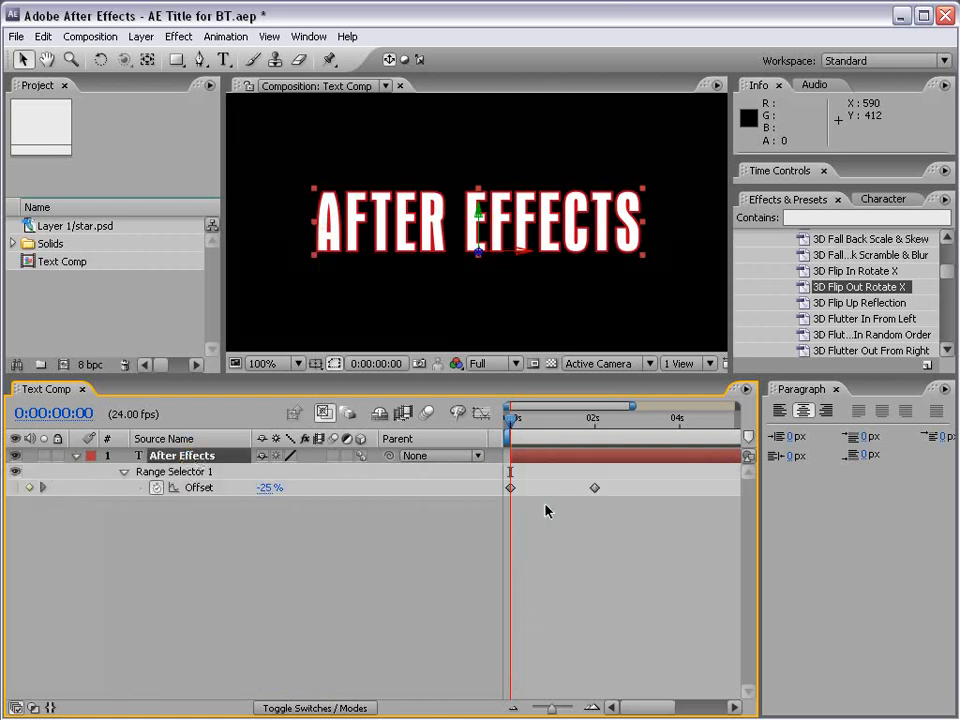
mouse_move(617, 427)
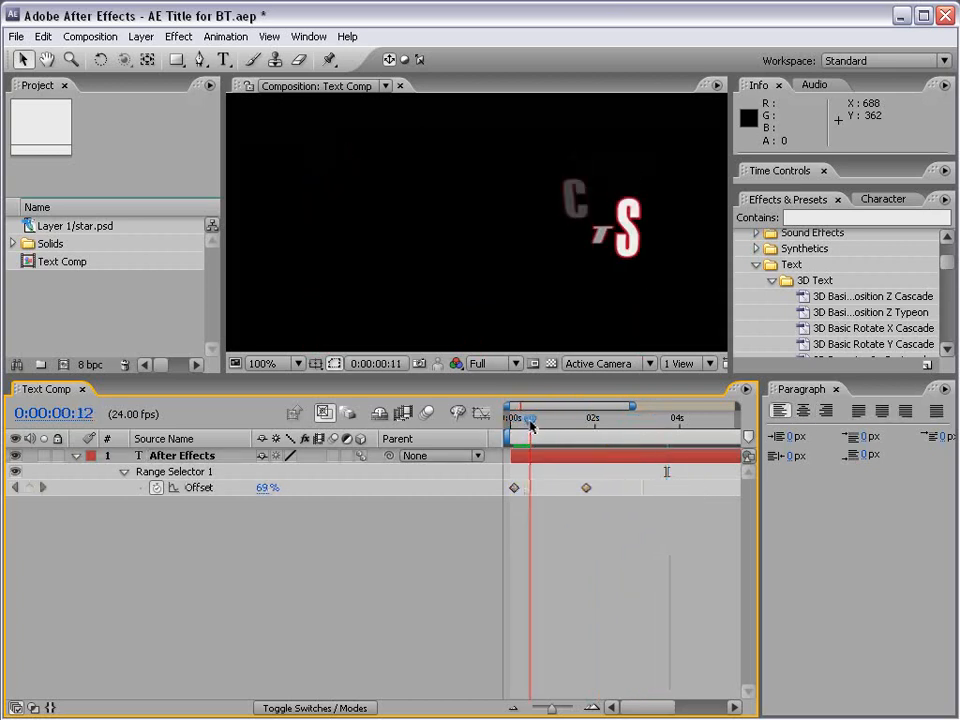
drag(530, 418, 588, 418)
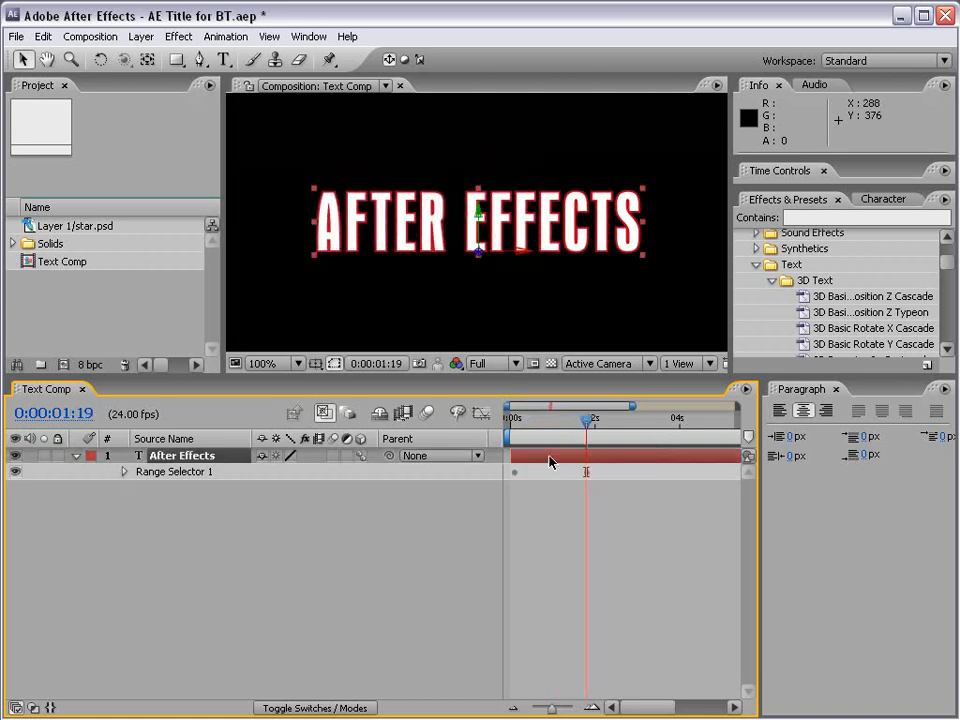
- Browse Organic text presets in Bridge, previewing Flutter, Horsefly and Shuffle, then apply one
click(43, 36)
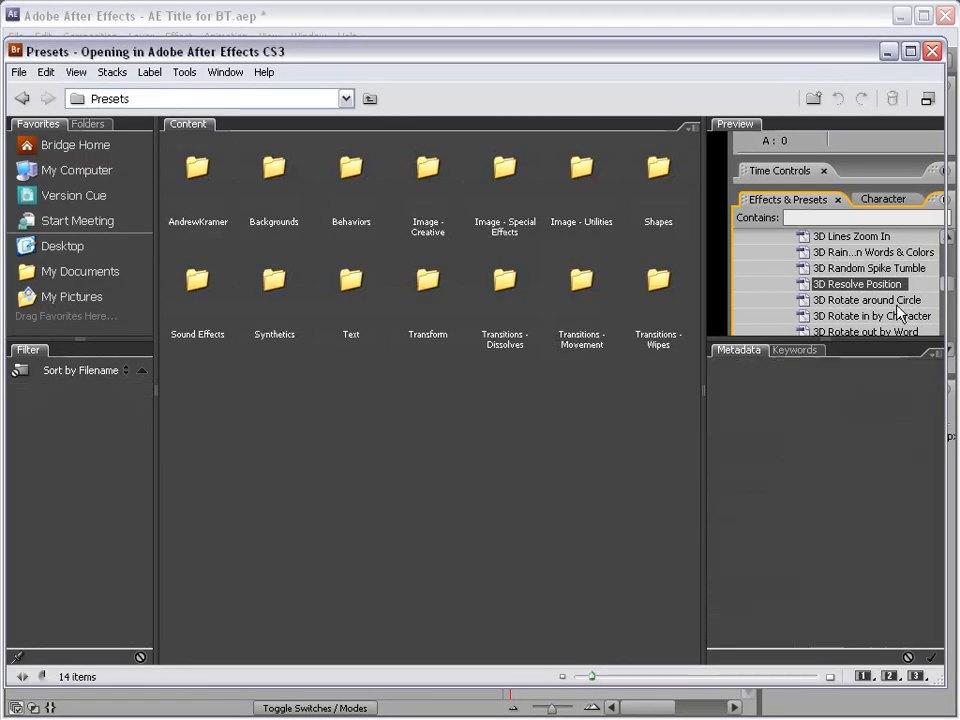
mouse_move(665, 195)
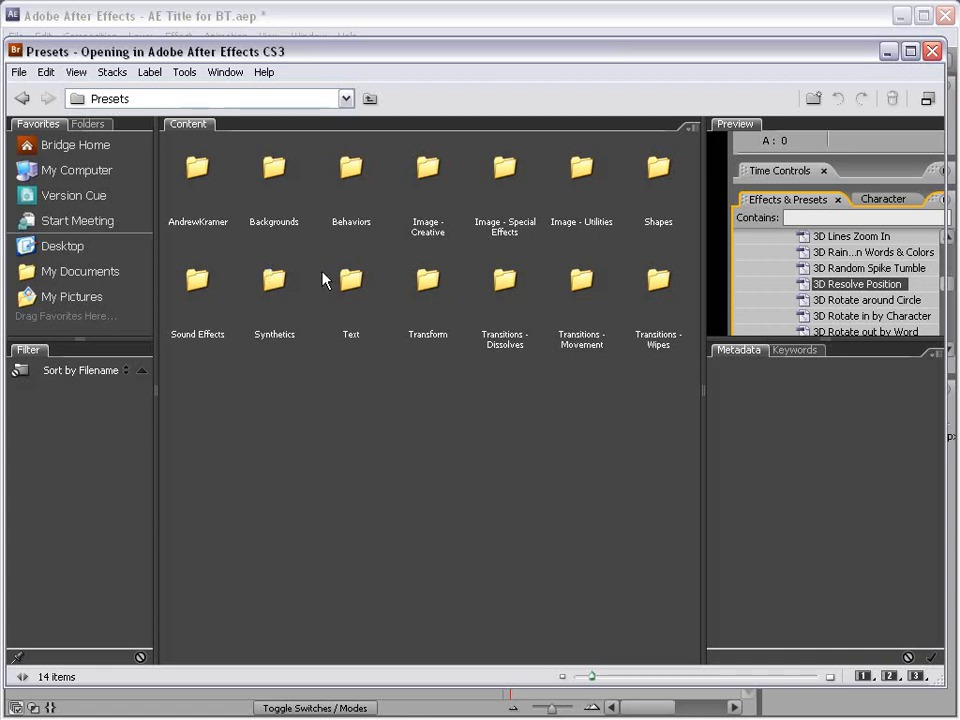
double_click(350, 280)
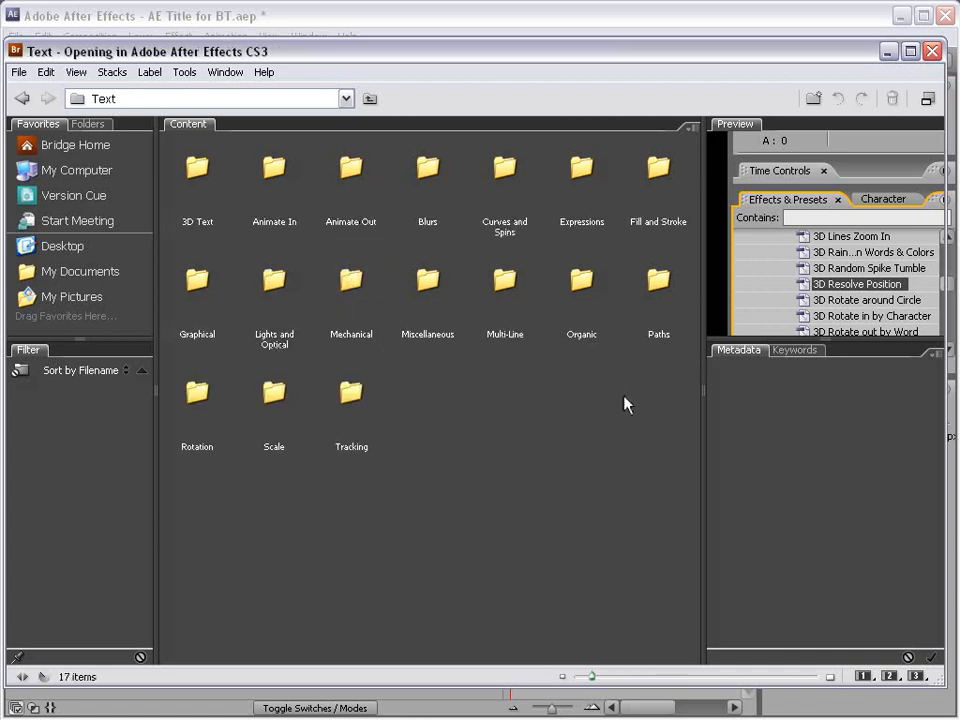
mouse_move(590, 295)
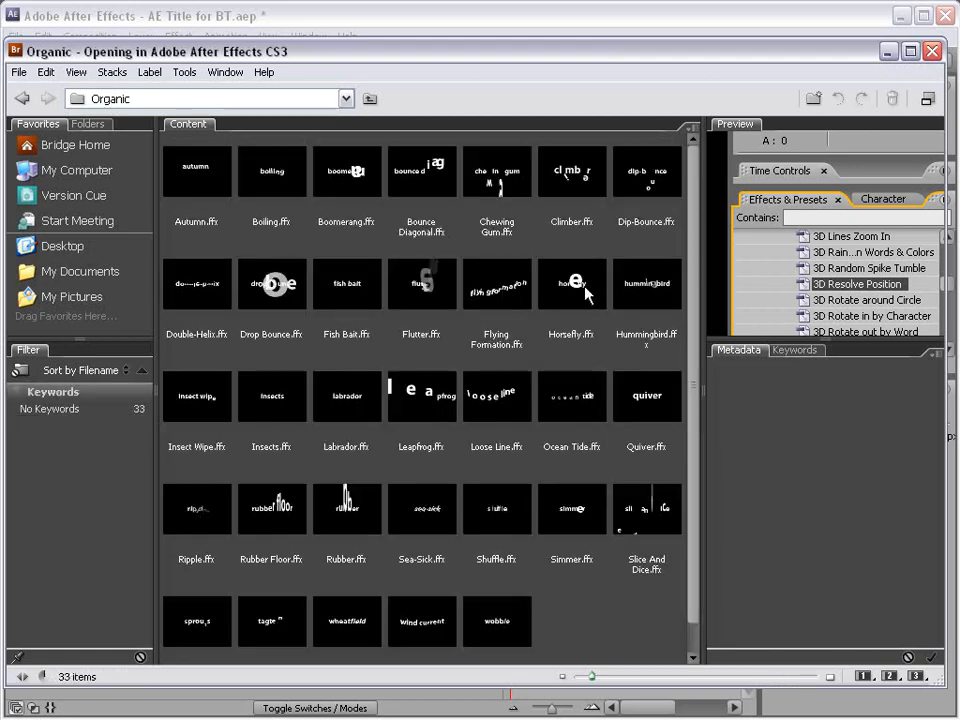
mouse_move(430, 290)
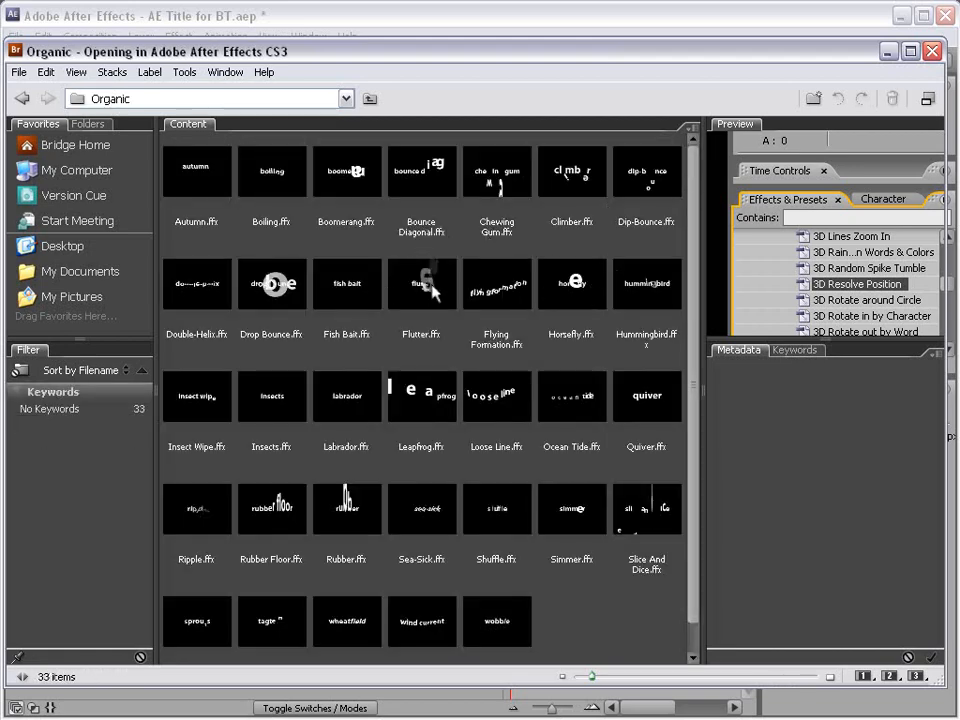
click(421, 284)
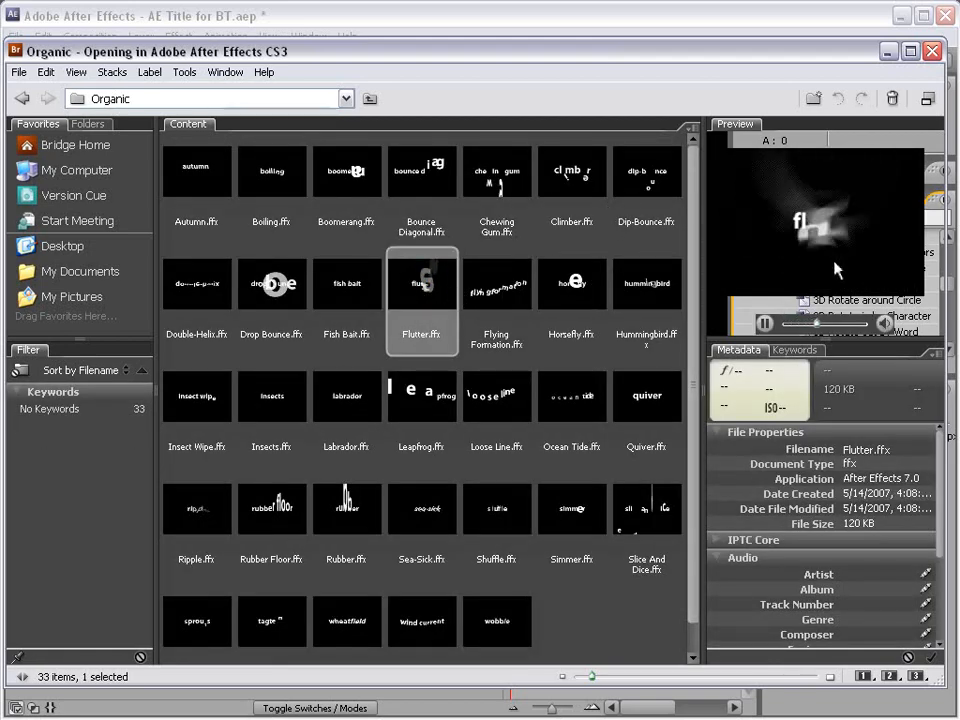
click(572, 284)
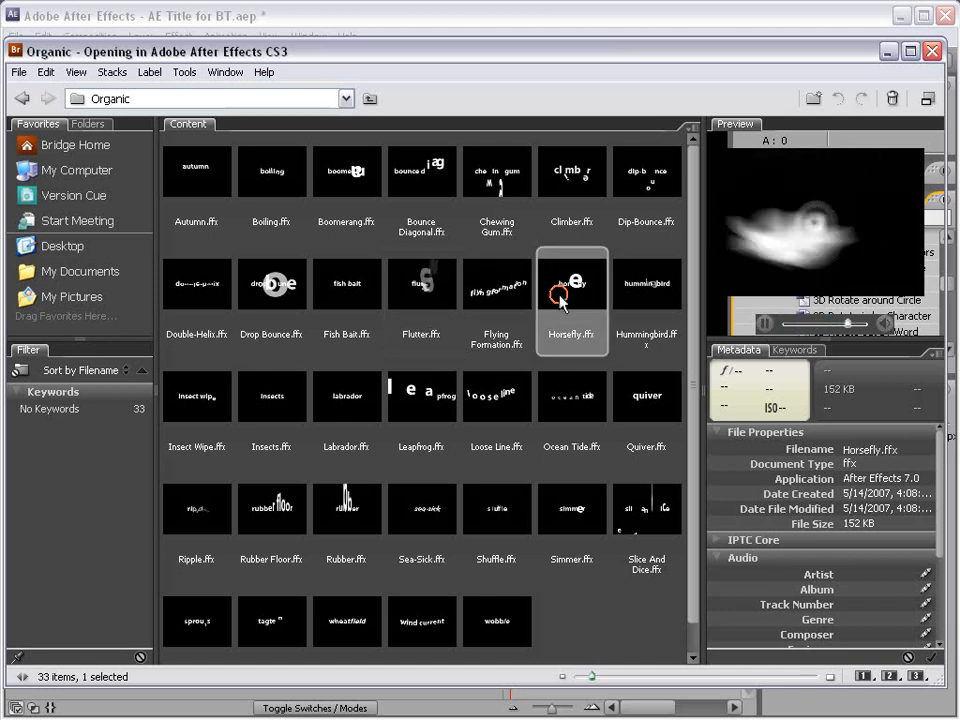
click(497, 509)
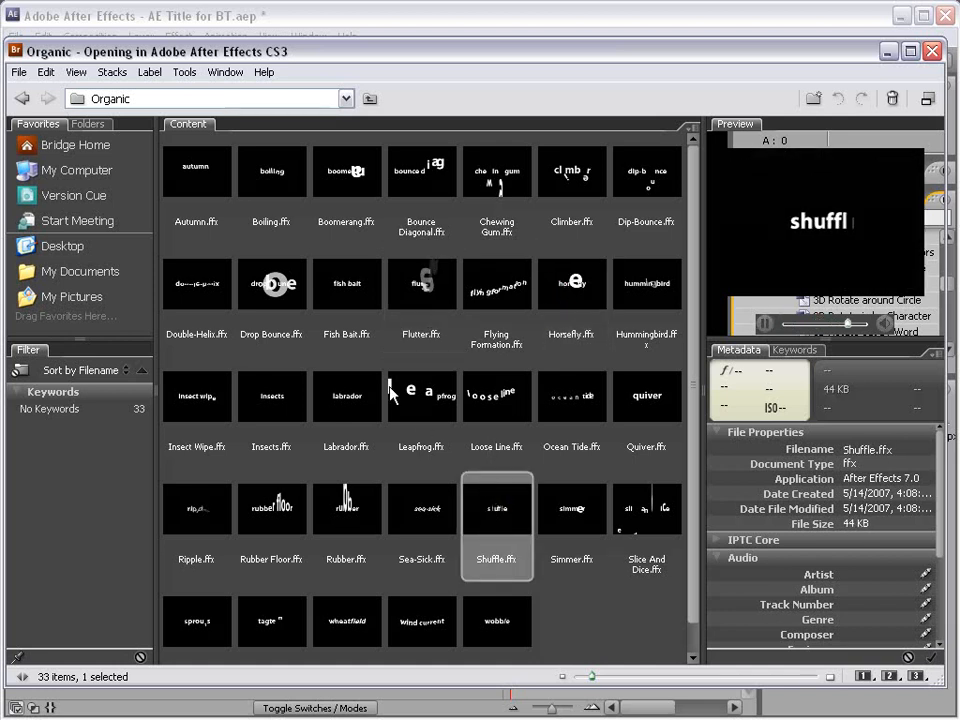
click(271, 285)
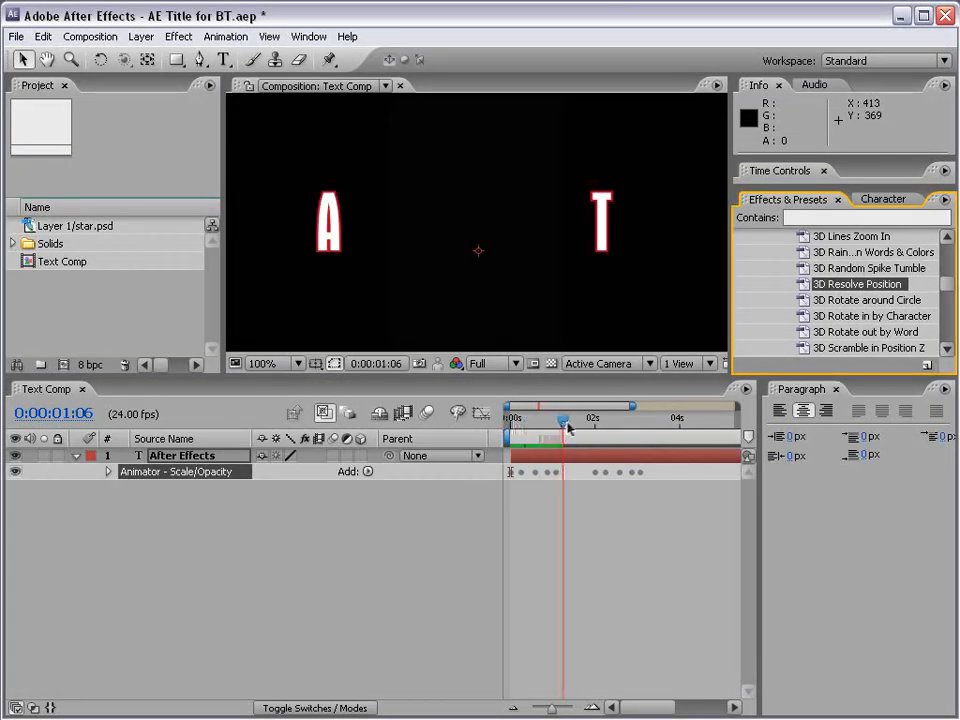
- Drag the time indicator back and forth to preview the Animator - Scale/Opacity preset
drag(565, 418, 625, 418)
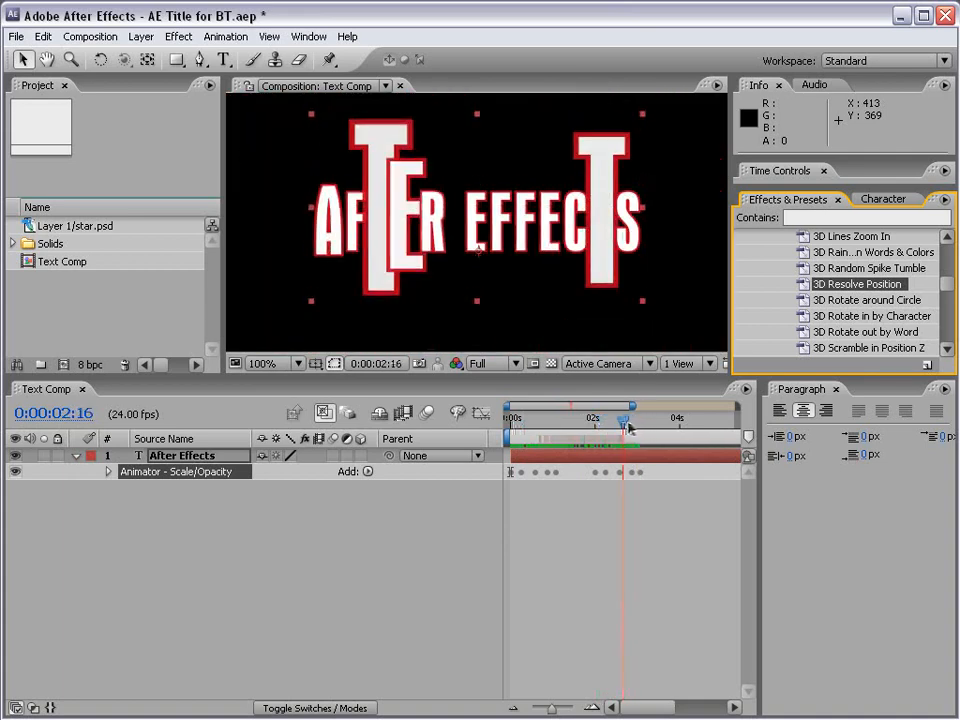
drag(625, 417, 554, 417)
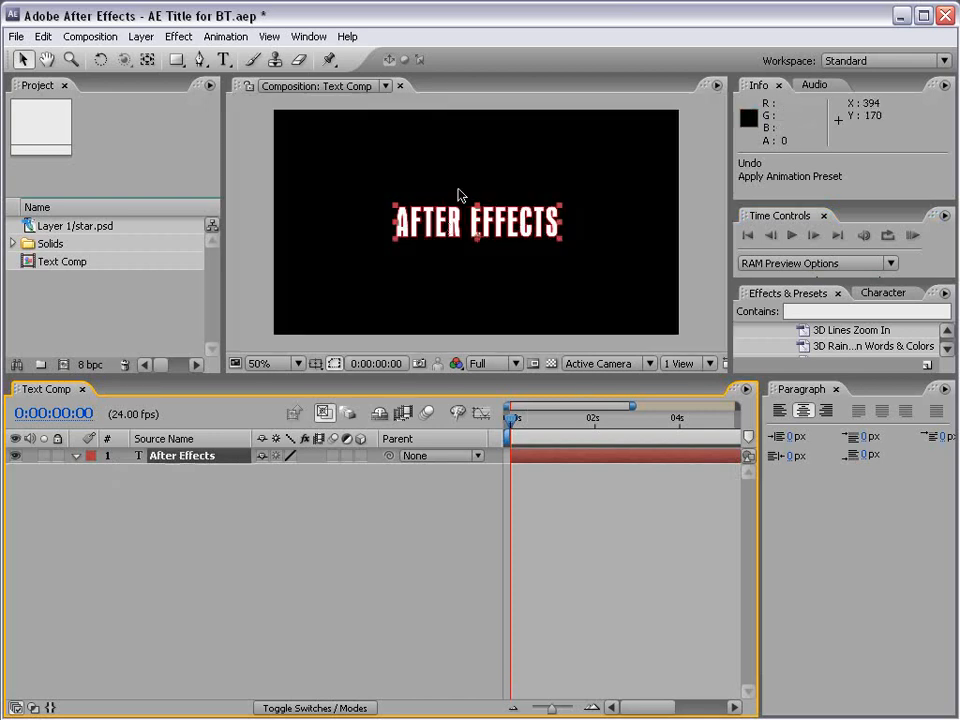
mouse_move(490, 278)
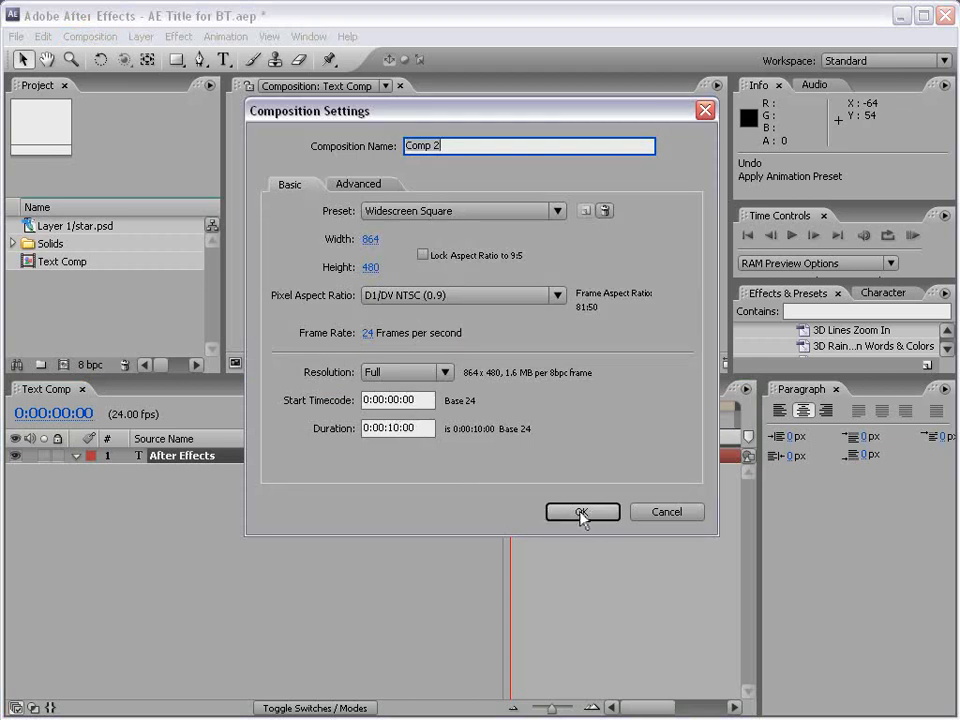
- Confirm the Widescreen Square 864x480, 10-second composition settings
click(582, 511)
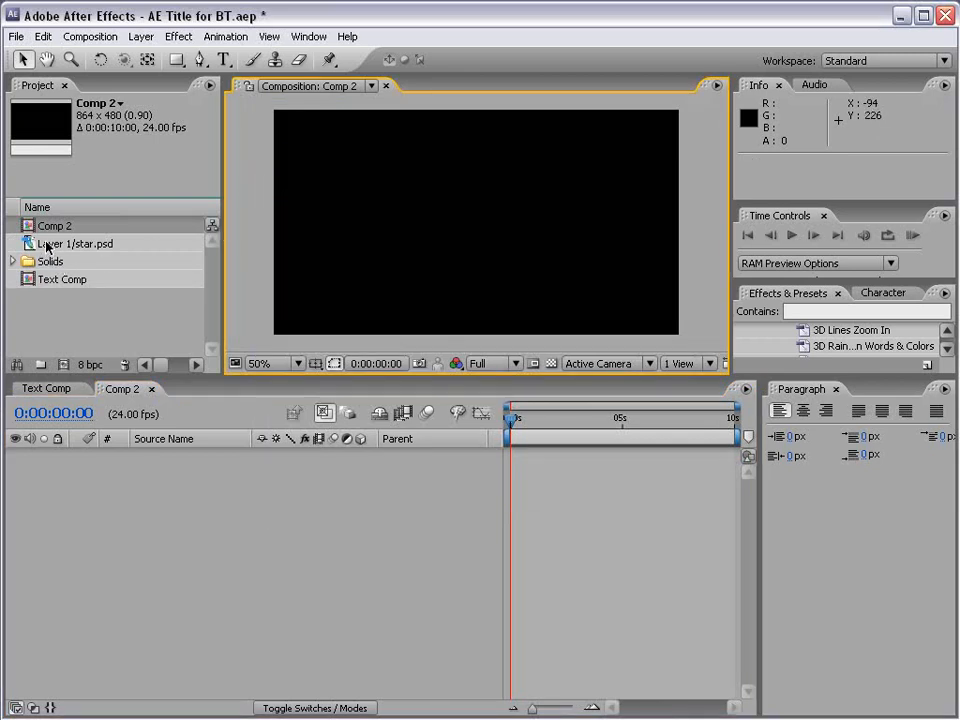
- Add star.psd to Comp 2, view at 100%, and toggle the transparency grid off
click(75, 243)
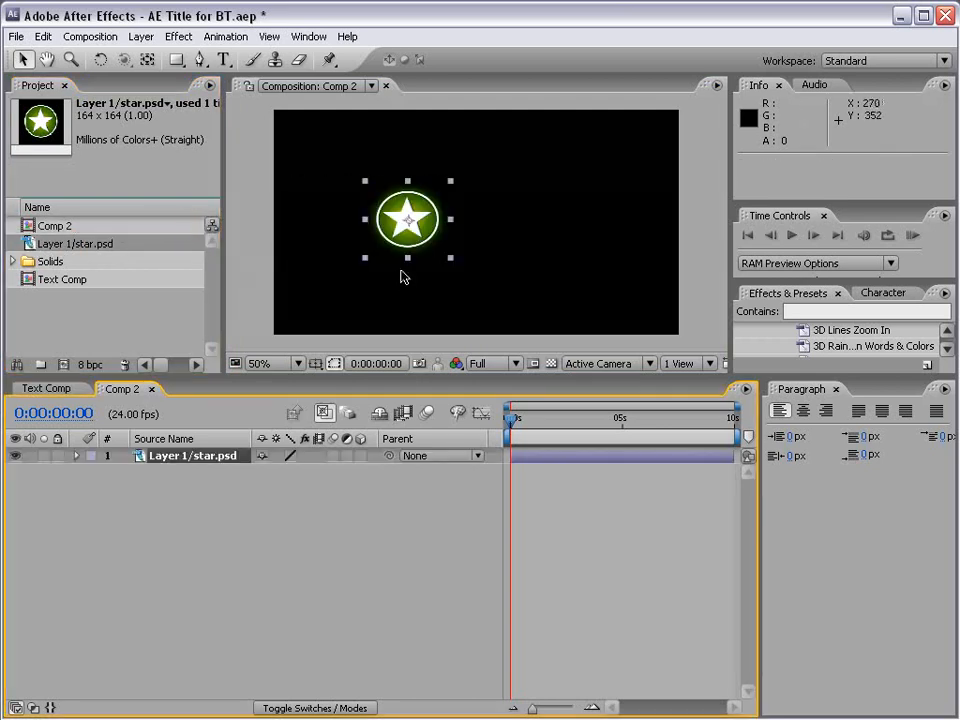
click(277, 363)
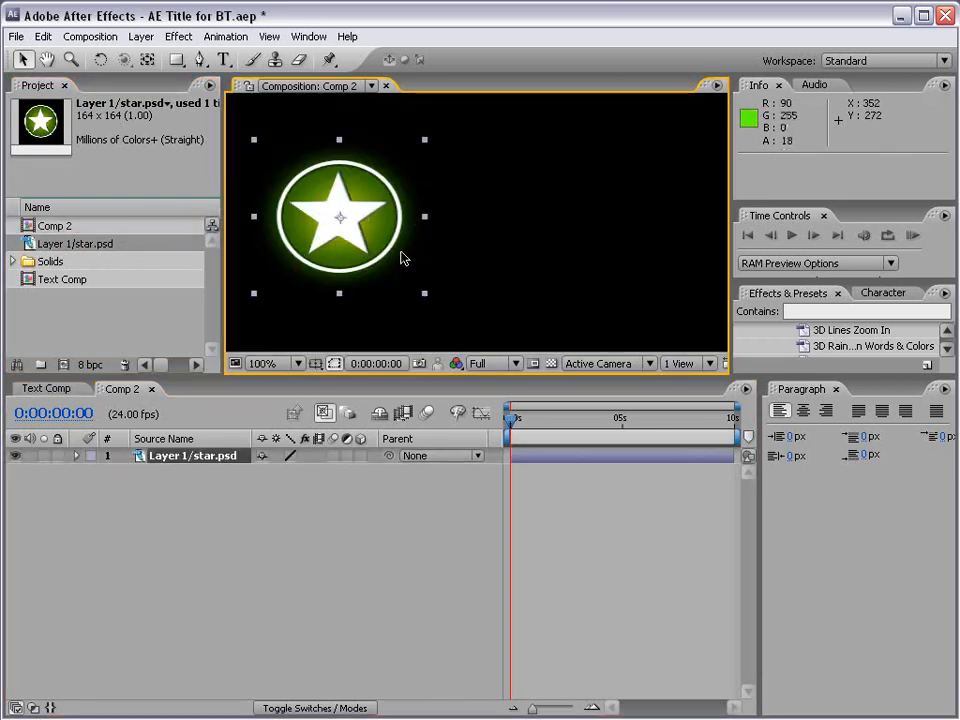
mouse_move(375, 155)
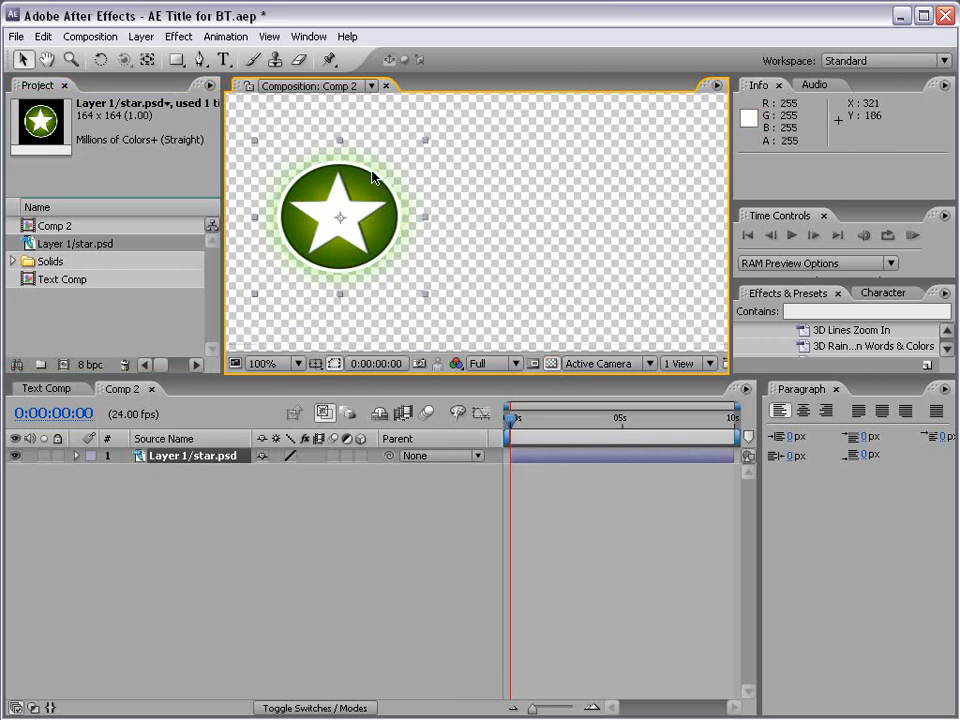
mouse_move(382, 288)
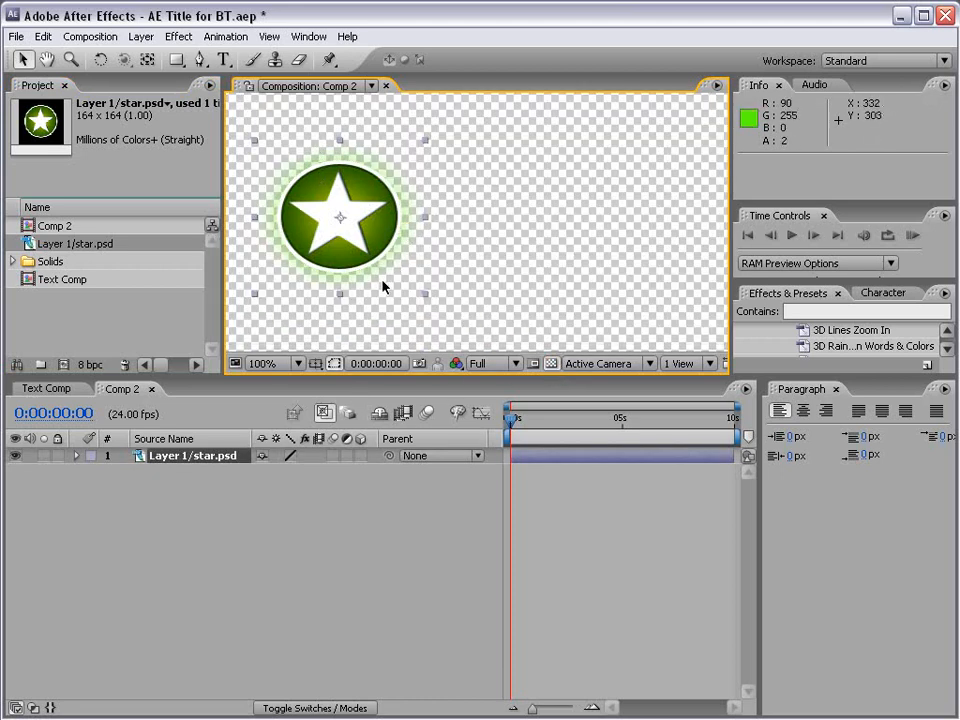
click(551, 363)
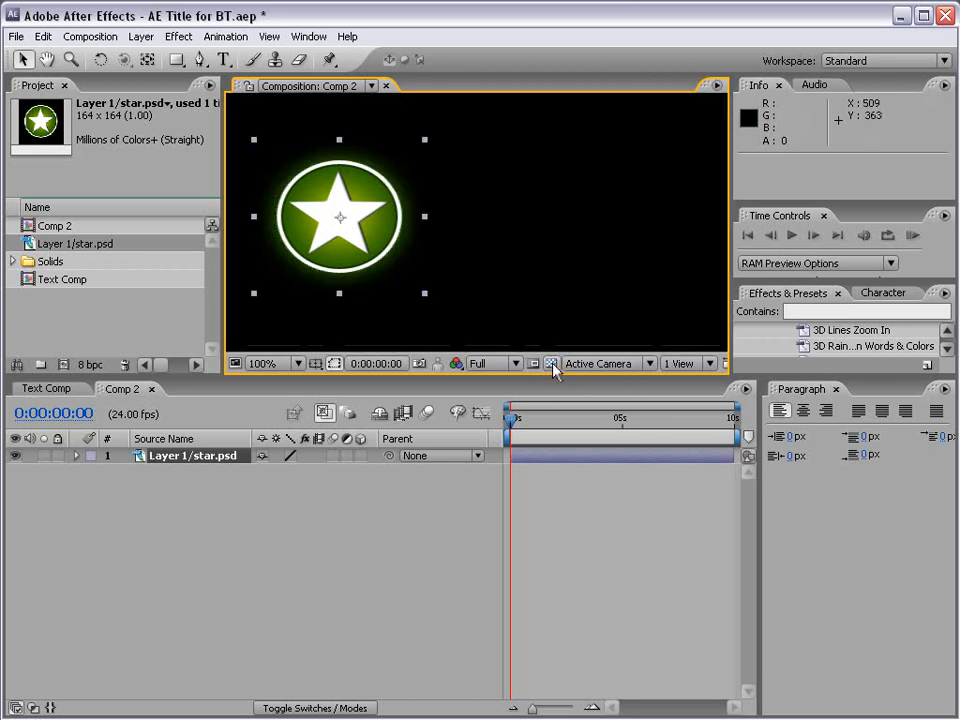
- Type a white 'AFTER EFFECTS' title beside the star with the stroke set to None
click(223, 60)
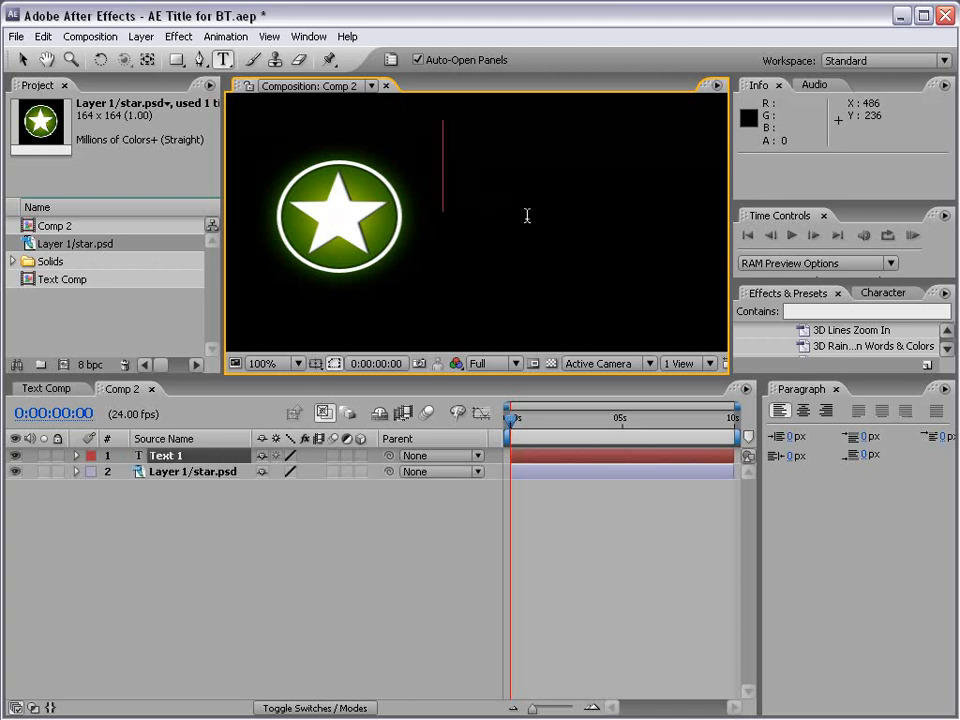
text(AFTE)
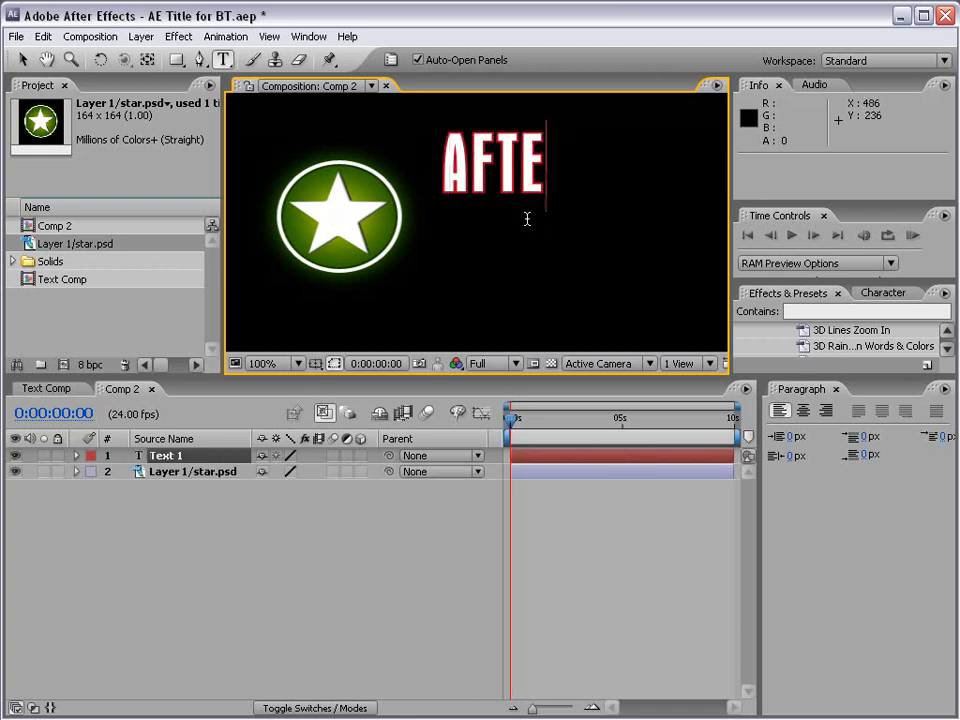
text(R EFFECTS)
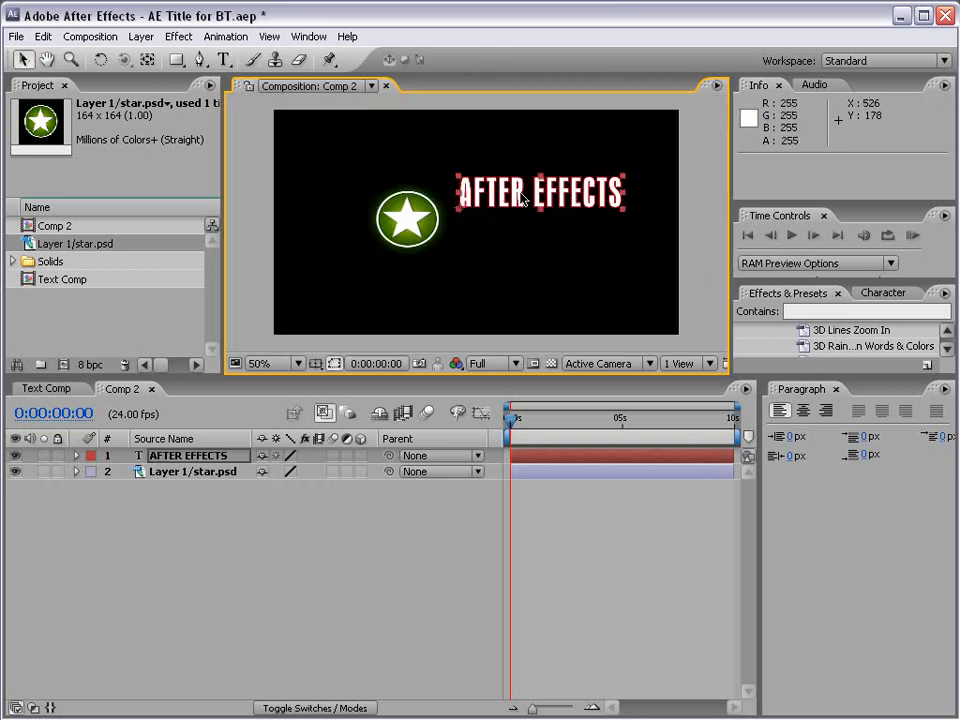
click(884, 292)
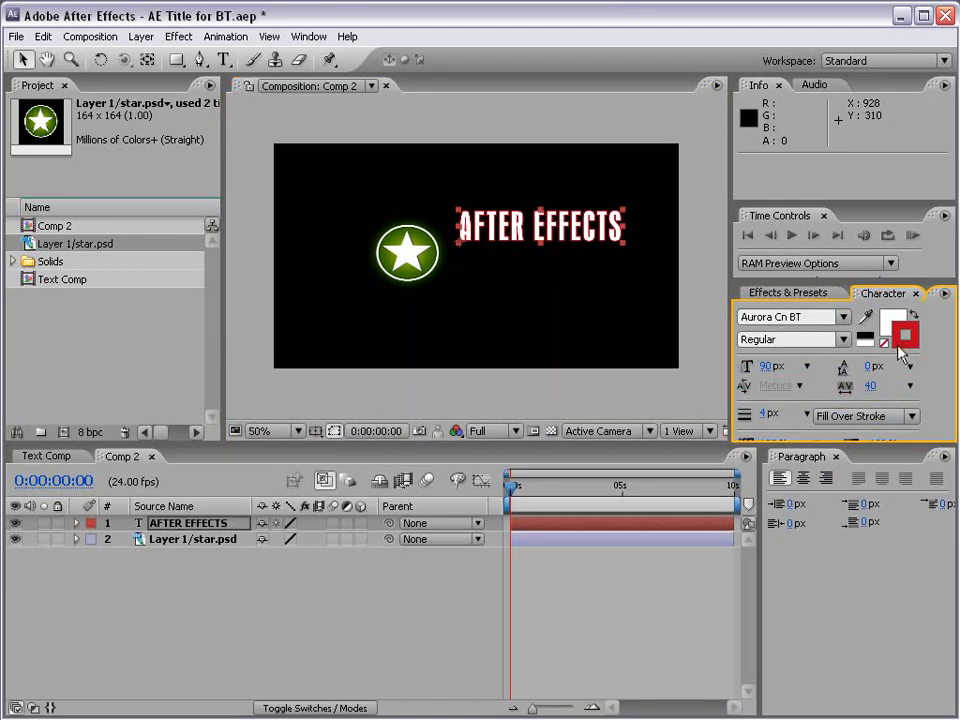
click(911, 316)
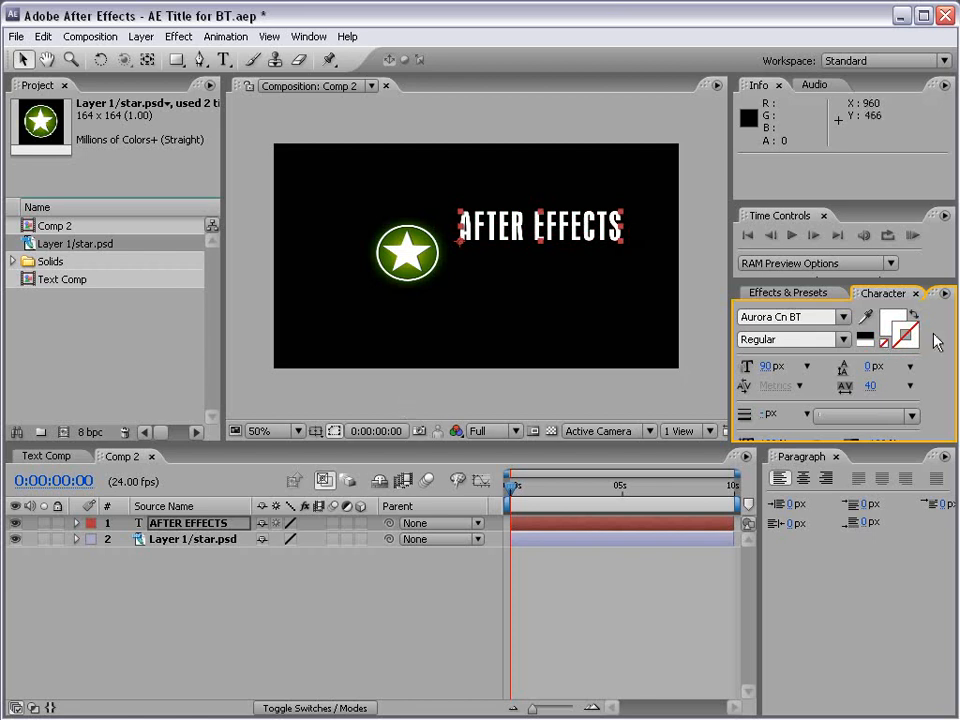
click(300, 60)
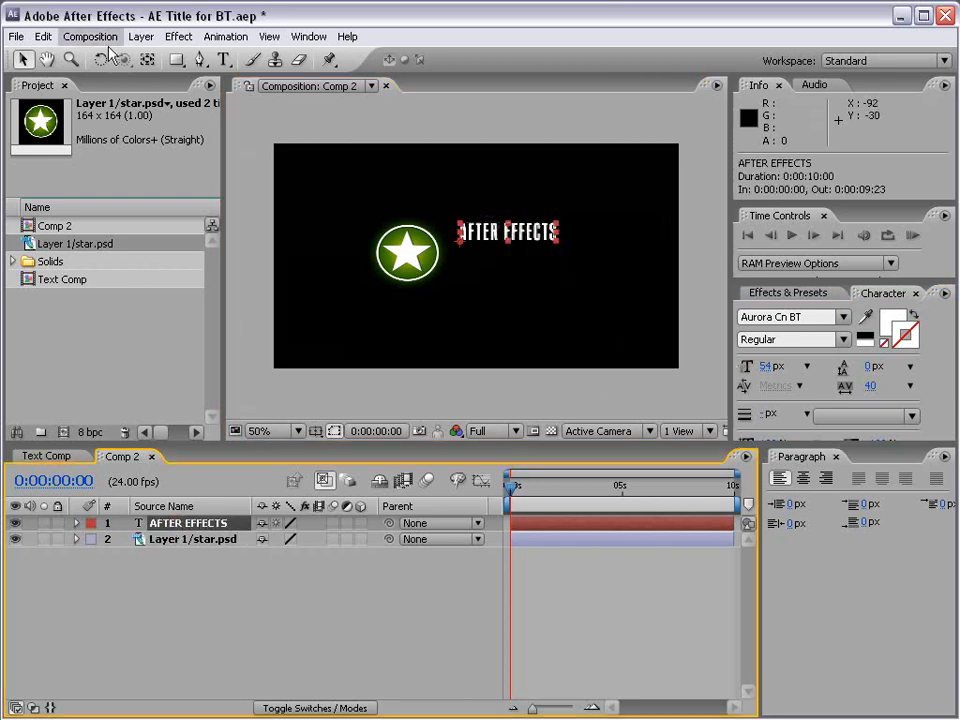
- Duplicate the AFTER EFFECTS text layer and retype it as 'BASIC TRAINING'
click(43, 36)
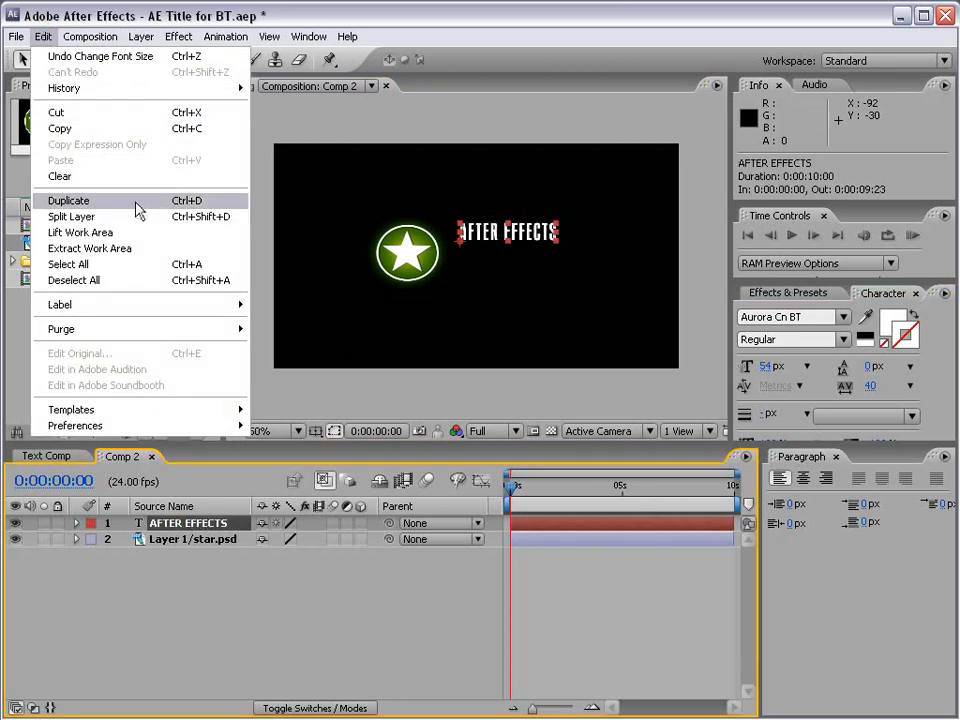
mouse_move(177, 208)
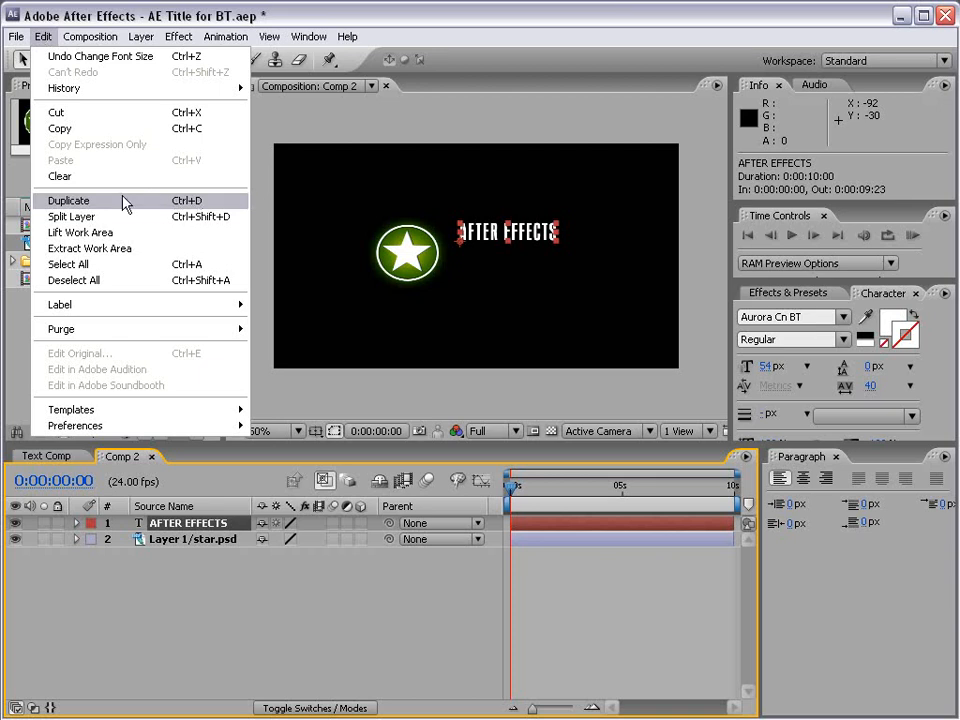
click(68, 200)
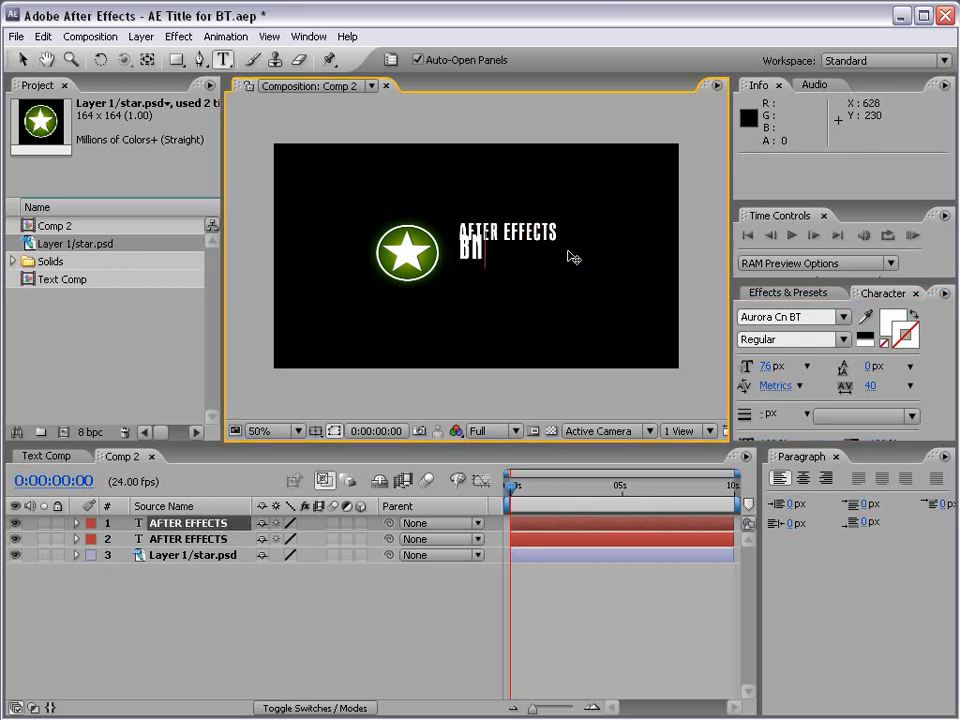
text(BASIC T)
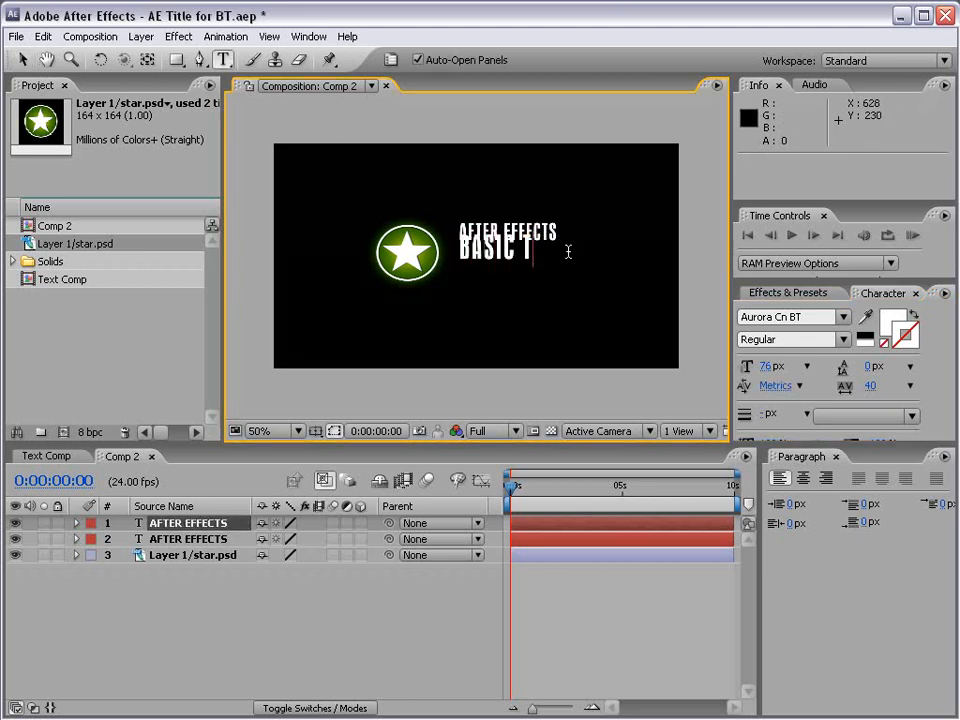
text(RAINING)
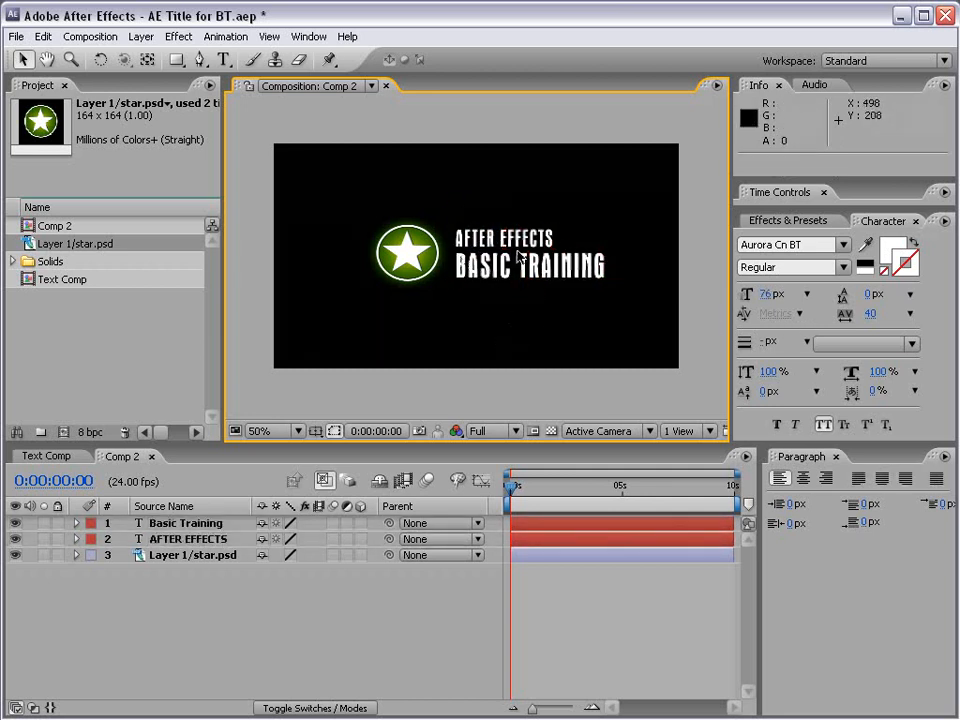
mouse_move(490, 270)
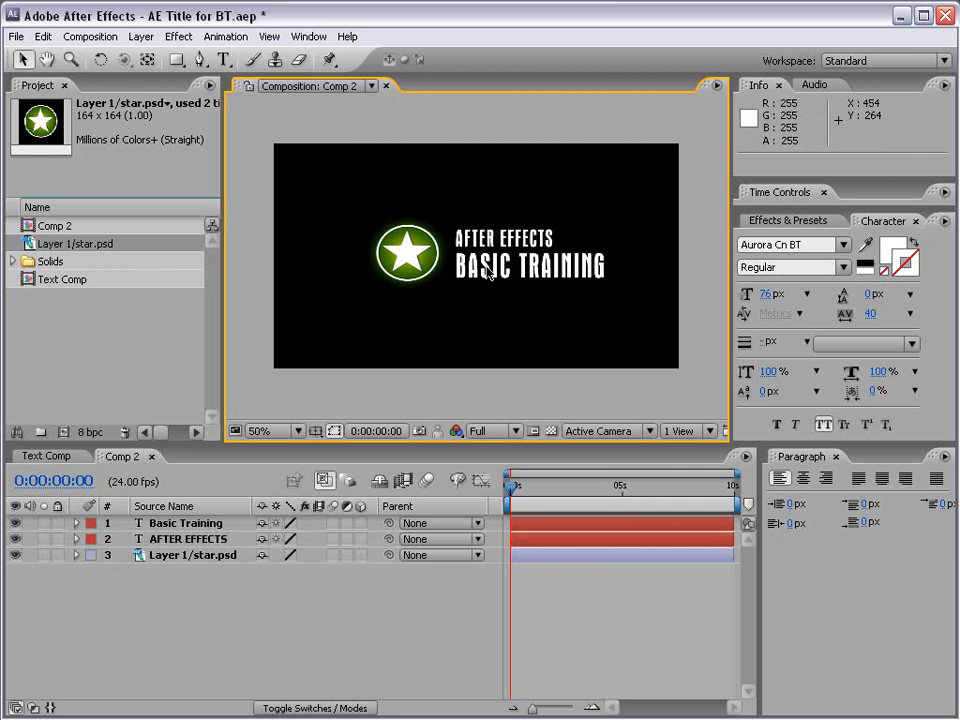
mouse_move(222, 518)
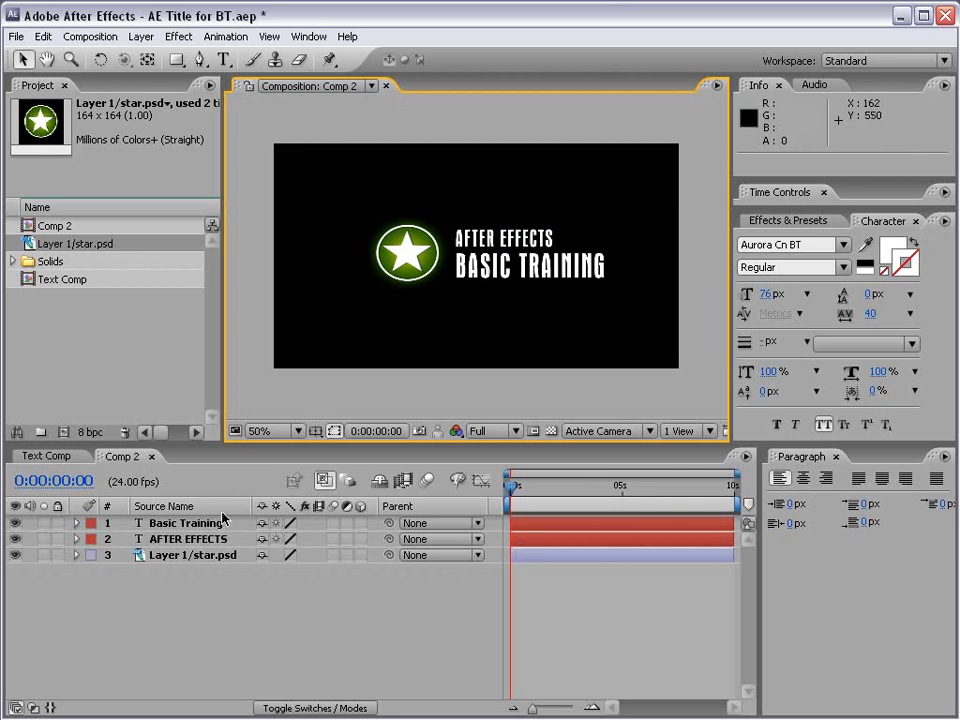
mouse_move(242, 538)
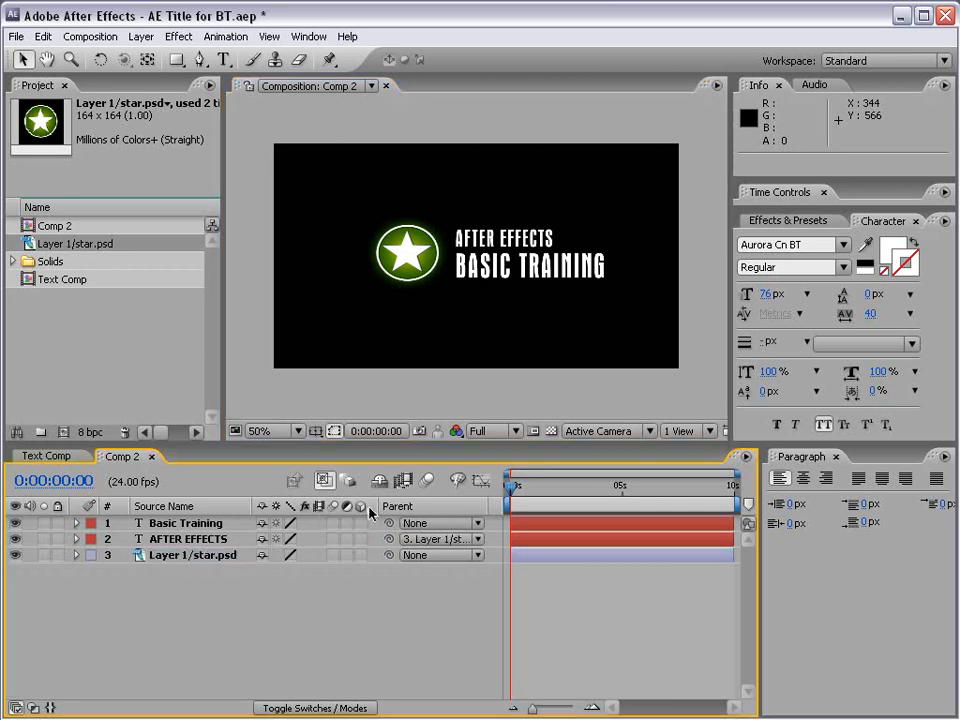
- Set the AFTER EFFECTS layer's Parent to None and select all Comp 2 layers
click(192, 555)
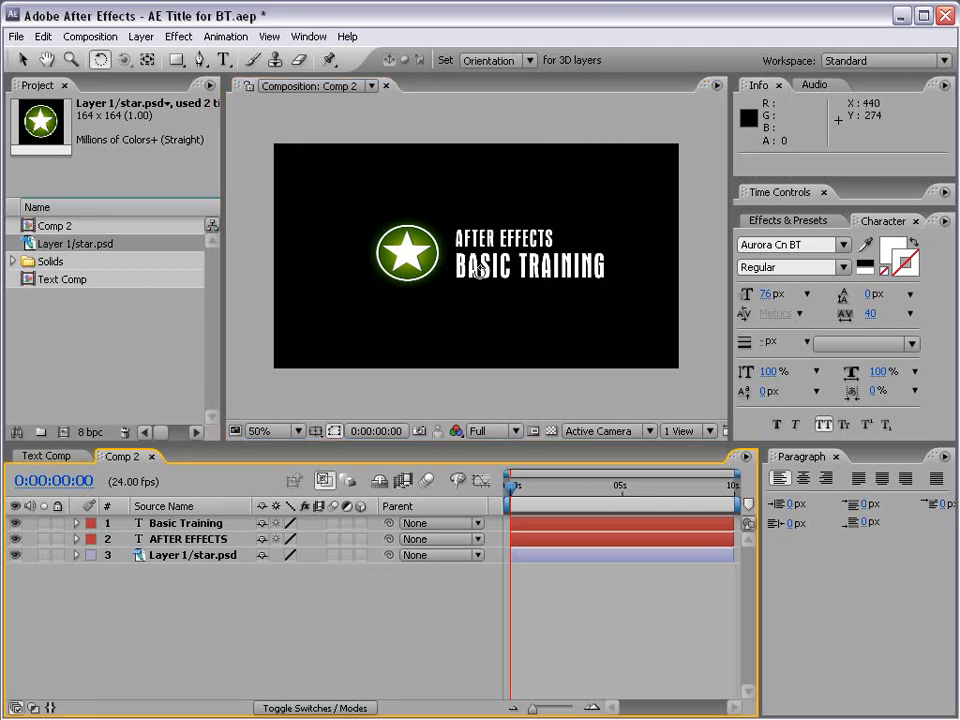
mouse_move(493, 245)
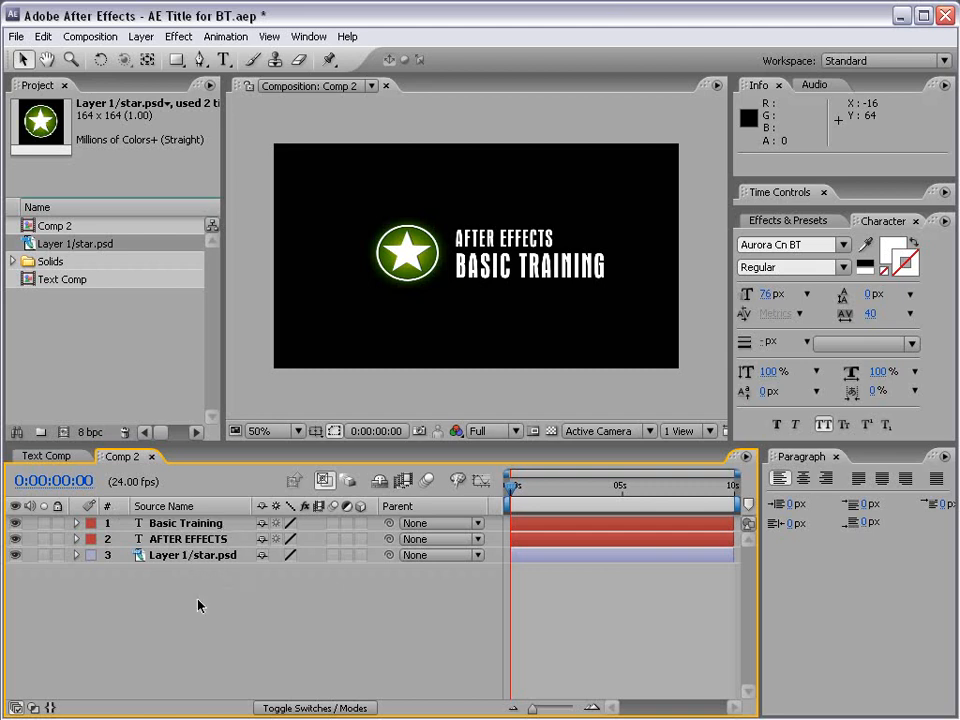
click(184, 523)
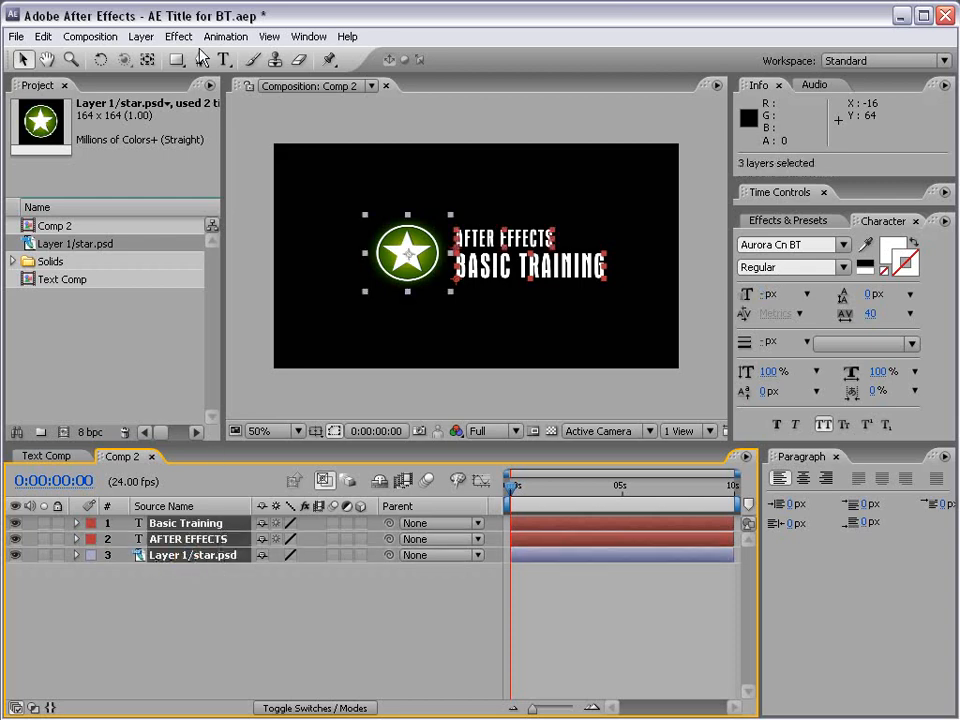
- Pre-compose the star and both title layers into a new composition named LOGO
click(141, 36)
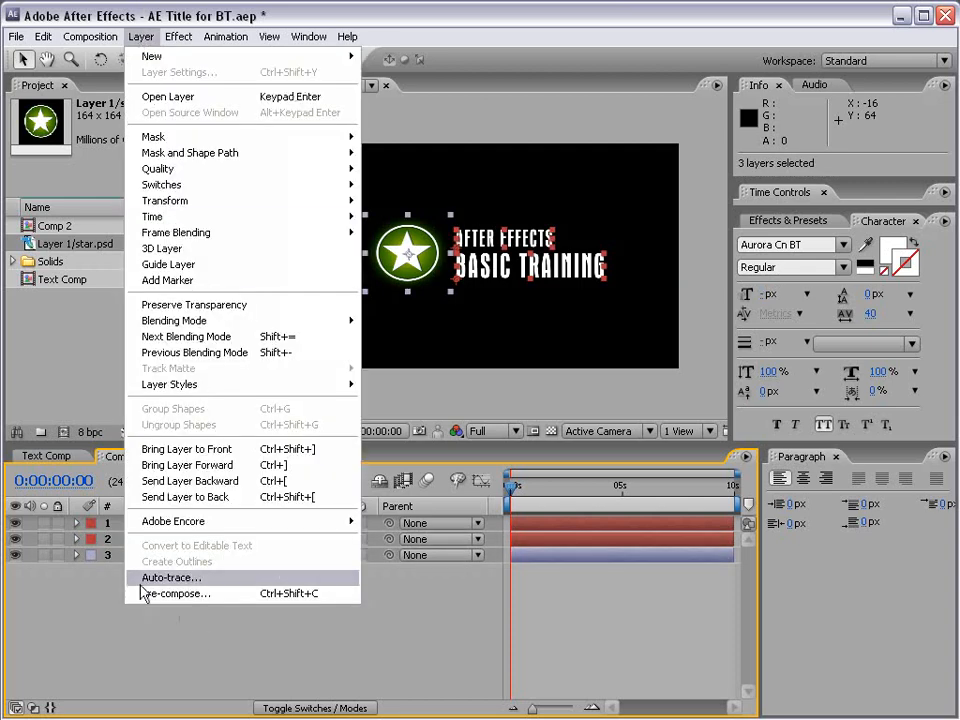
click(177, 593)
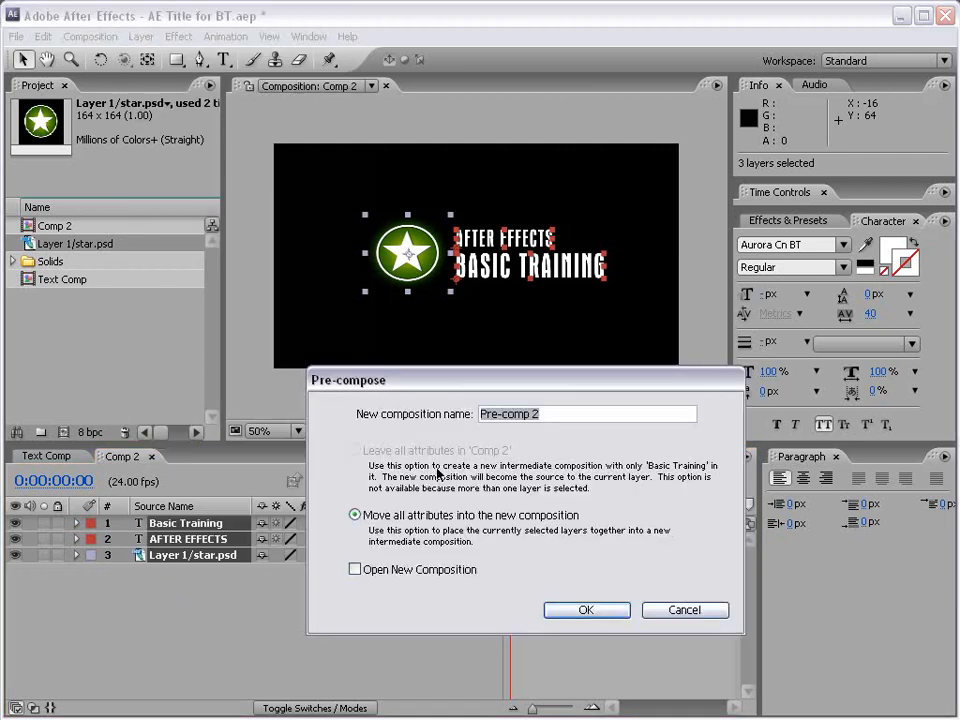
mouse_move(547, 445)
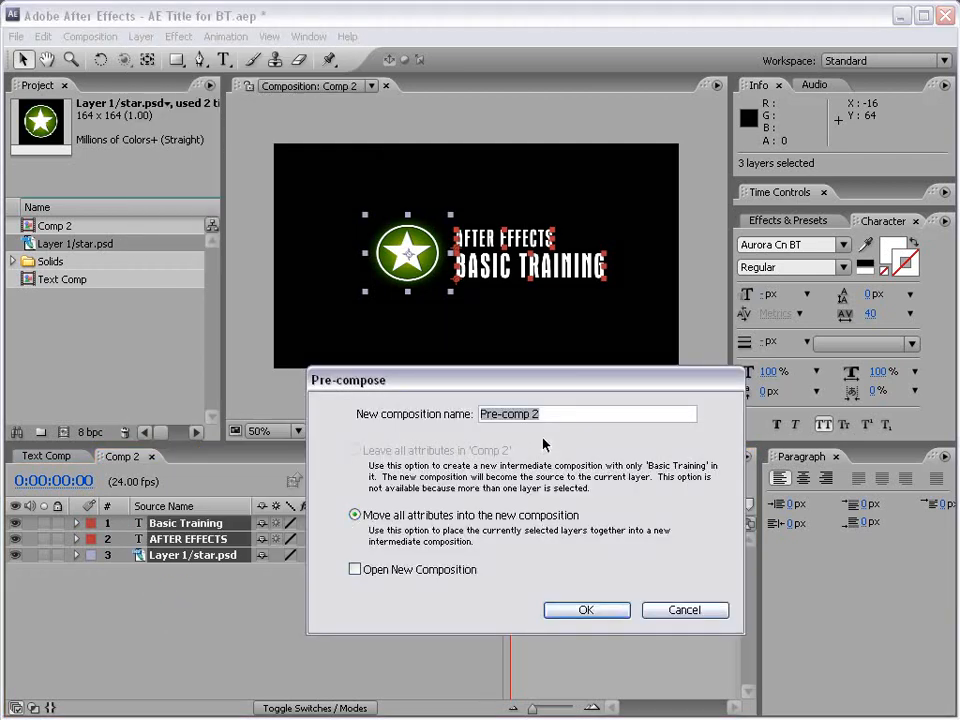
text(LOGO)
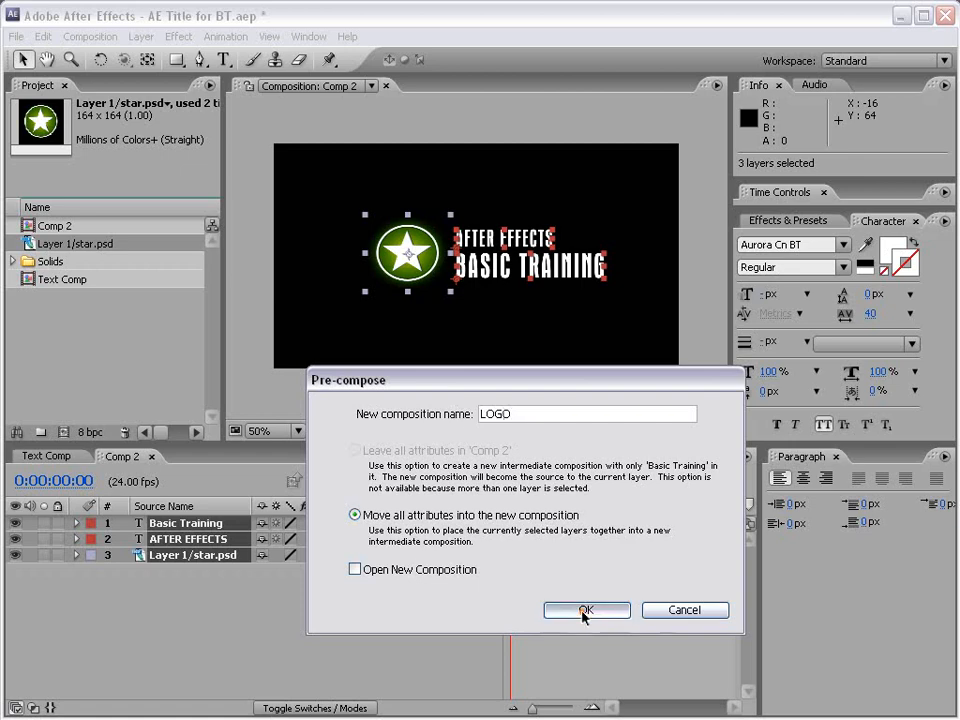
click(586, 610)
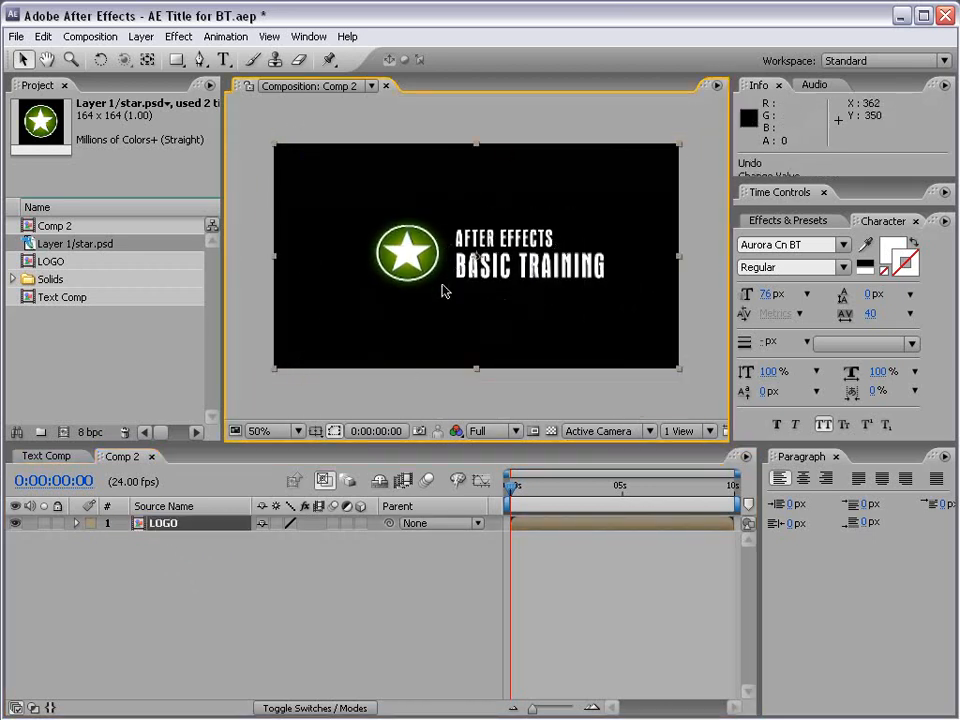
mouse_move(490, 298)
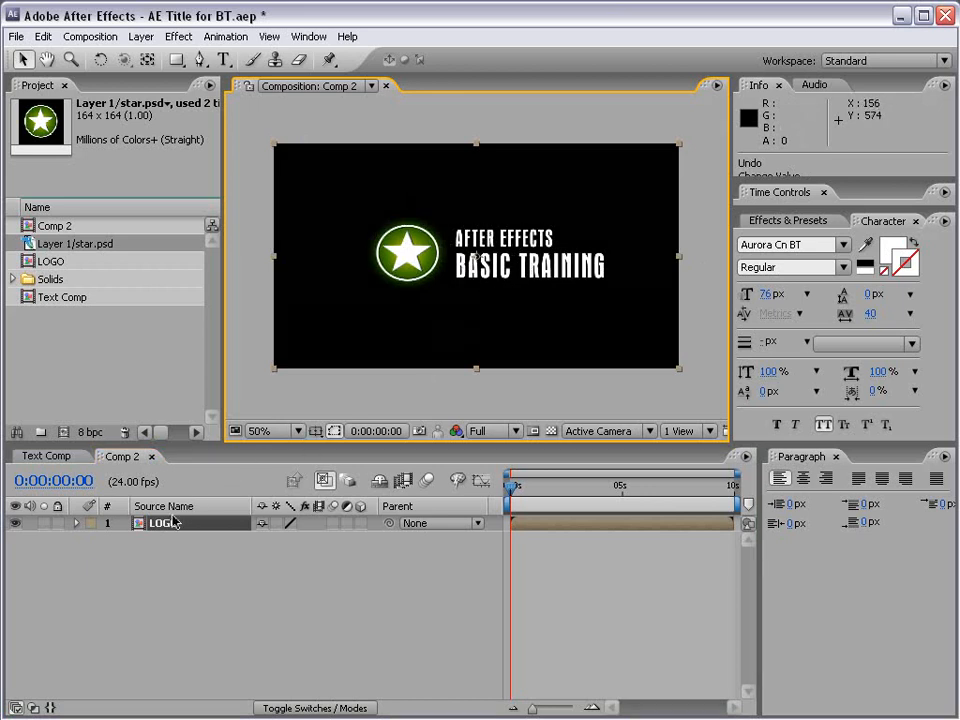
mouse_move(18, 275)
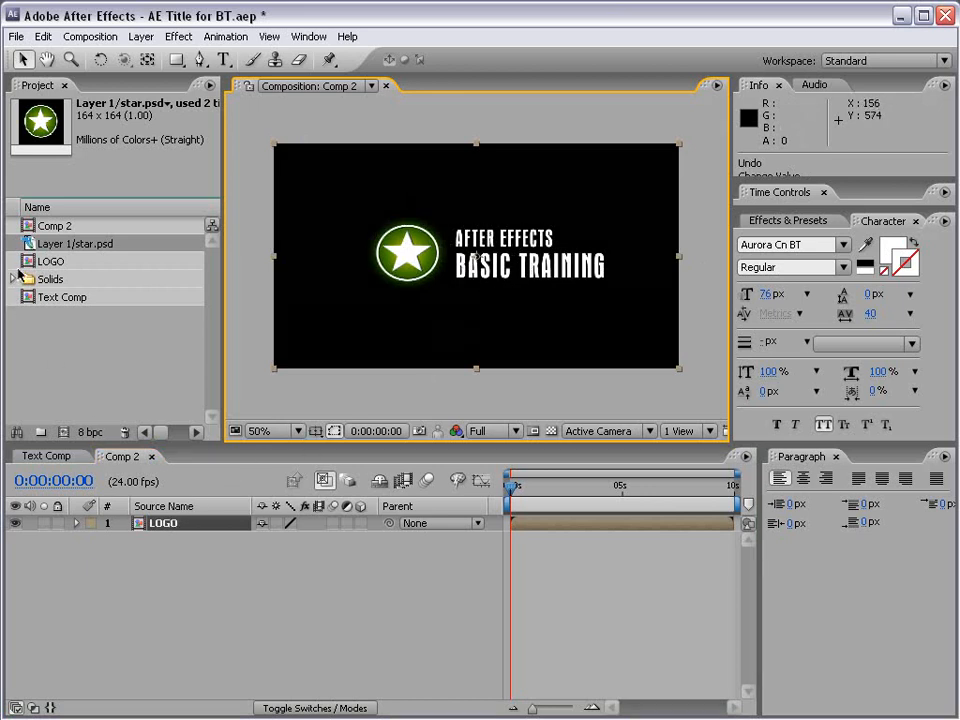
click(50, 261)
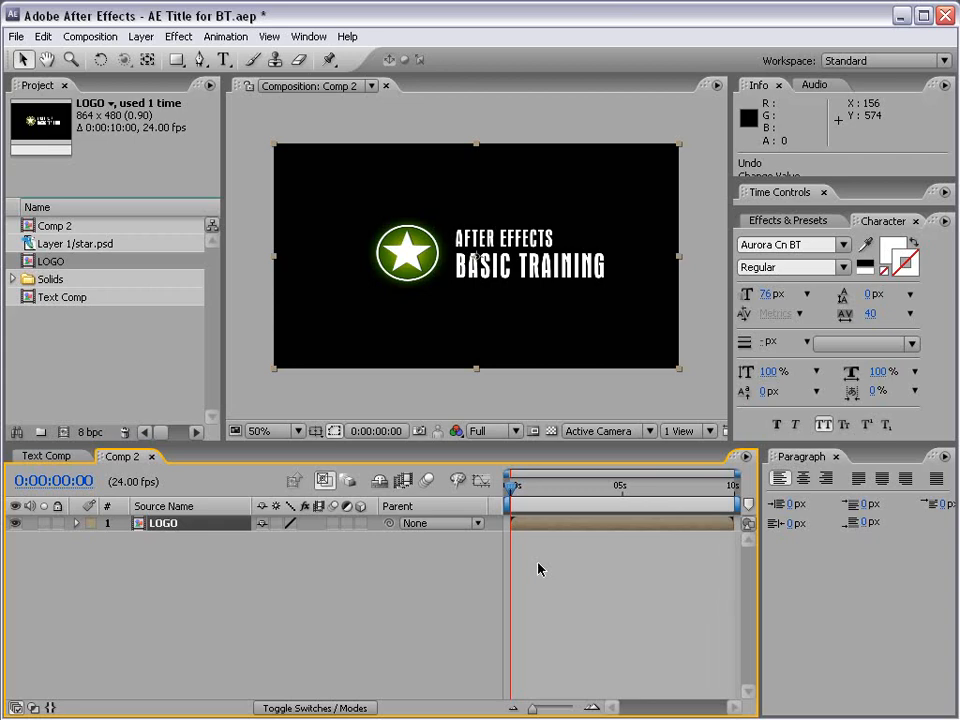
- Create a black, comp-sized 864×480 solid named Black Solid 2
click(141, 37)
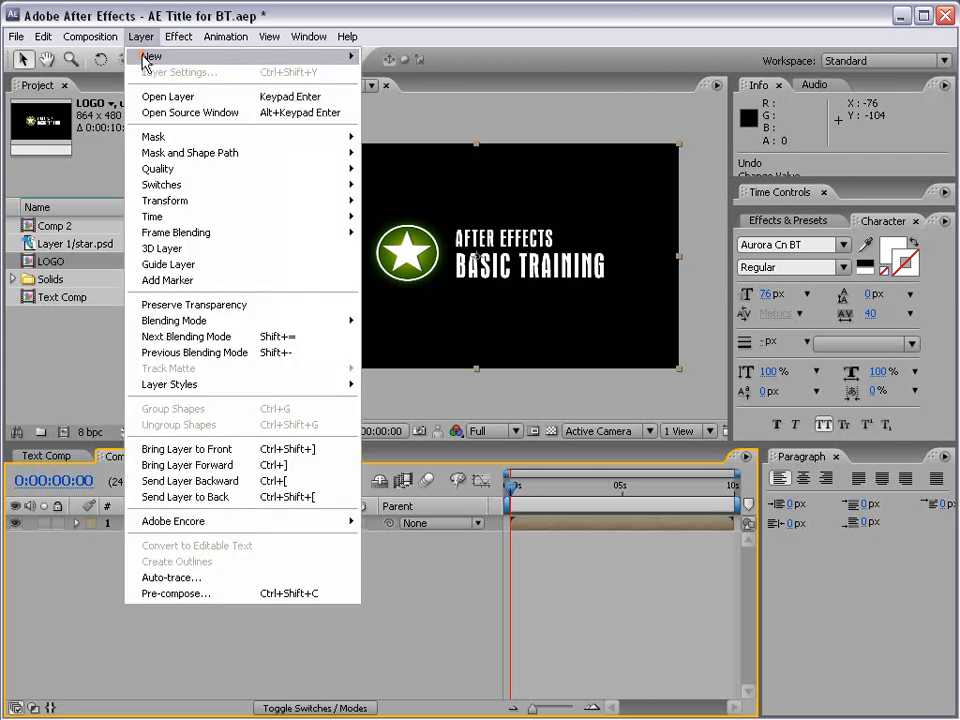
mouse_move(152, 56)
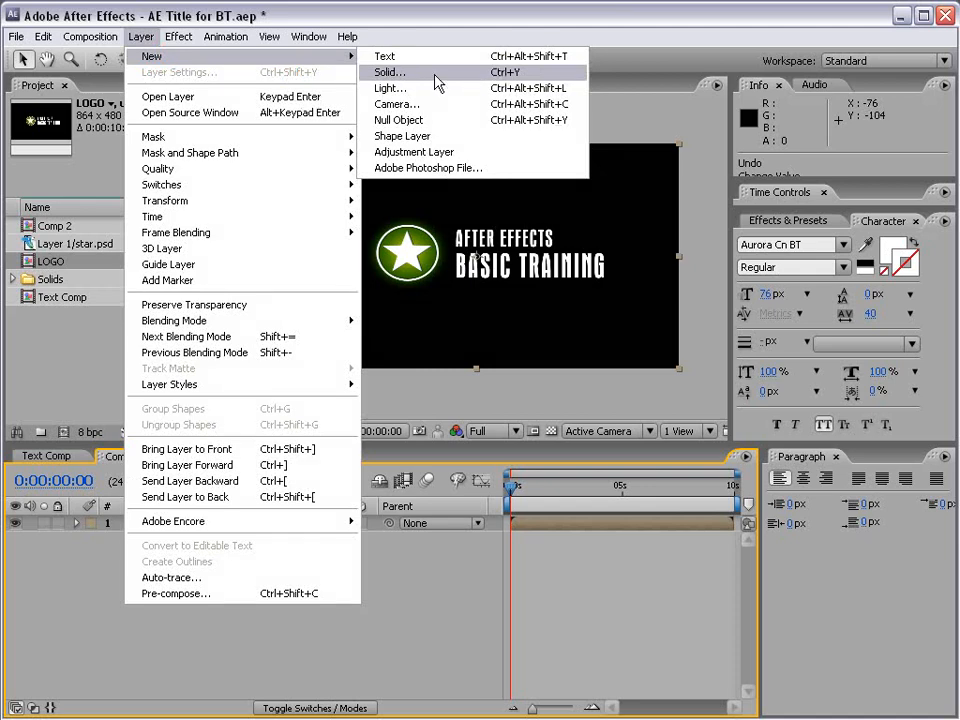
click(389, 72)
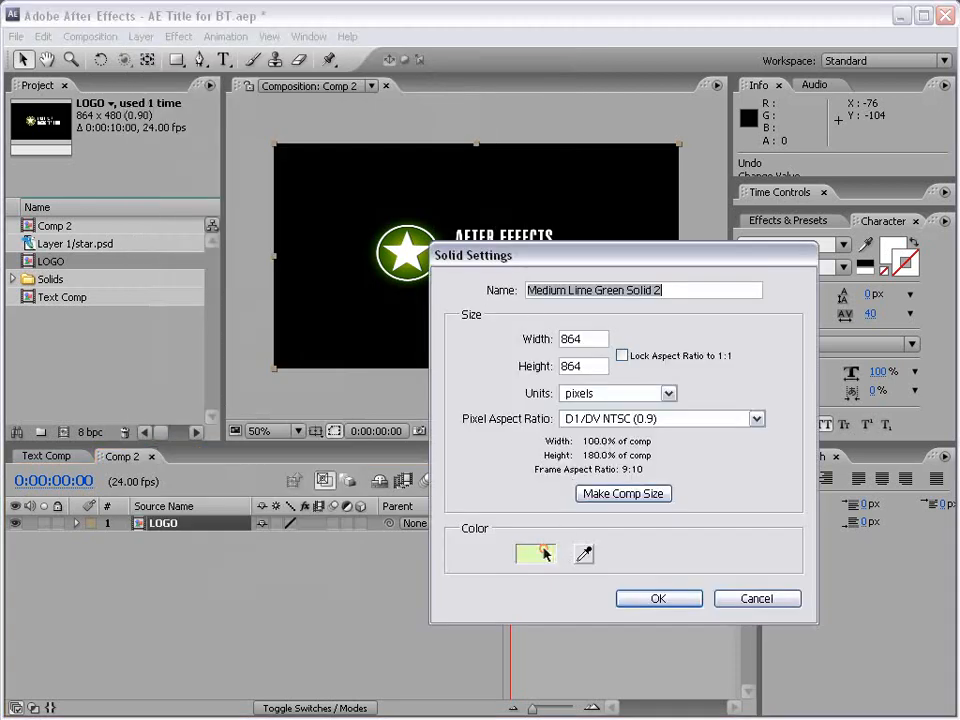
click(534, 554)
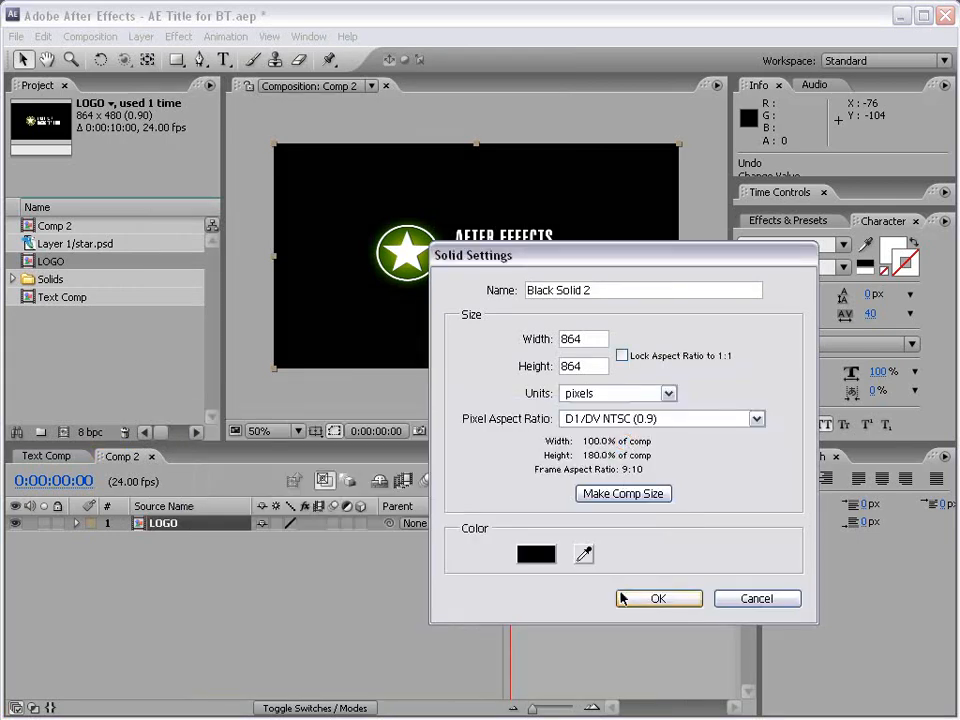
click(623, 493)
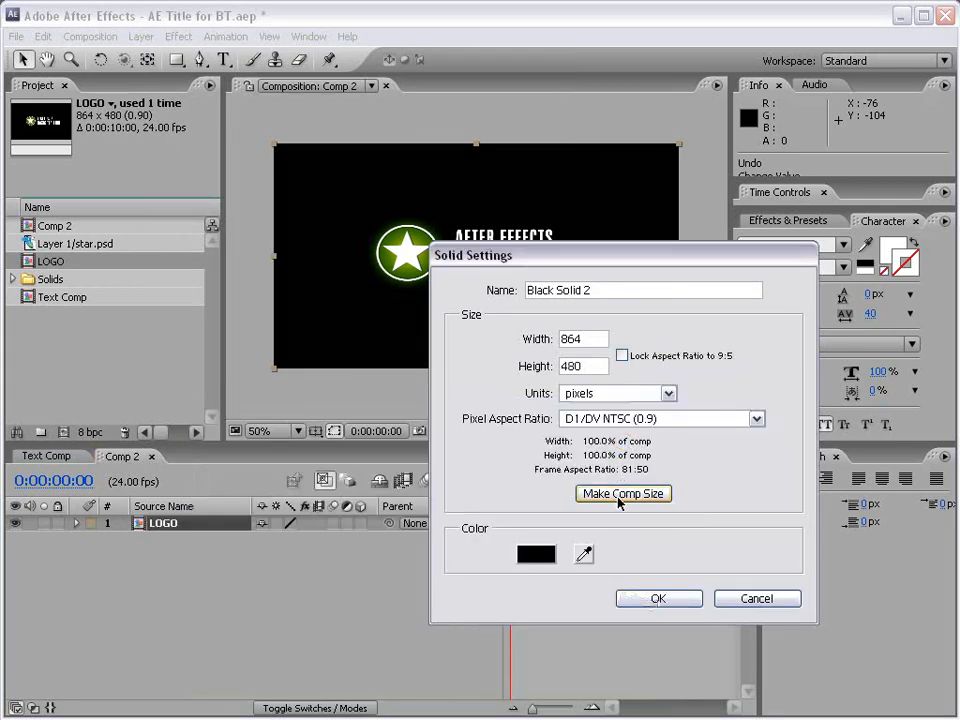
click(658, 598)
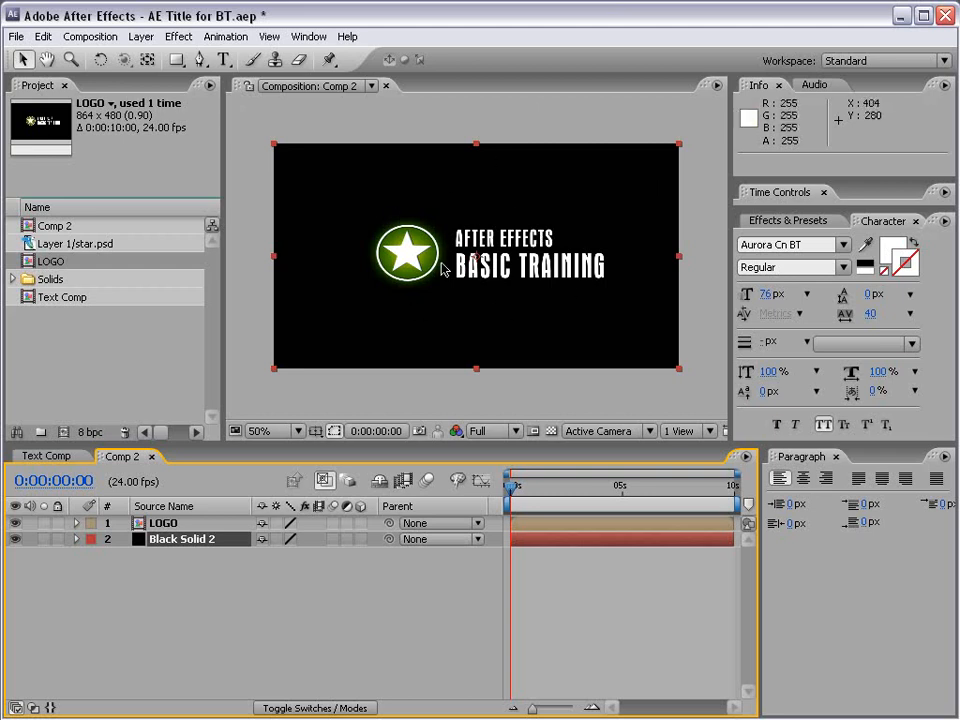
- Apply a Radial Ramp to Black Solid 2, start point centred, end point dragged downward
click(178, 36)
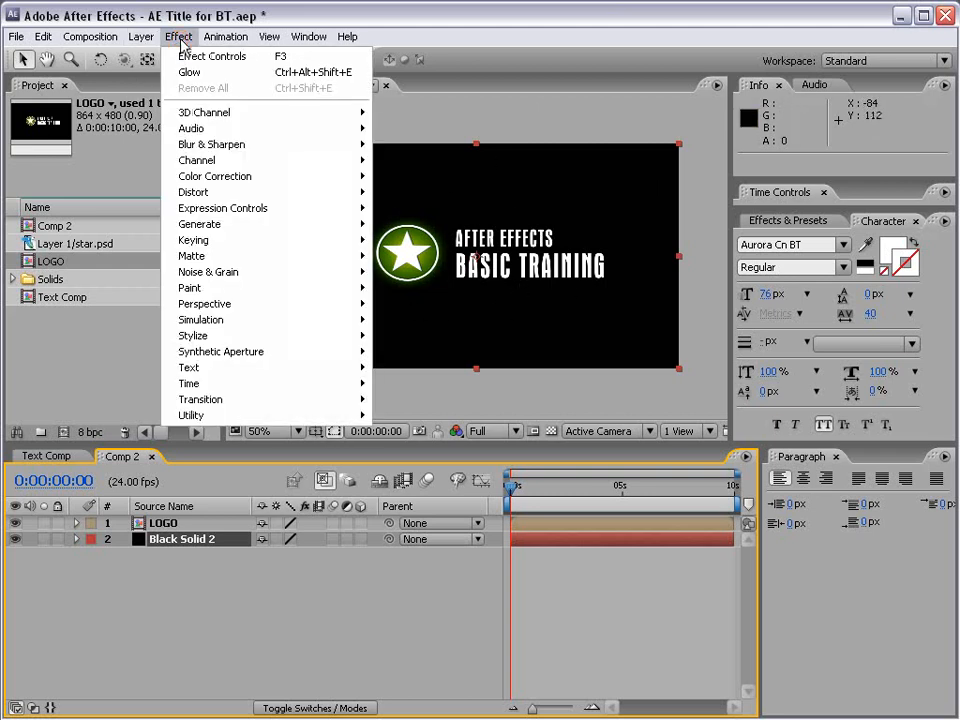
mouse_move(200, 224)
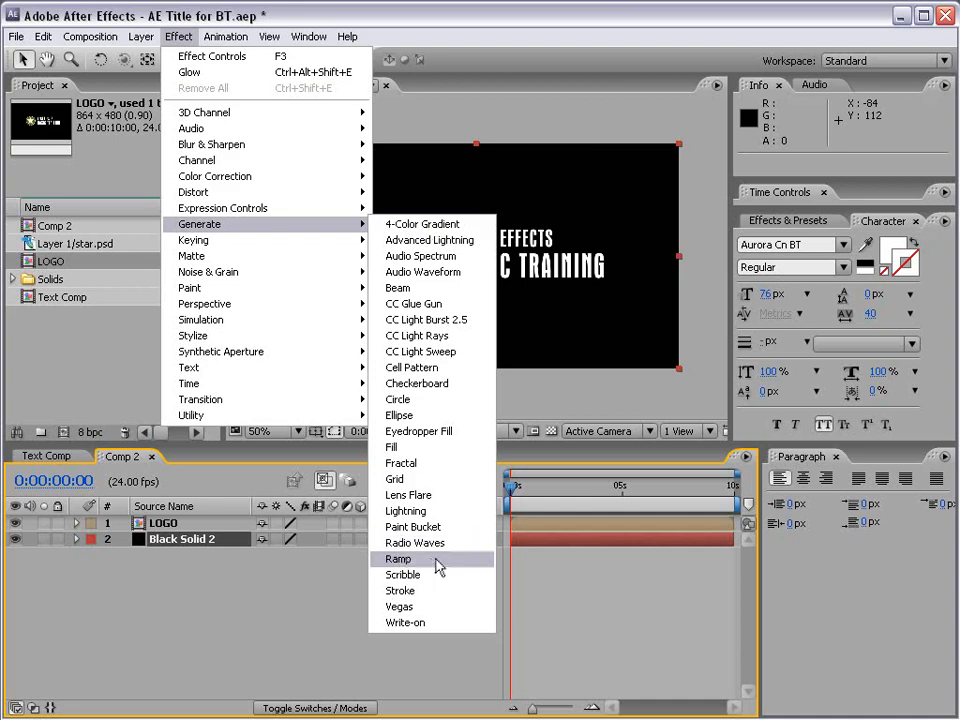
click(398, 558)
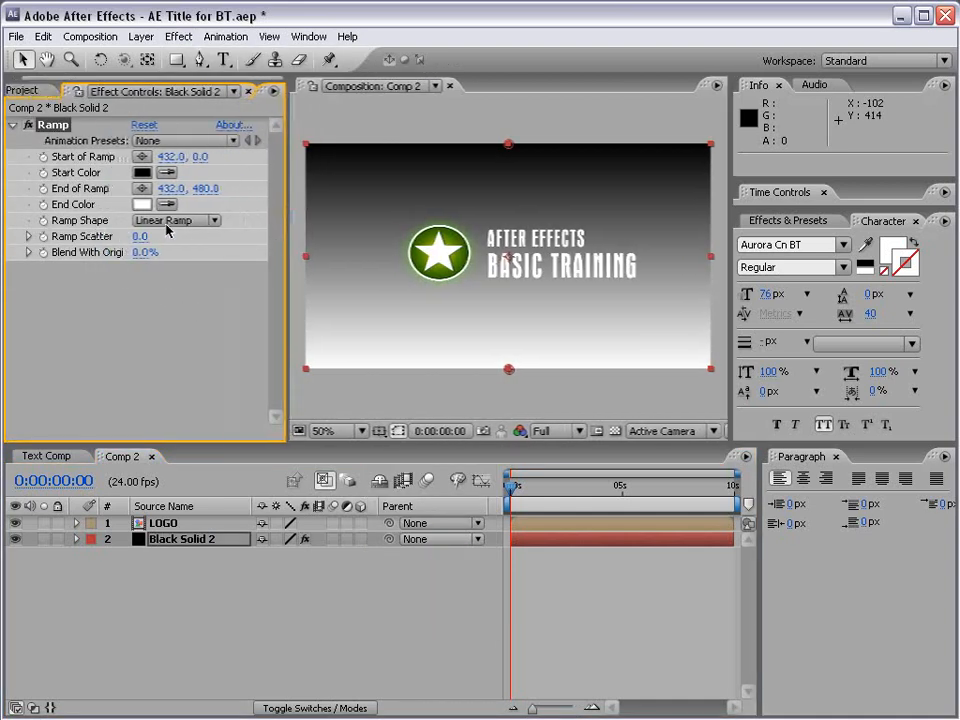
click(175, 220)
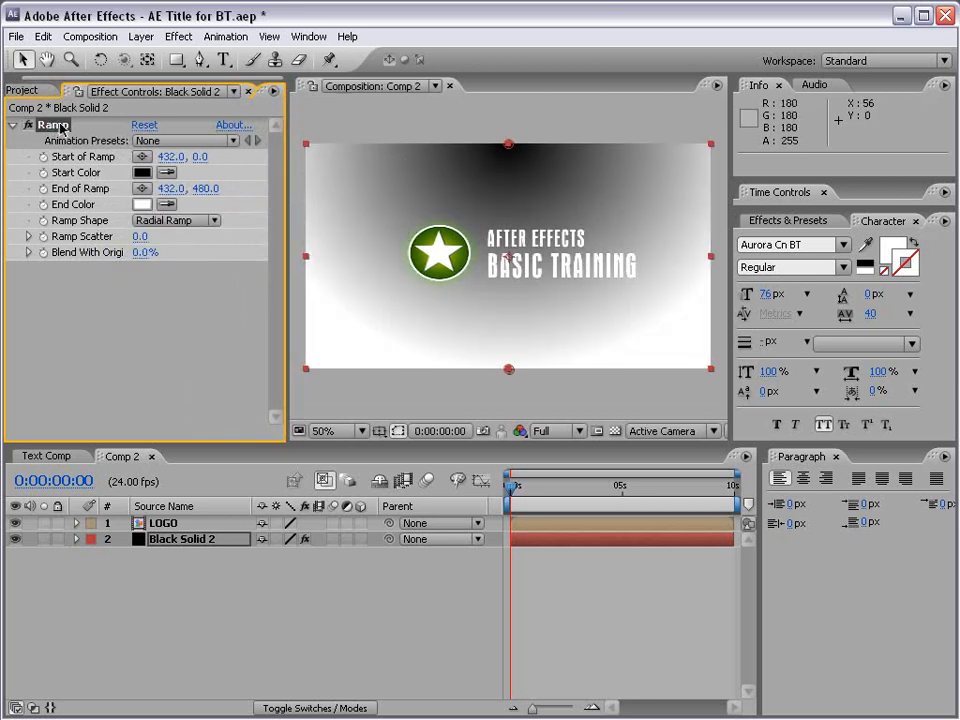
drag(508, 143, 510, 153)
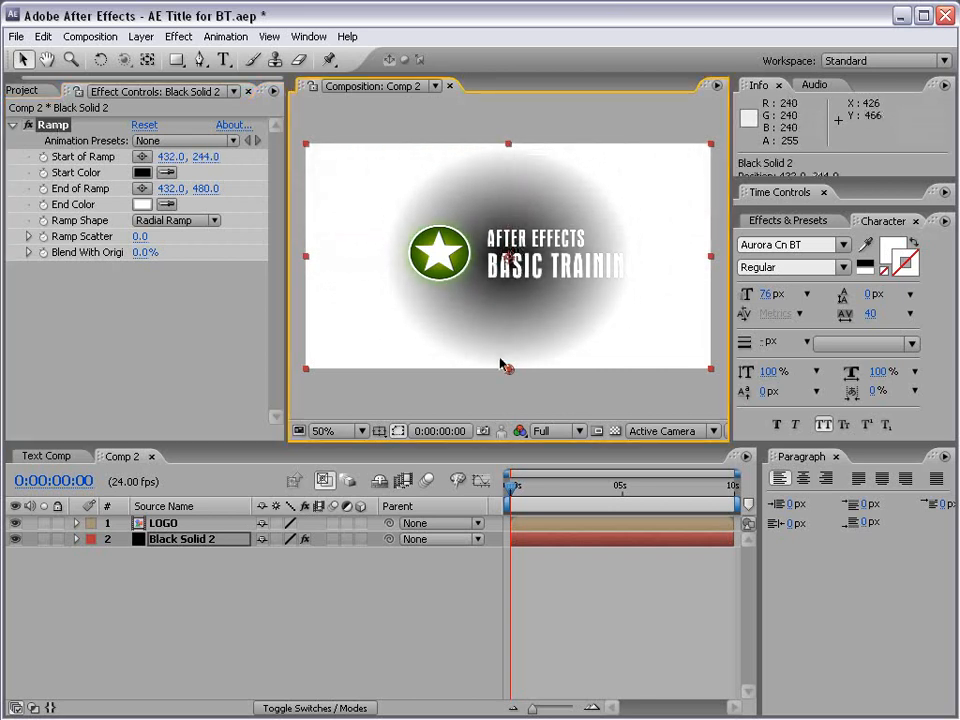
drag(507, 366, 507, 420)
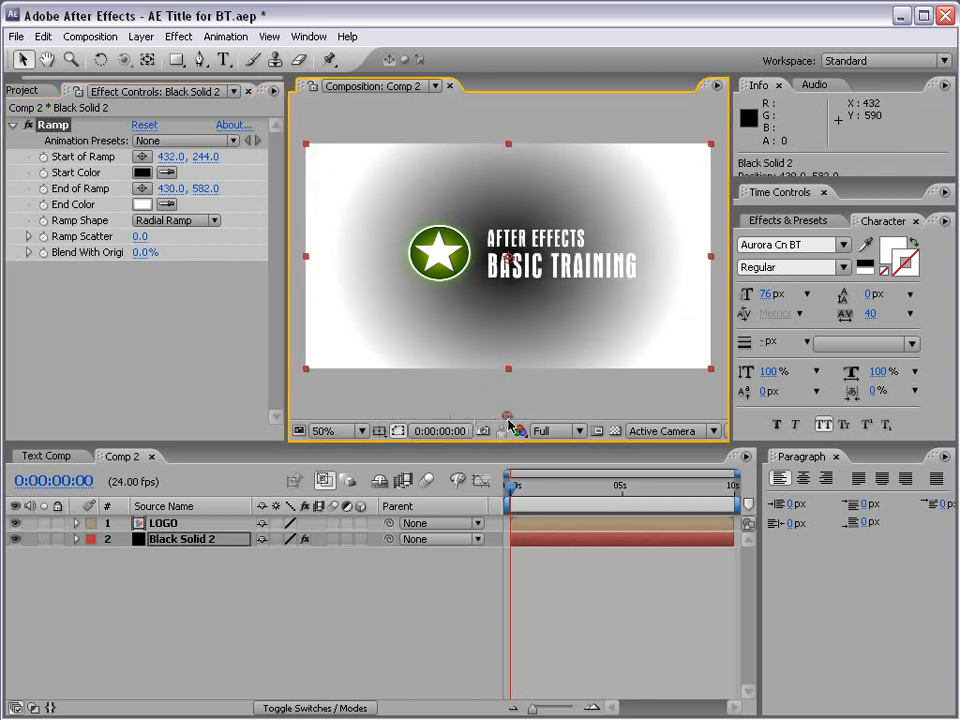
drag(508, 420, 510, 413)
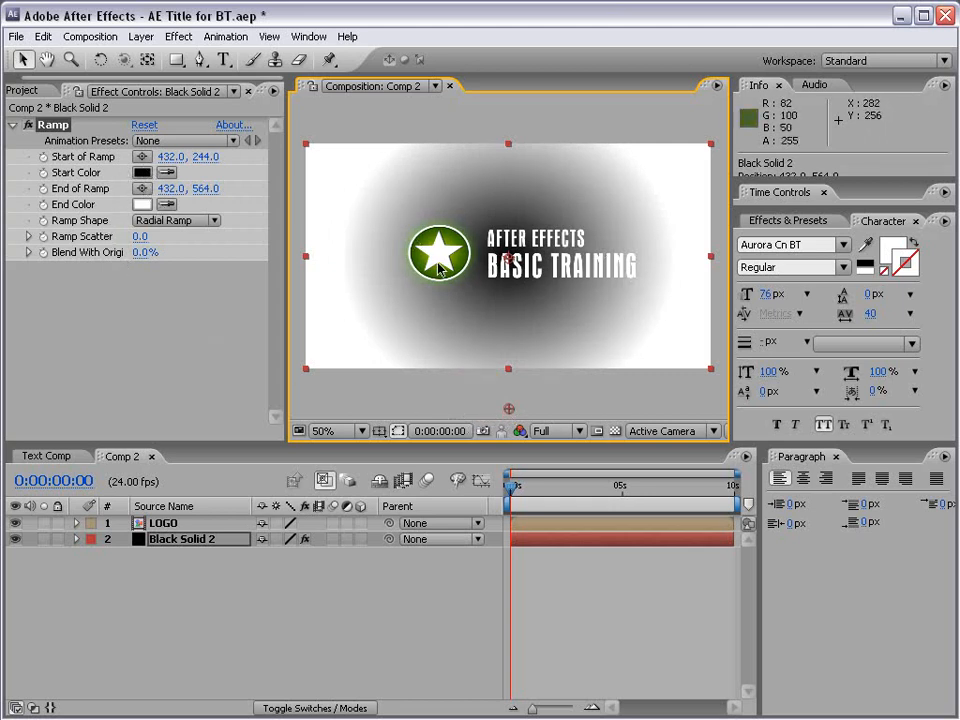
mouse_move(335, 242)
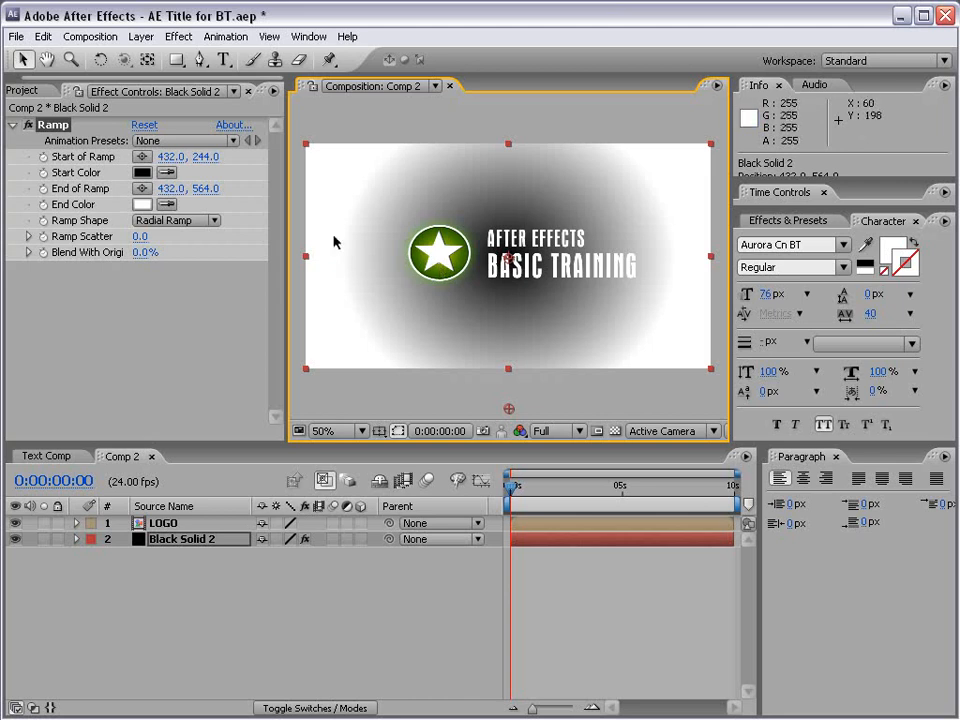
mouse_move(240, 152)
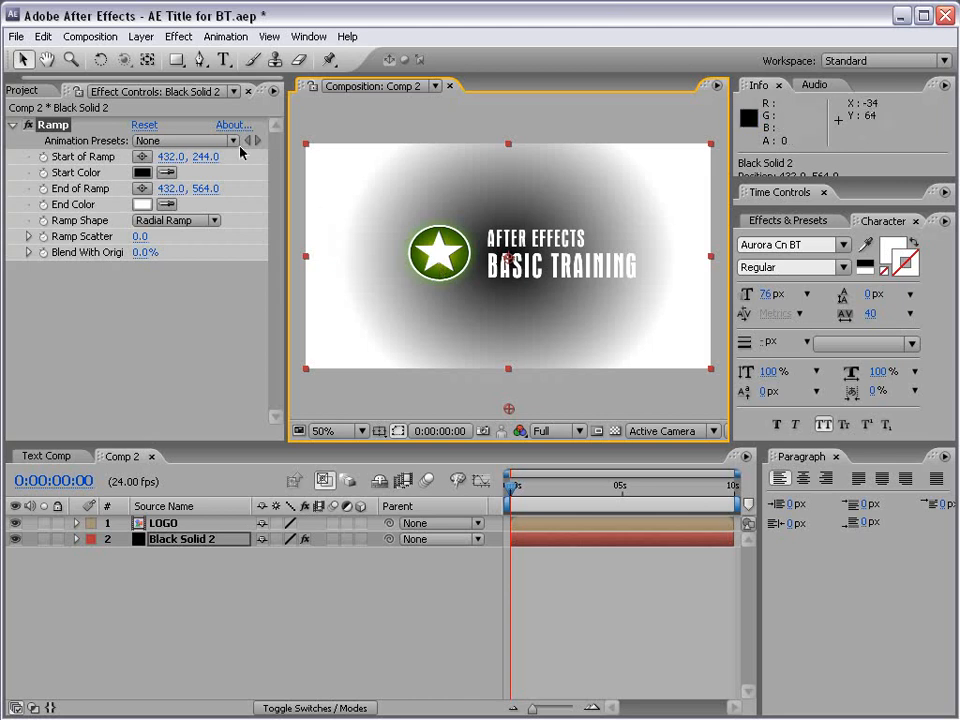
- Set the Ramp start colour to dark green and the end colour to black (000000)
click(142, 172)
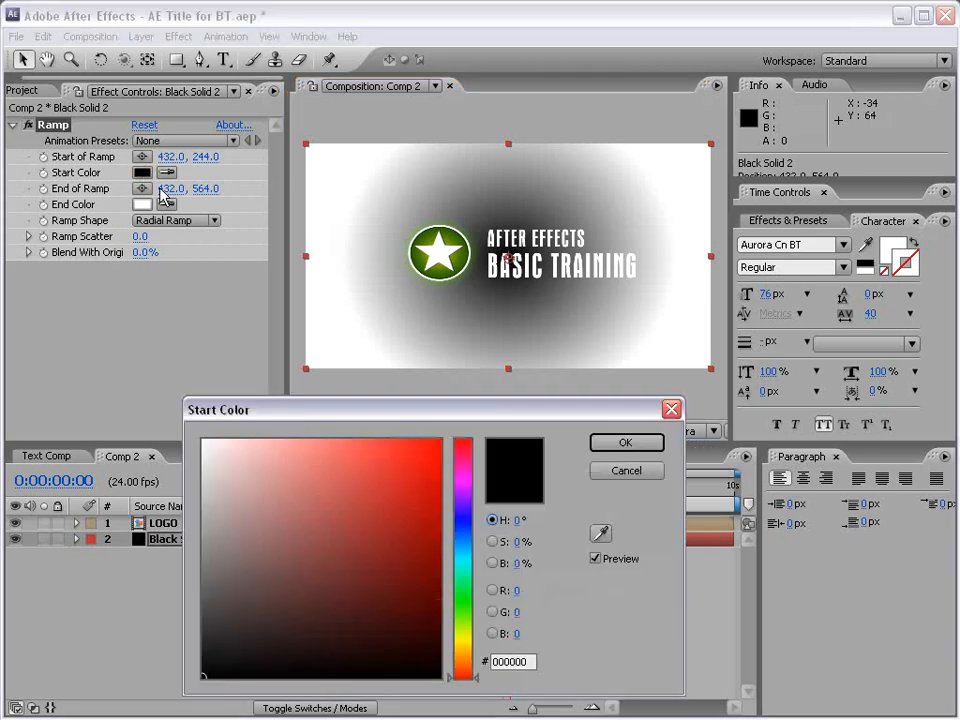
click(443, 604)
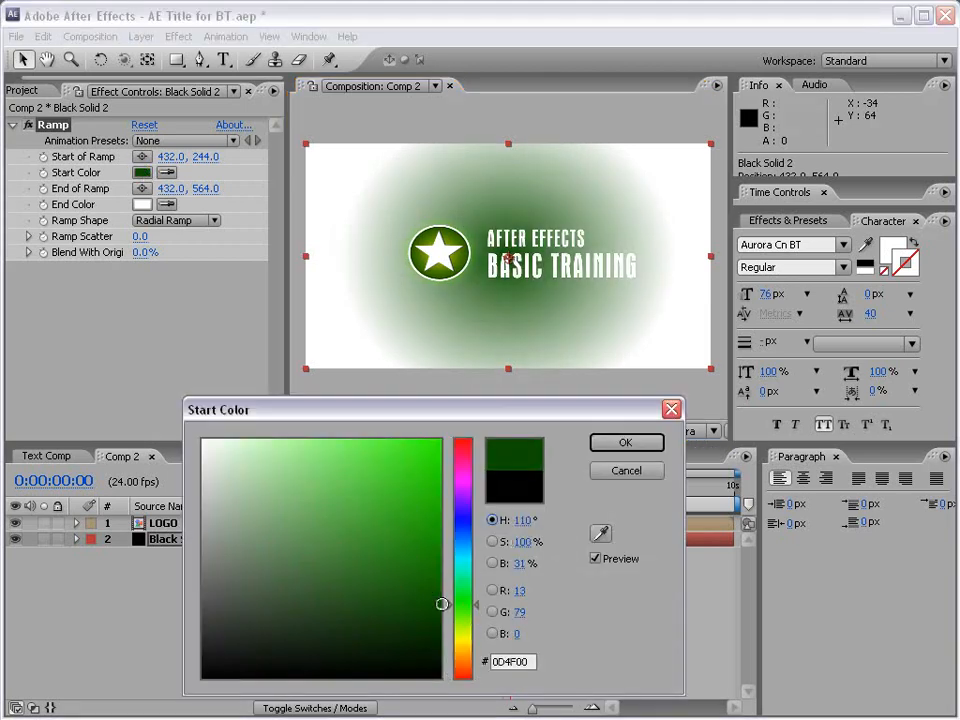
click(625, 442)
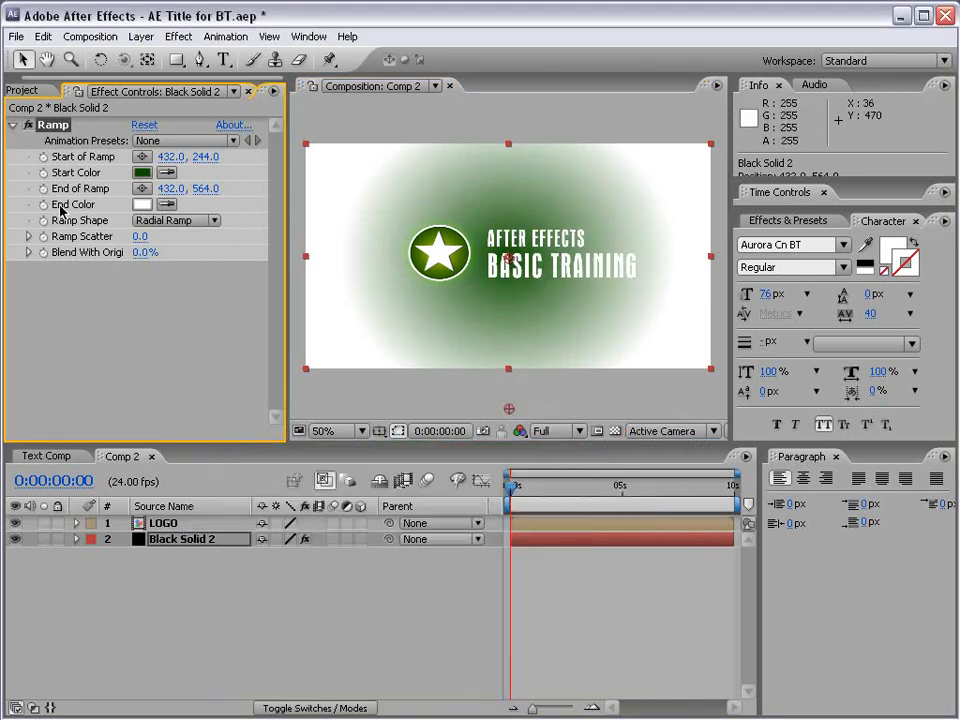
click(142, 204)
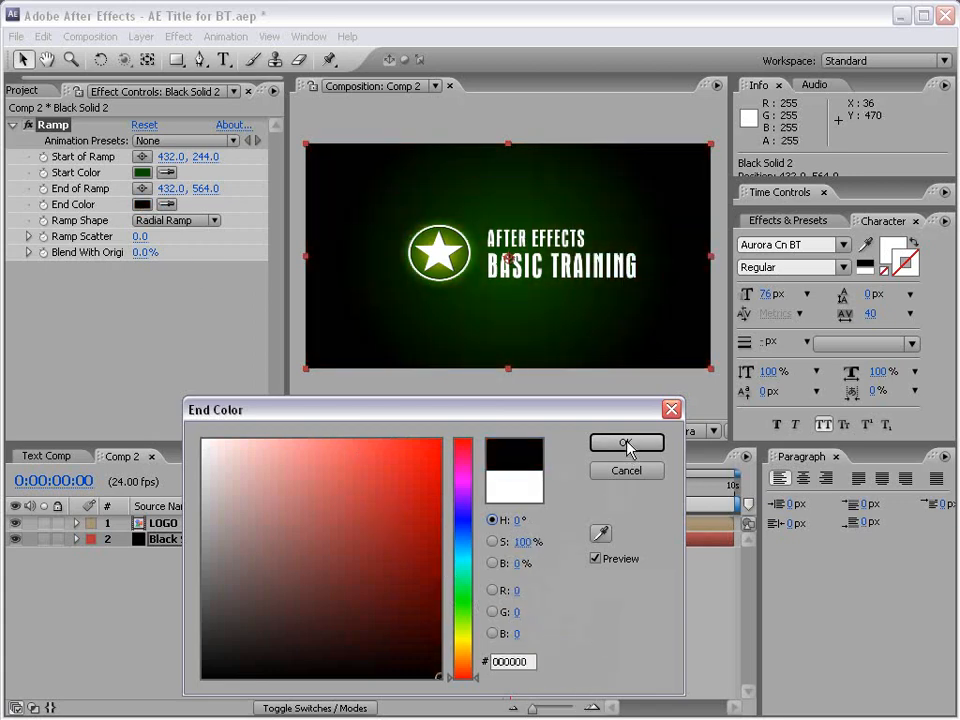
click(627, 443)
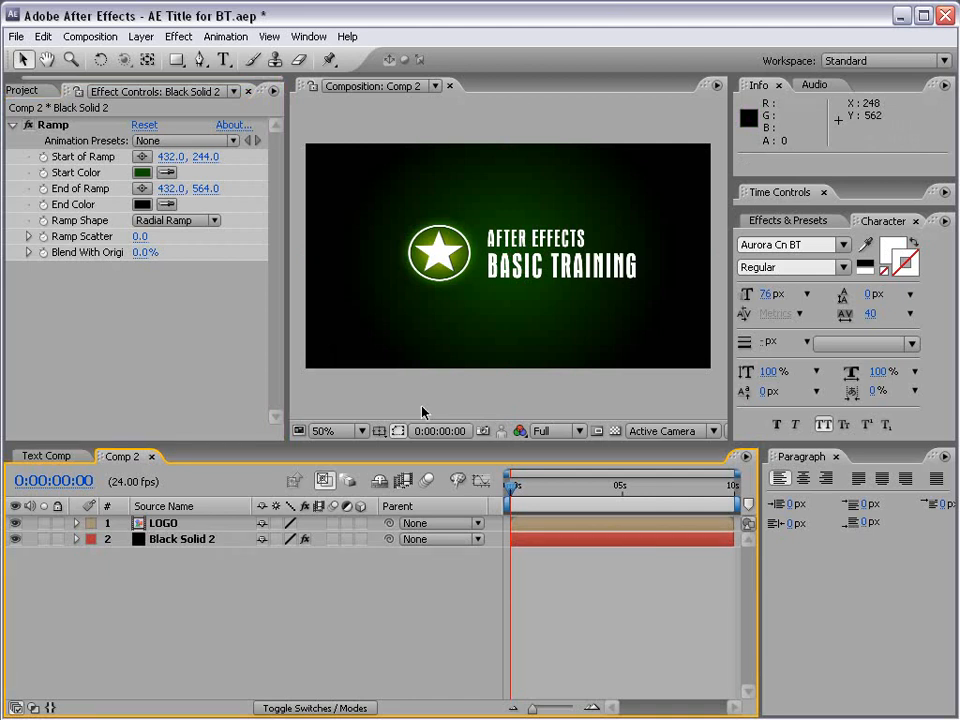
- Enable the 3D Layer switch on the LOGO layer
click(163, 523)
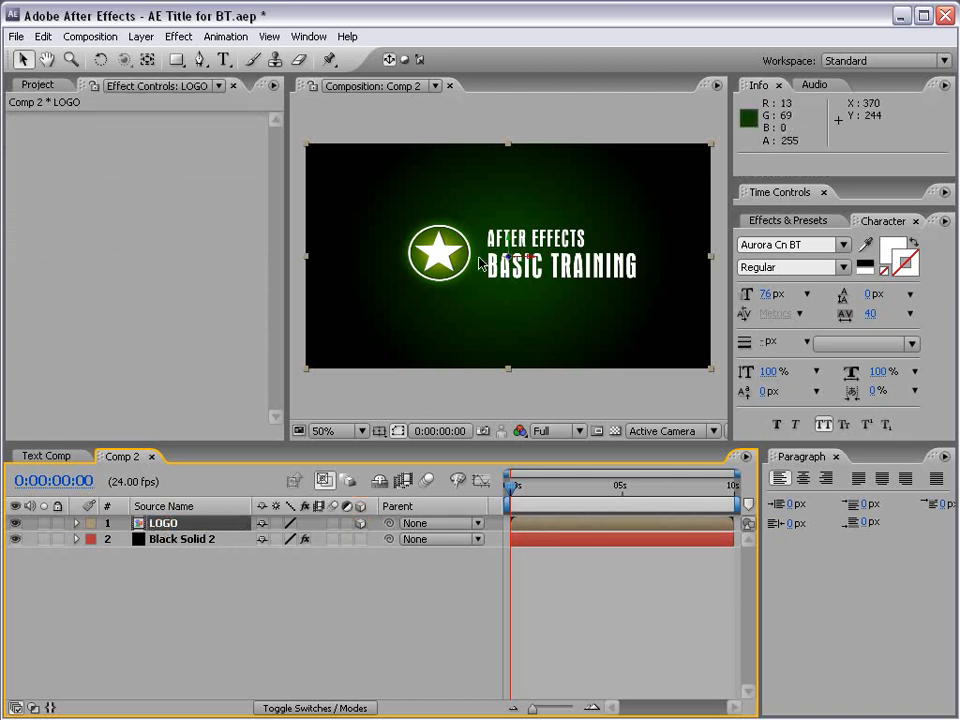
click(98, 60)
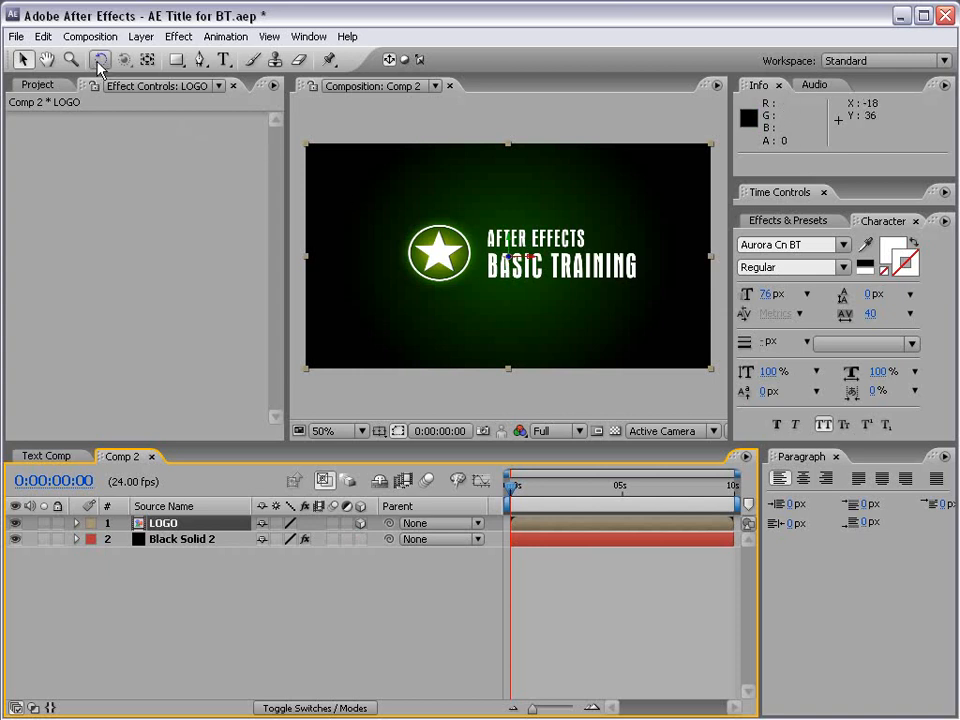
click(100, 60)
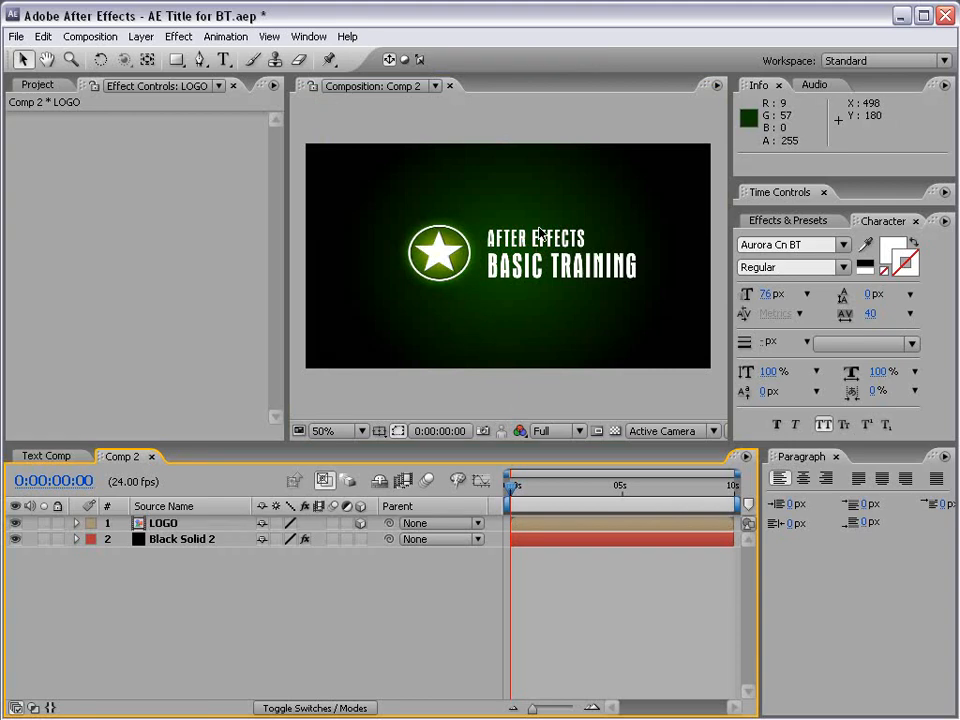
click(141, 36)
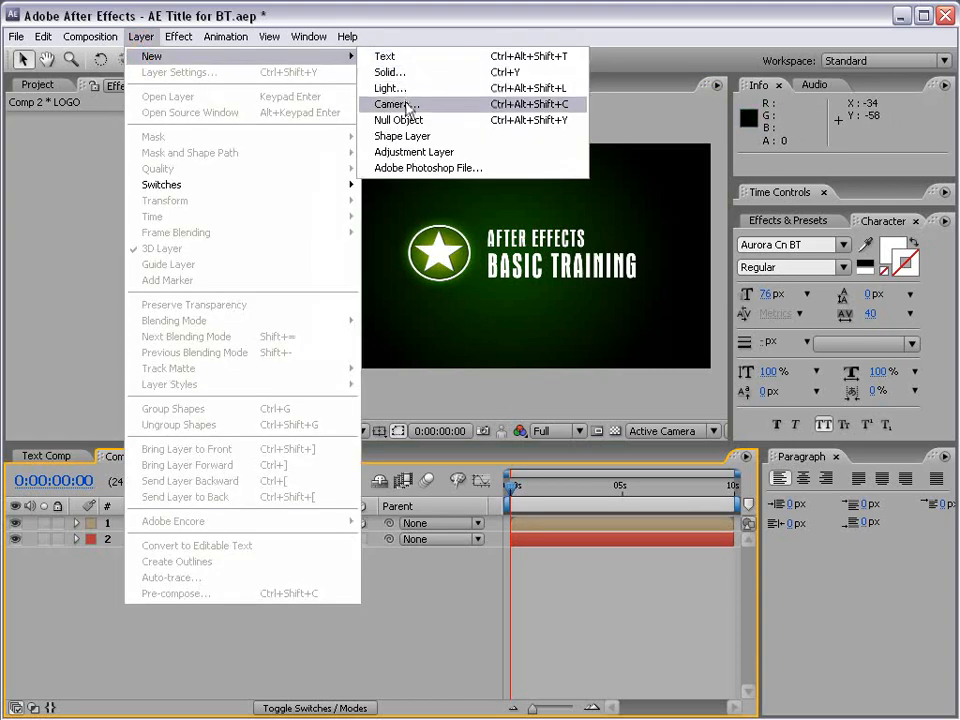
- Add a 50mm camera named Camera 1 to Comp 2 and select its layer
click(397, 104)
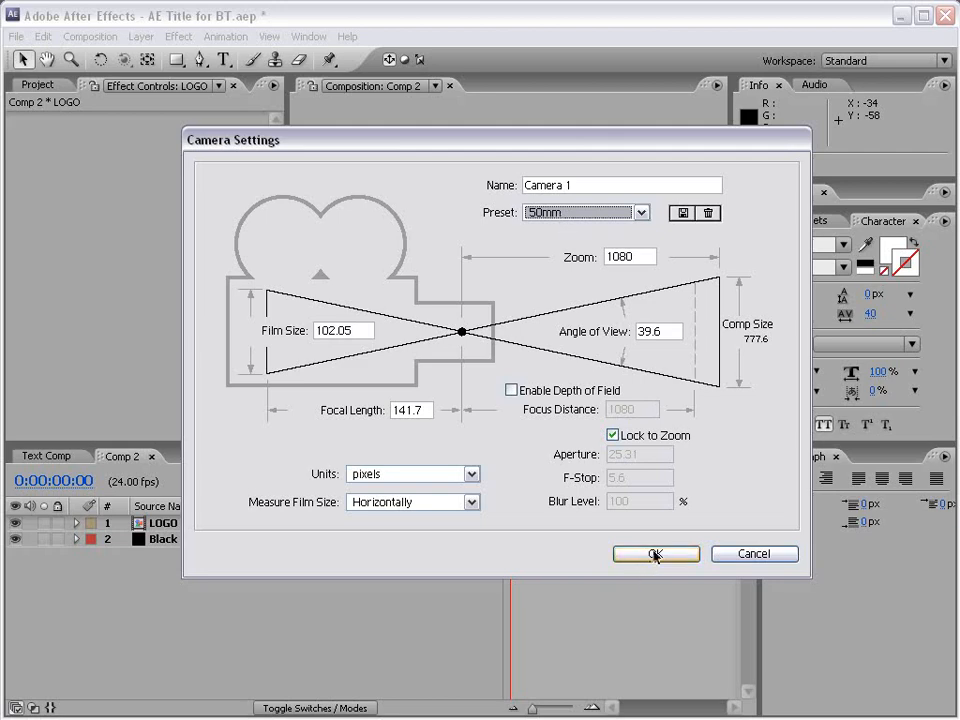
click(655, 554)
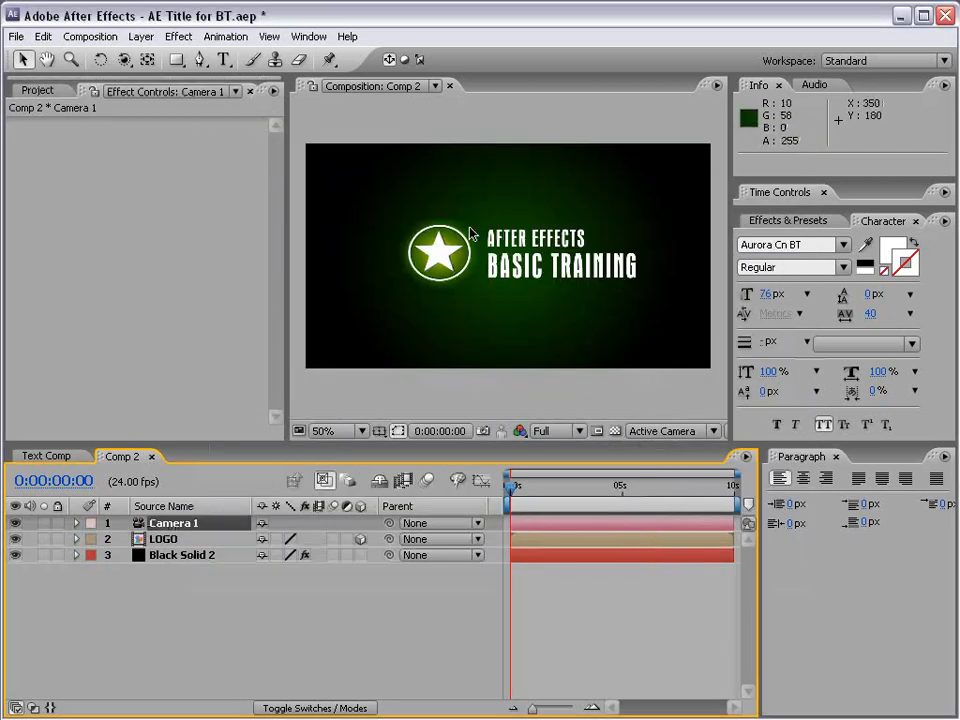
click(174, 522)
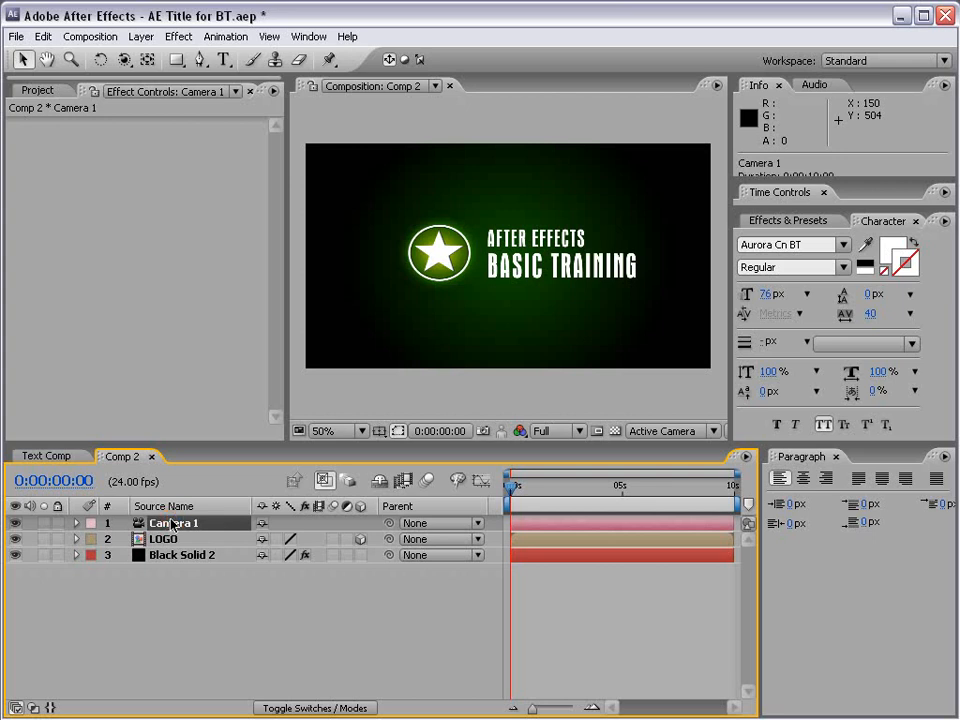
mouse_move(157, 147)
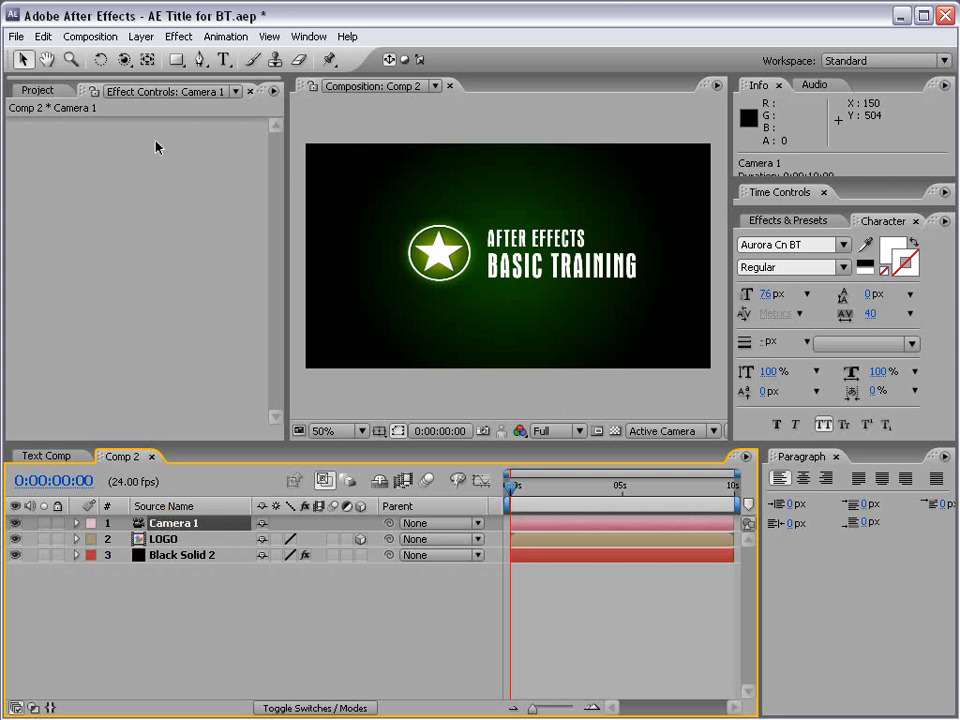
click(124, 60)
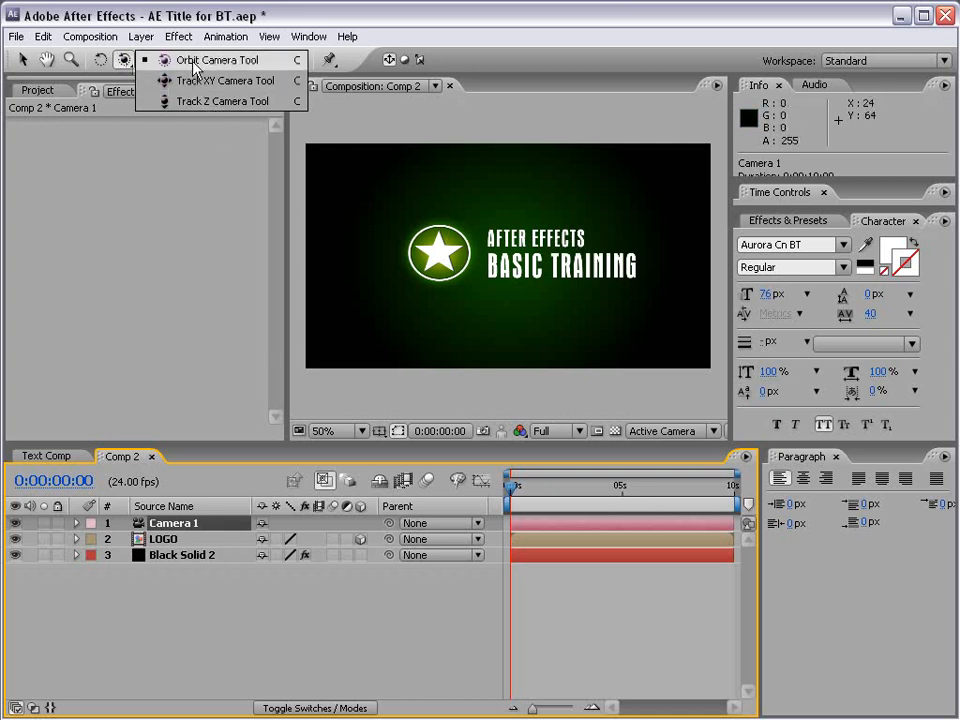
click(216, 60)
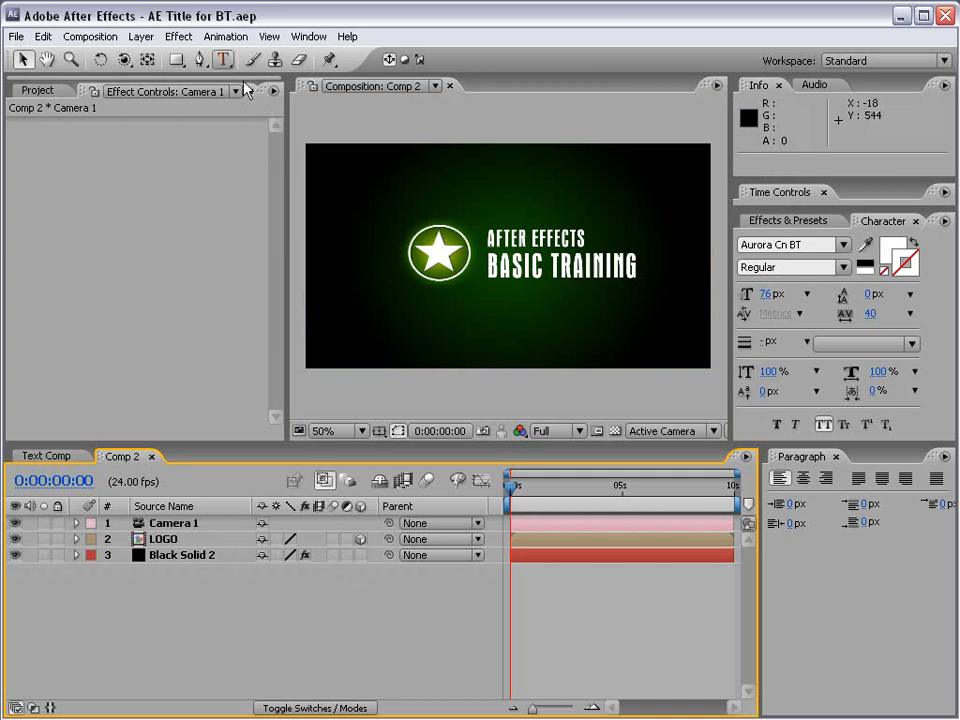
- Add an 864x480 black solid named Black Solid 3 at the top of Comp 2
click(141, 37)
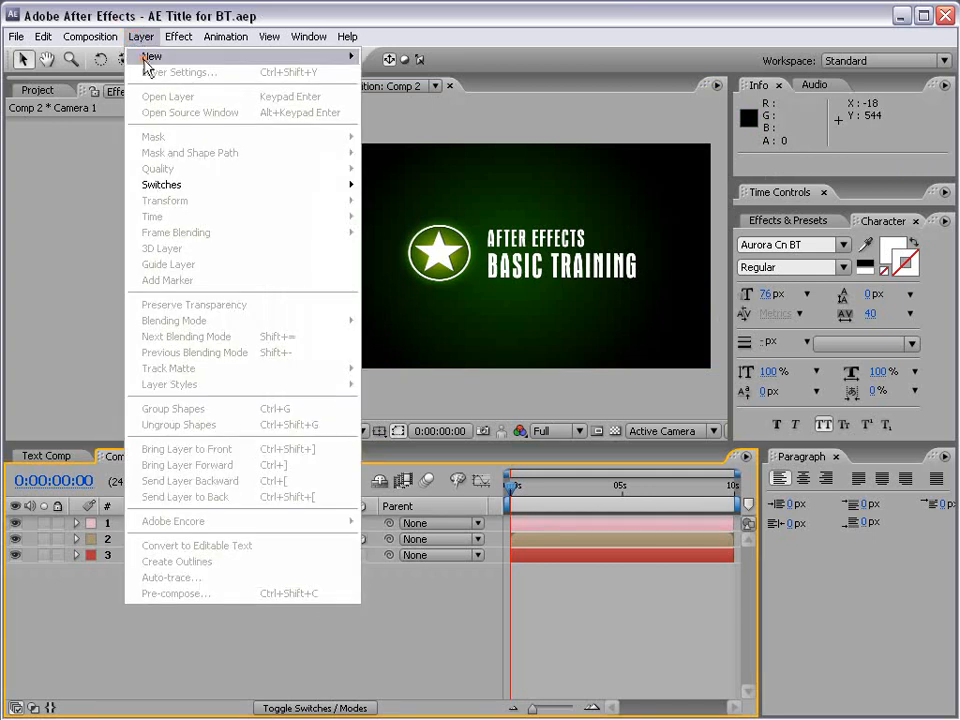
click(160, 56)
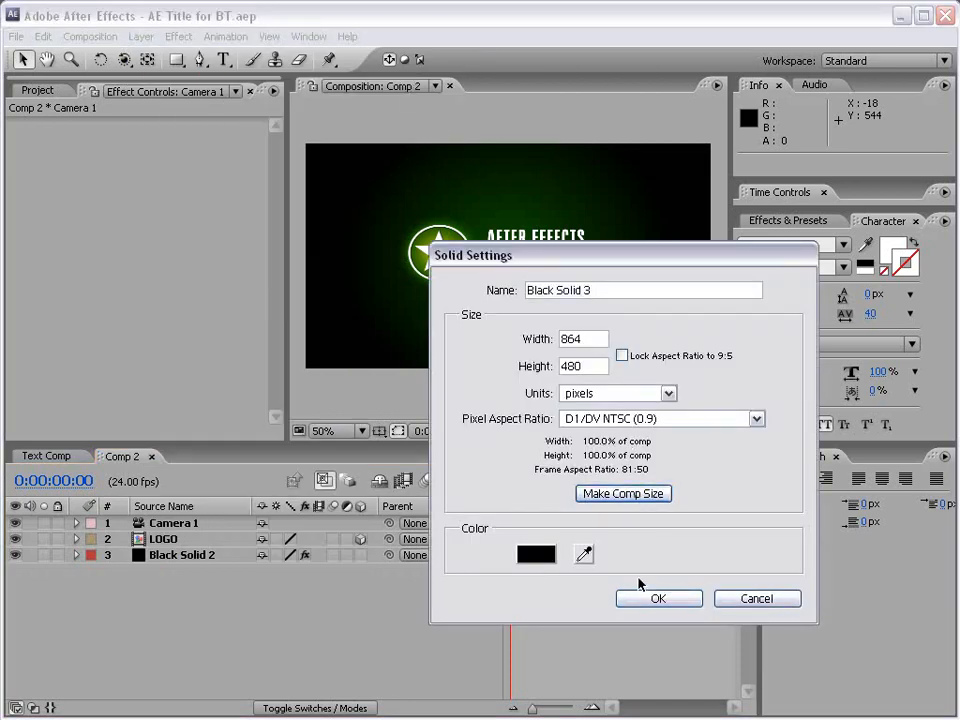
click(658, 598)
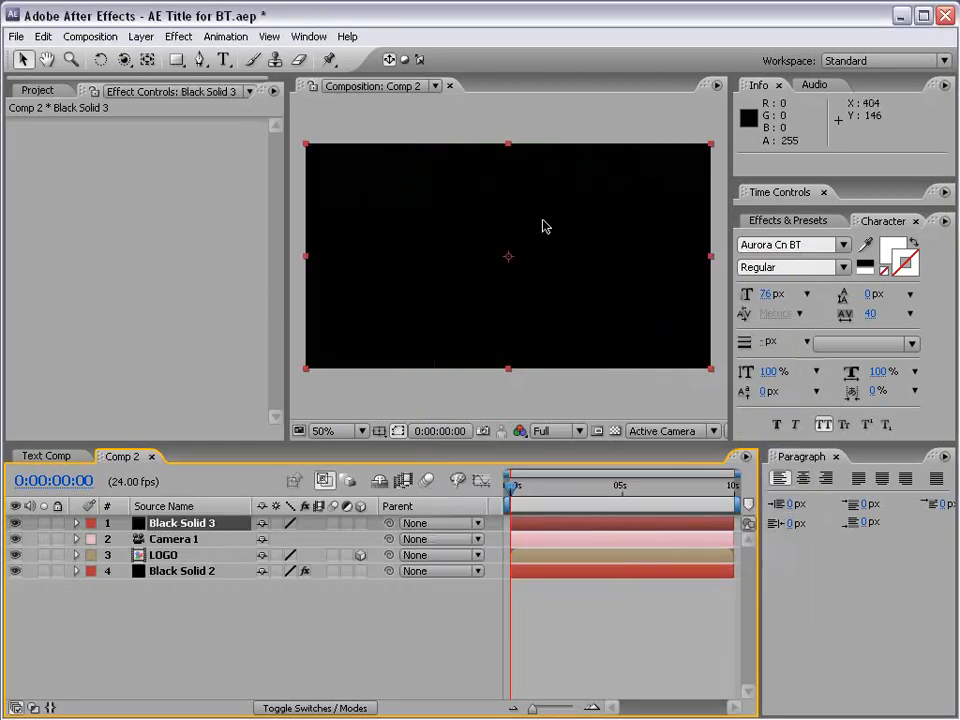
mouse_move(478, 232)
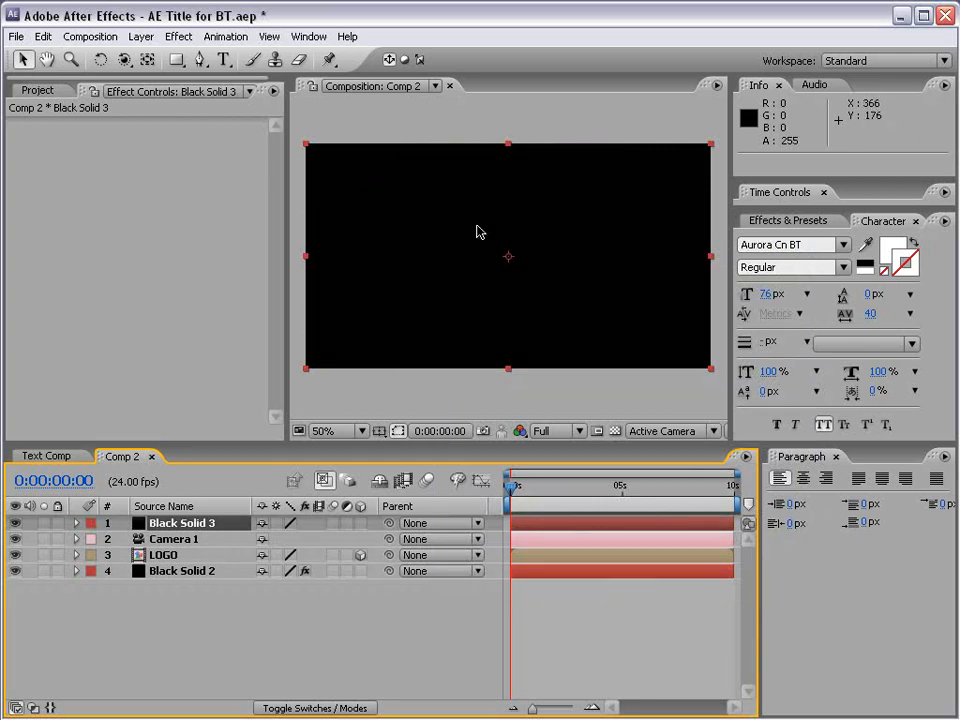
- Apply CC Particle World to Black Solid 3 and rename the layer 'Particles'
click(788, 220)
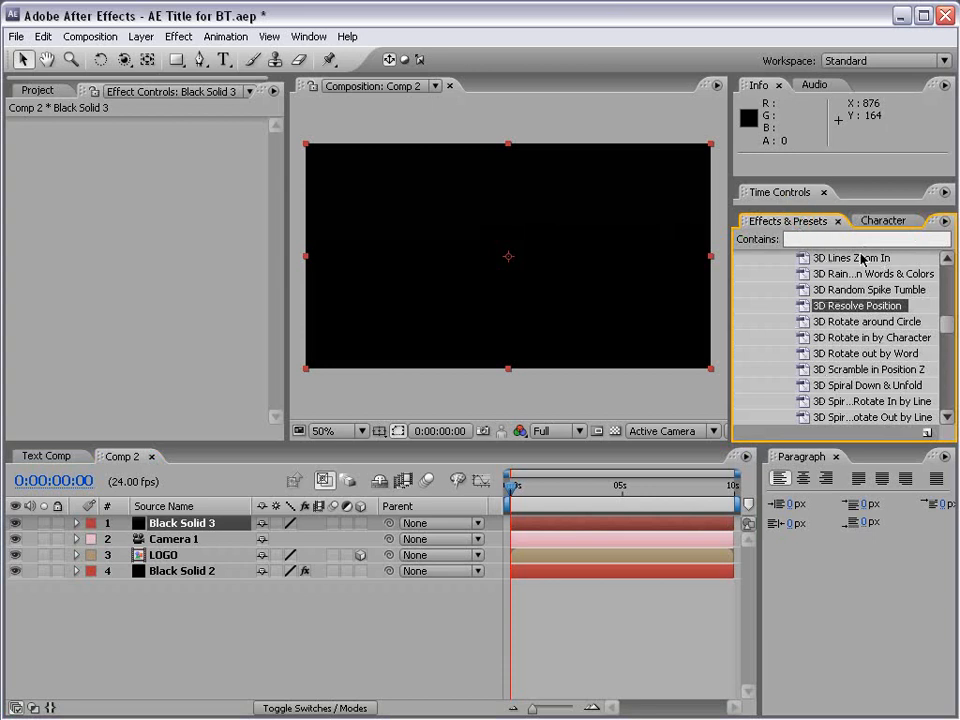
click(865, 239)
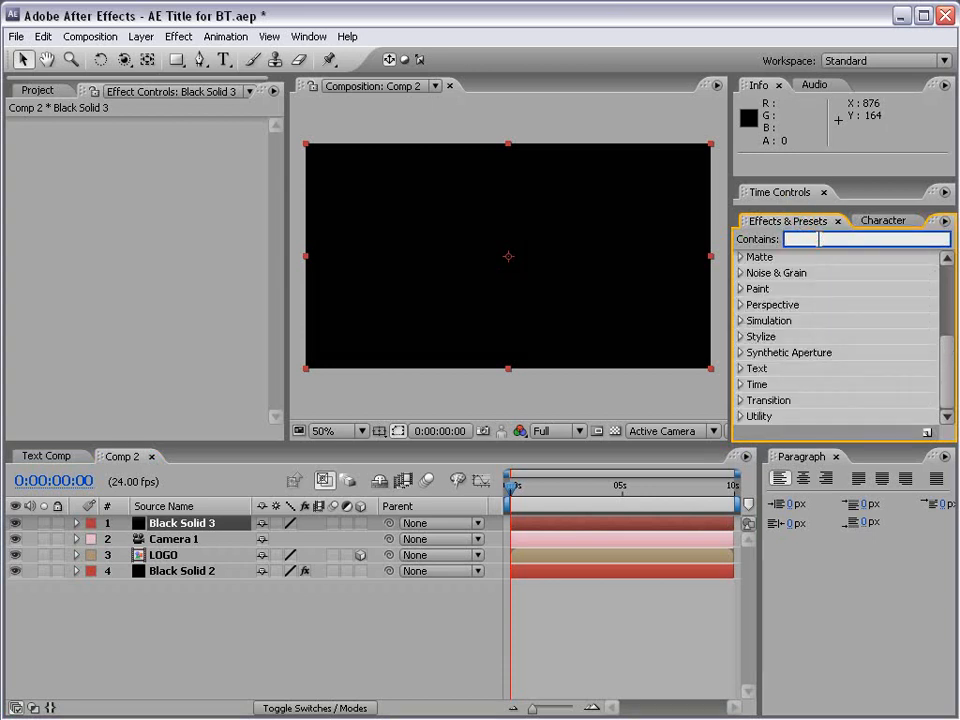
text(partic)
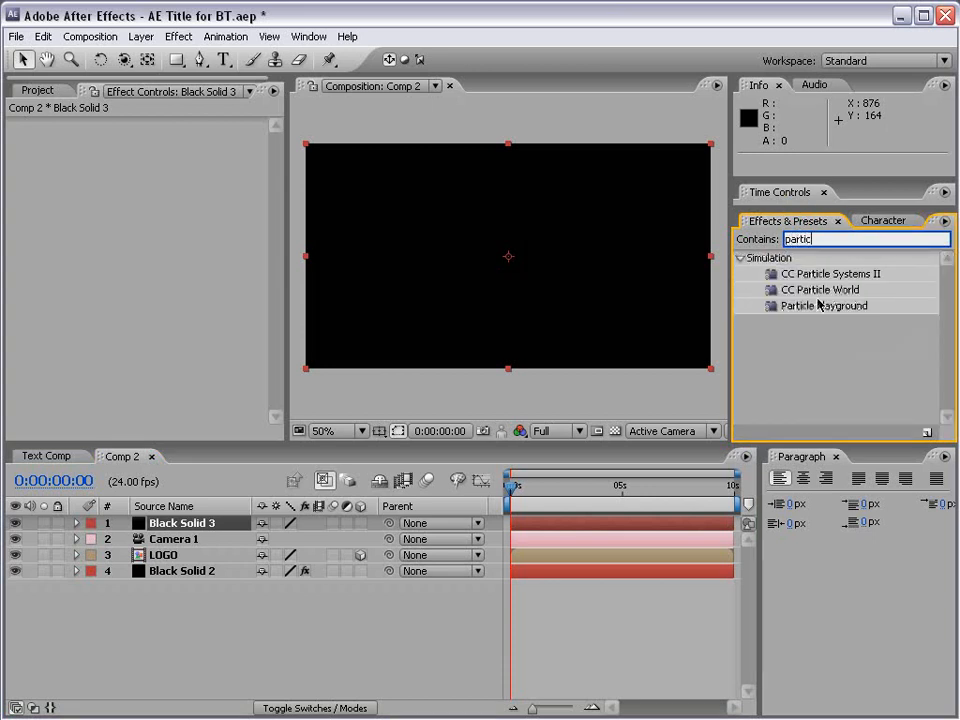
click(820, 289)
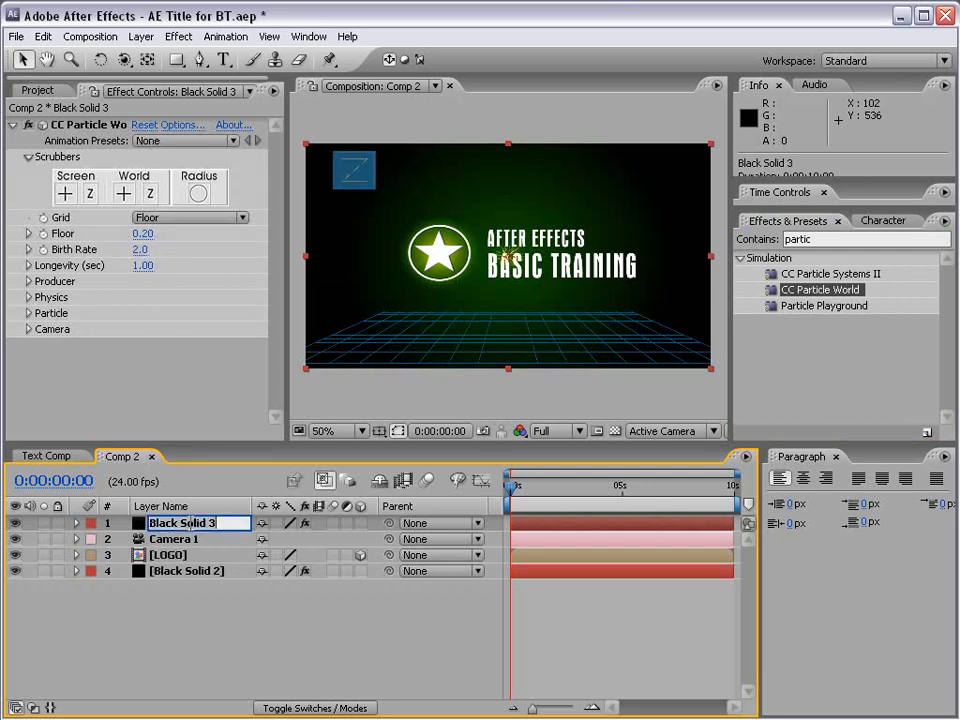
text(Part)
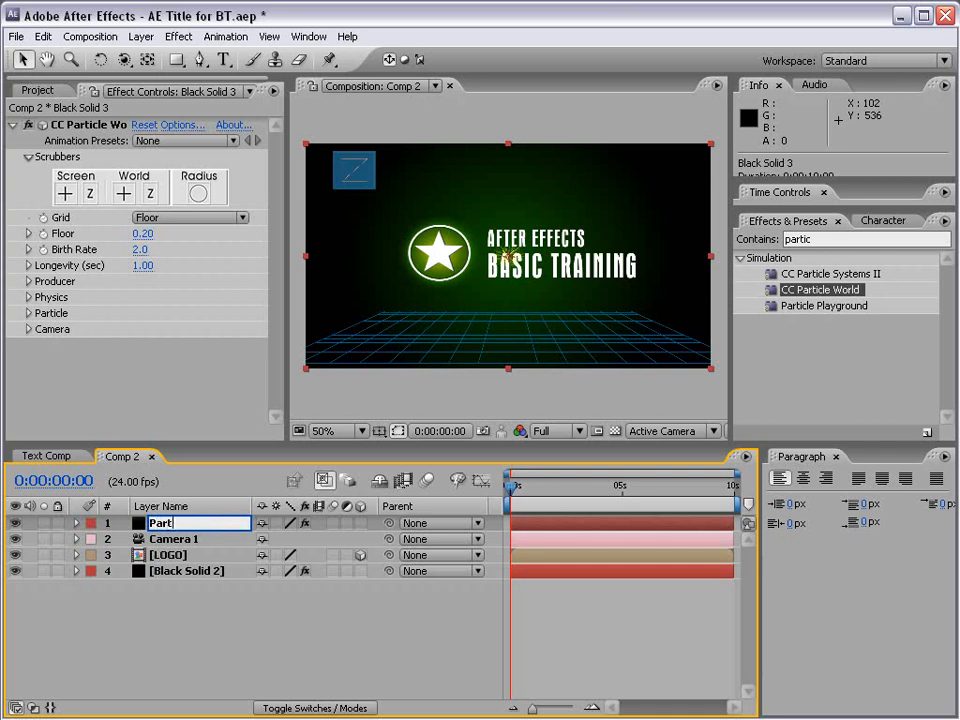
text(Particles)
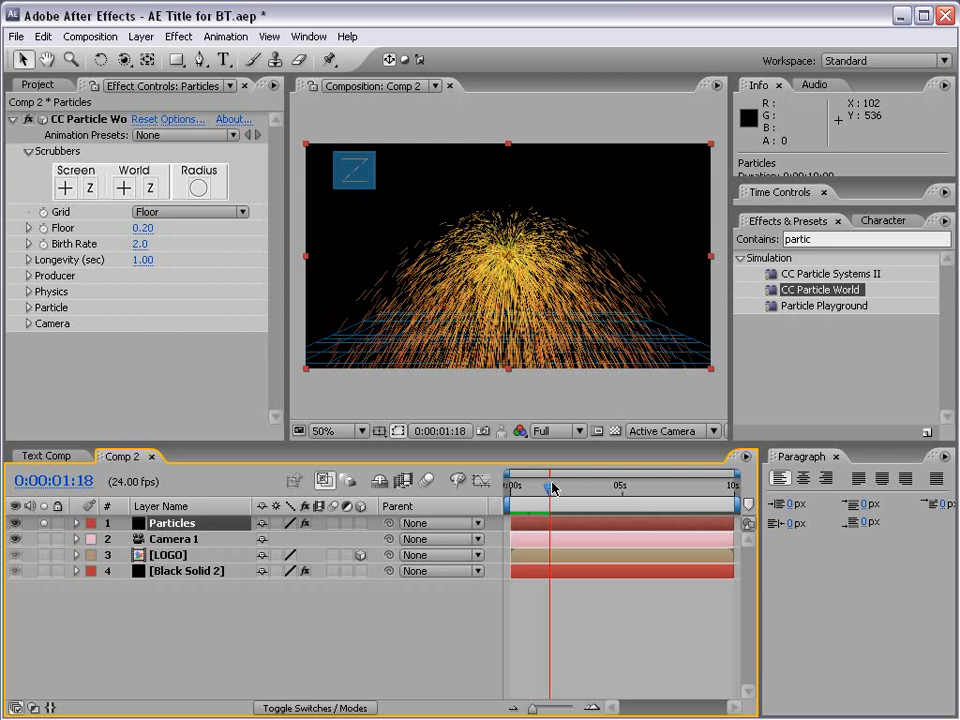
- Scrub Comp 2 to about 0:00:01:21 to preview the orange particle fountain
drag(553, 487, 575, 487)
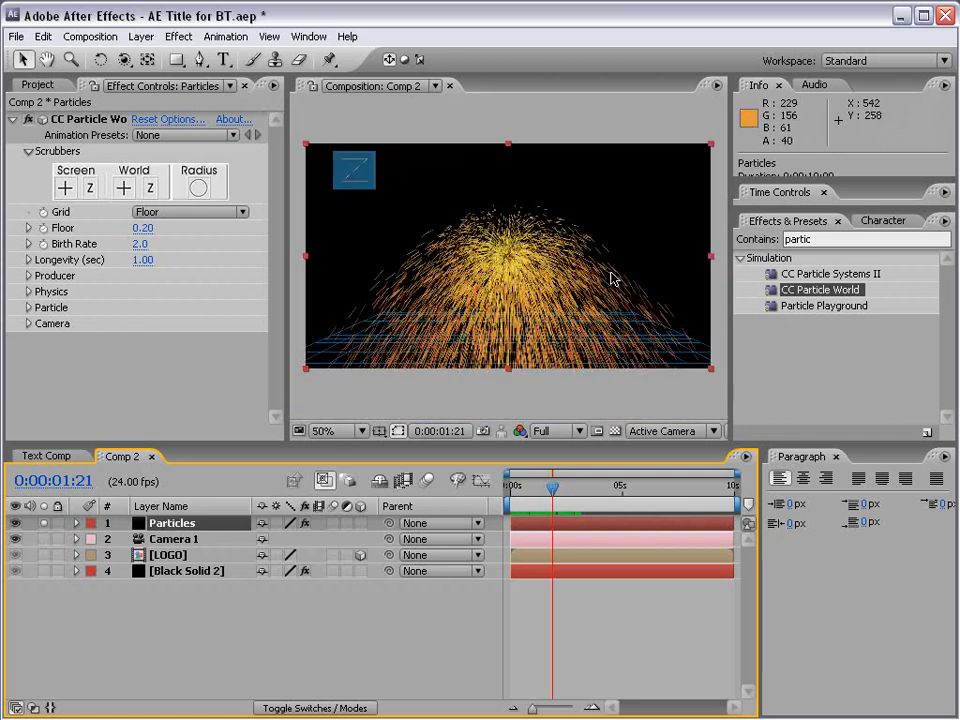
mouse_move(392, 208)
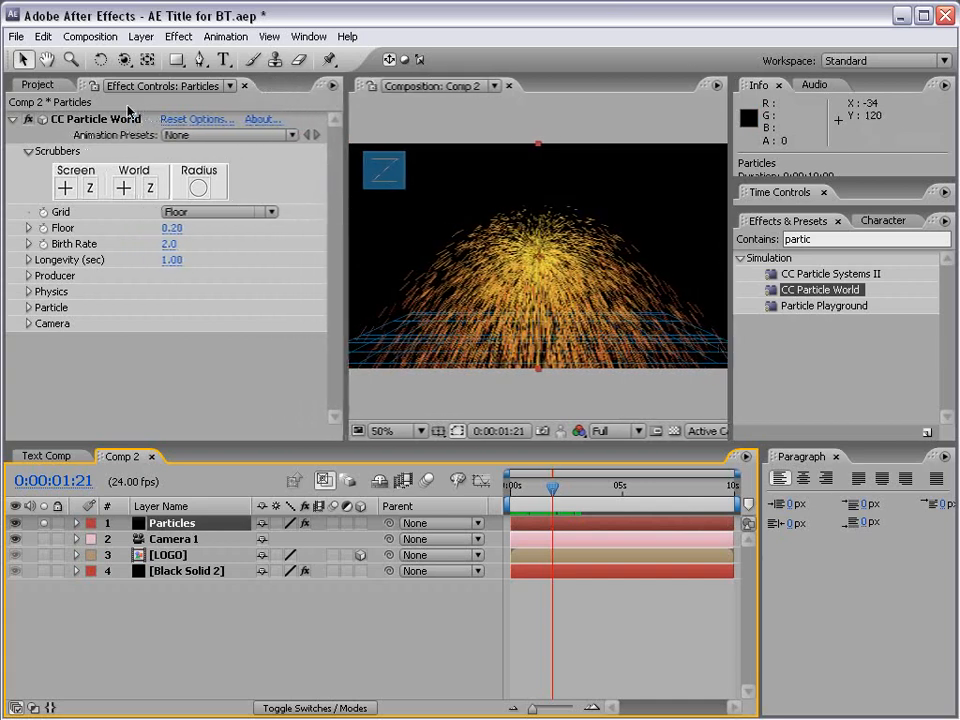
mouse_move(111, 164)
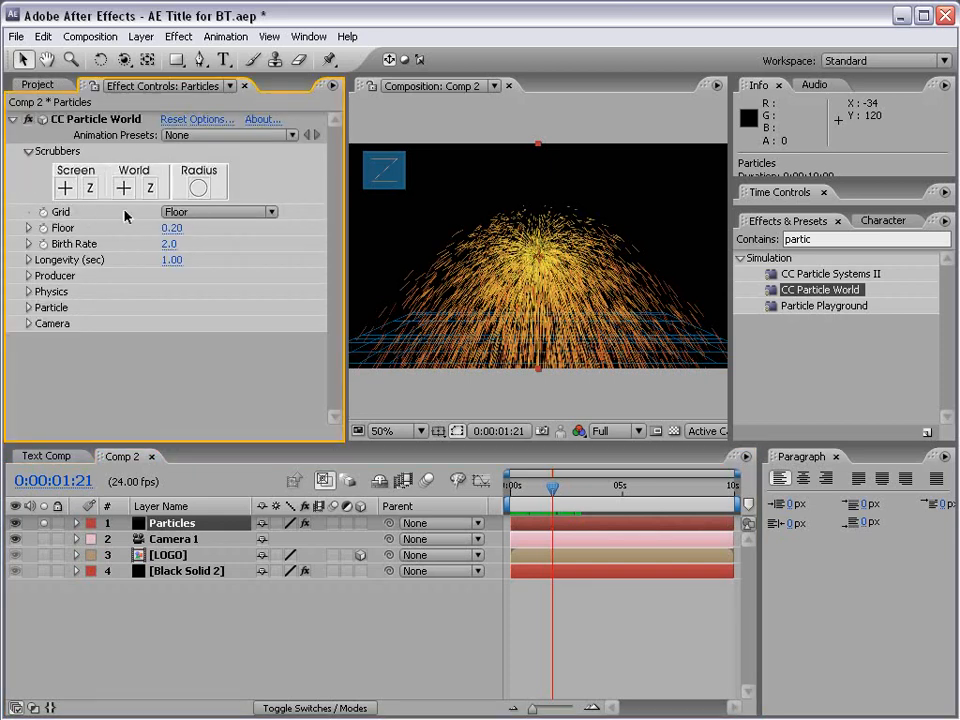
- Turn the particle Grid off and set Birth Rate 1.1 and Longevity 0.59 seconds
click(218, 211)
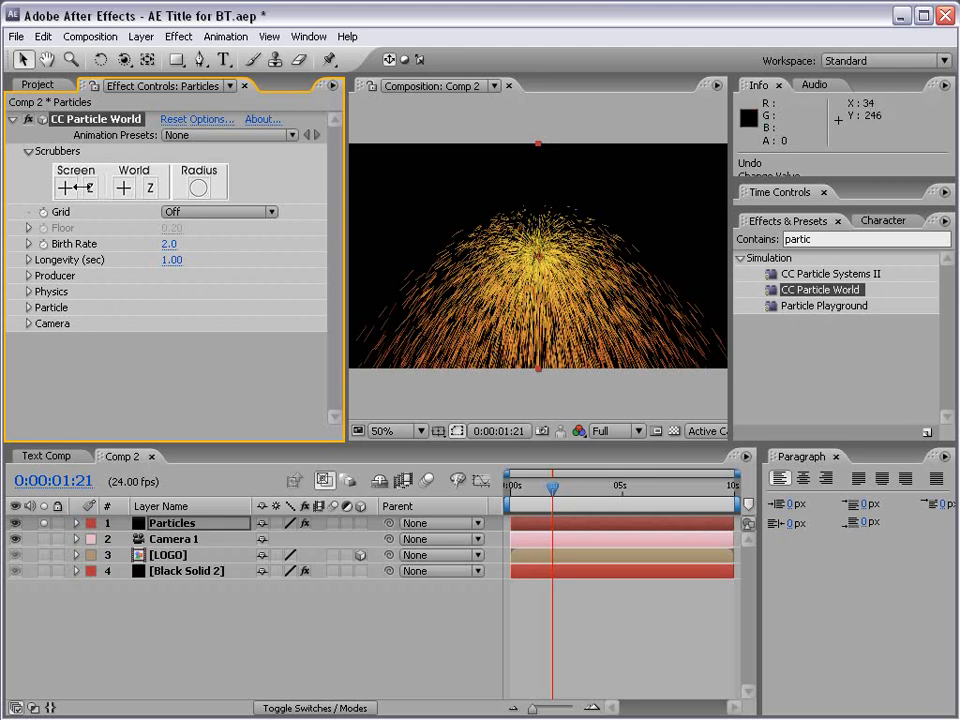
click(28, 151)
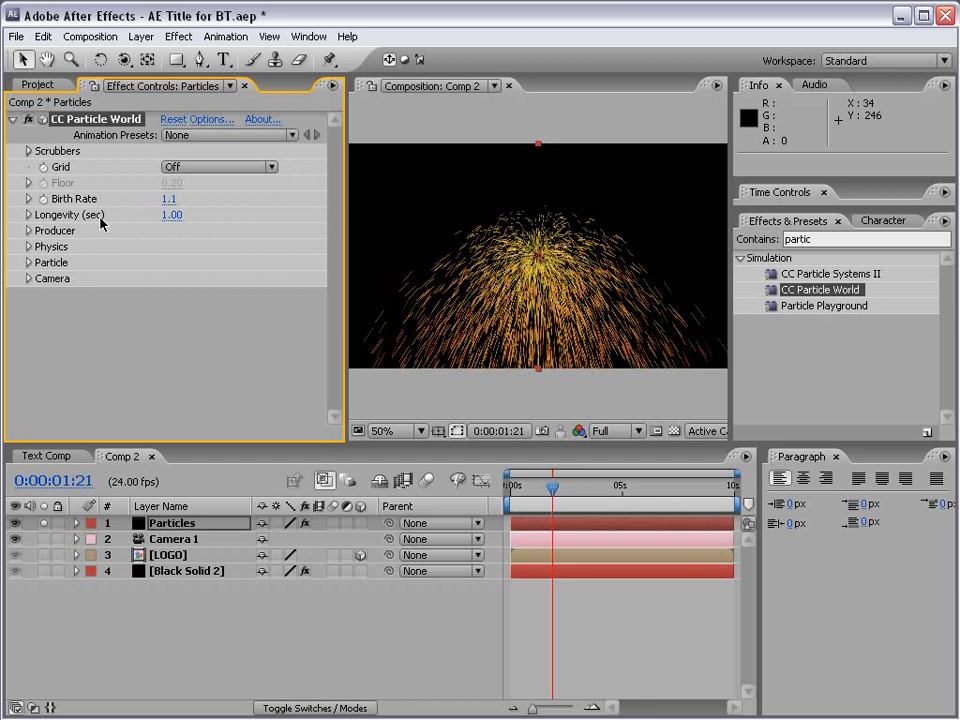
drag(171, 215, 216, 216)
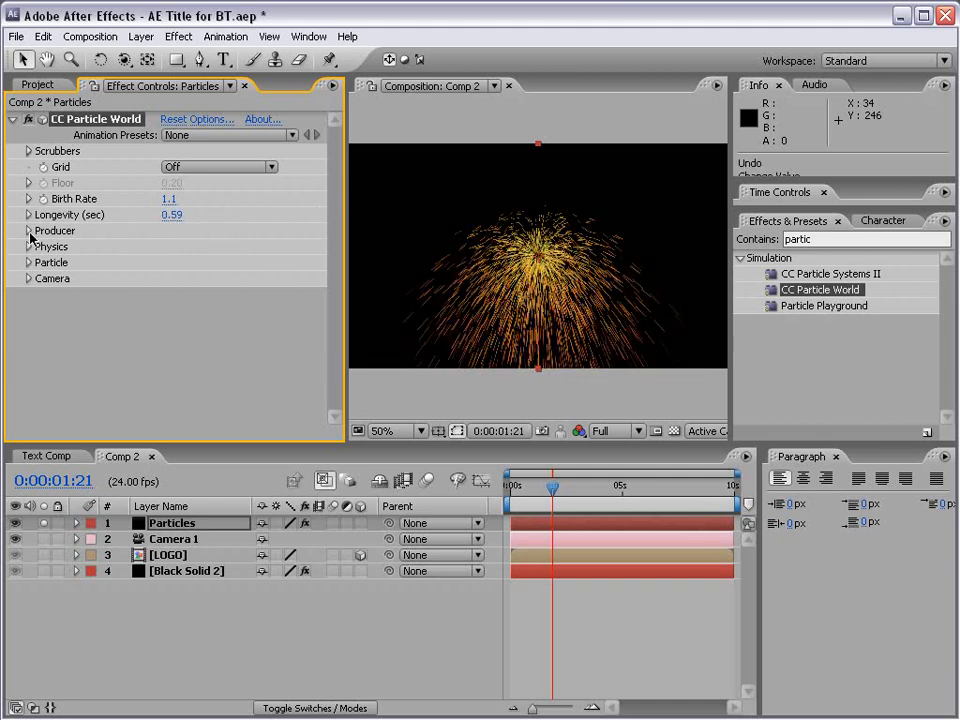
- Set the Producer radii to X 0.5, Y 0.3 and Z 2.2
click(29, 231)
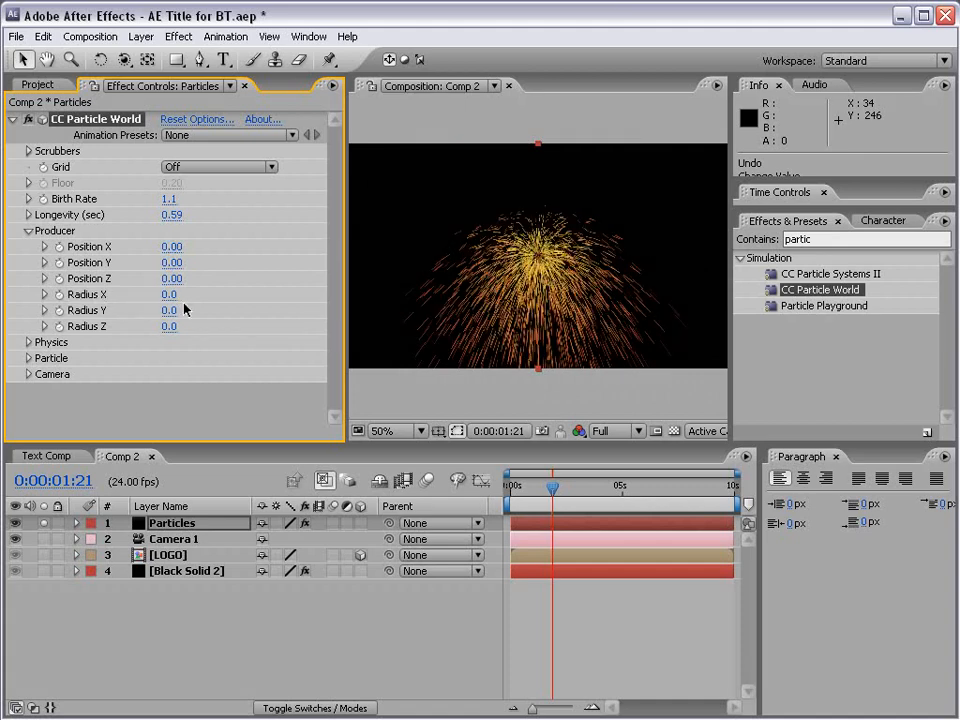
click(170, 294)
text(0.5)
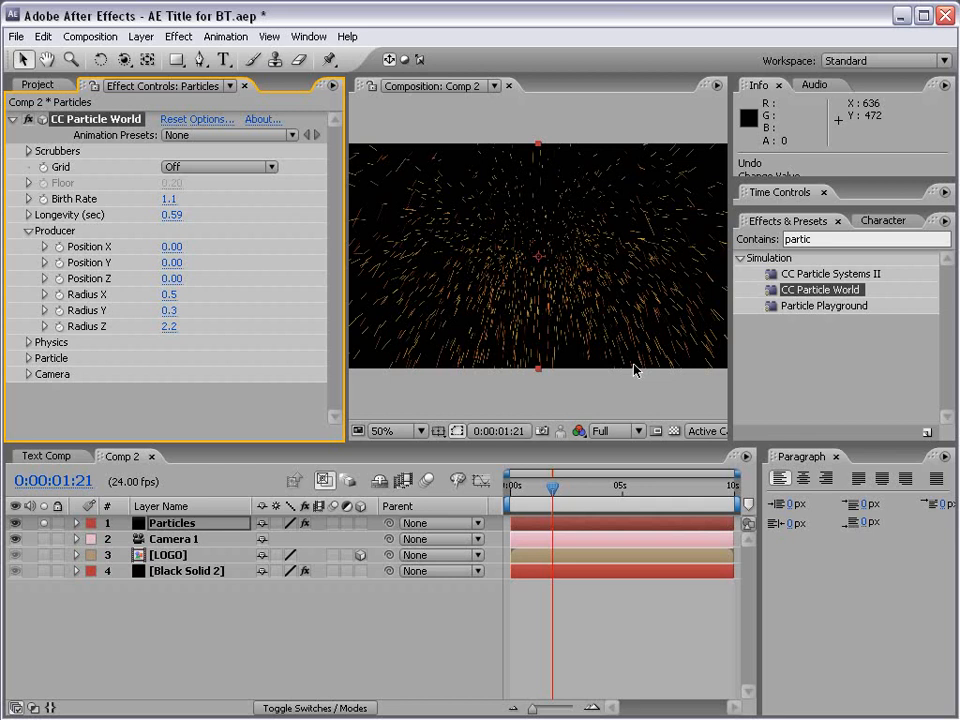
mouse_move(583, 205)
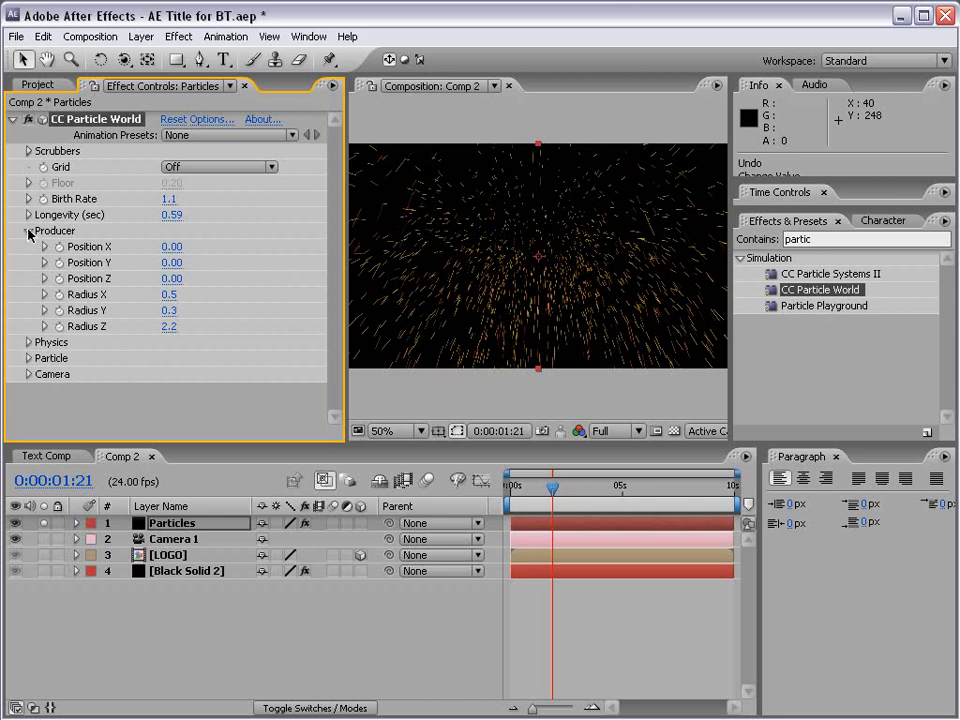
- Set the Physics Animation to Twirl, with velocity and gravity at 0
click(28, 230)
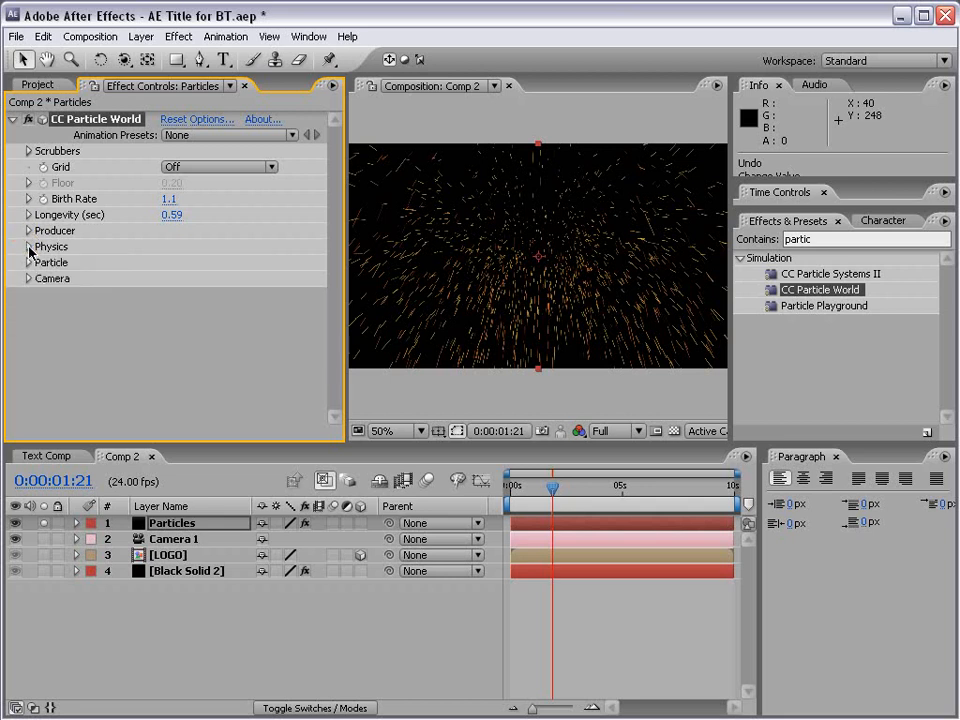
click(28, 246)
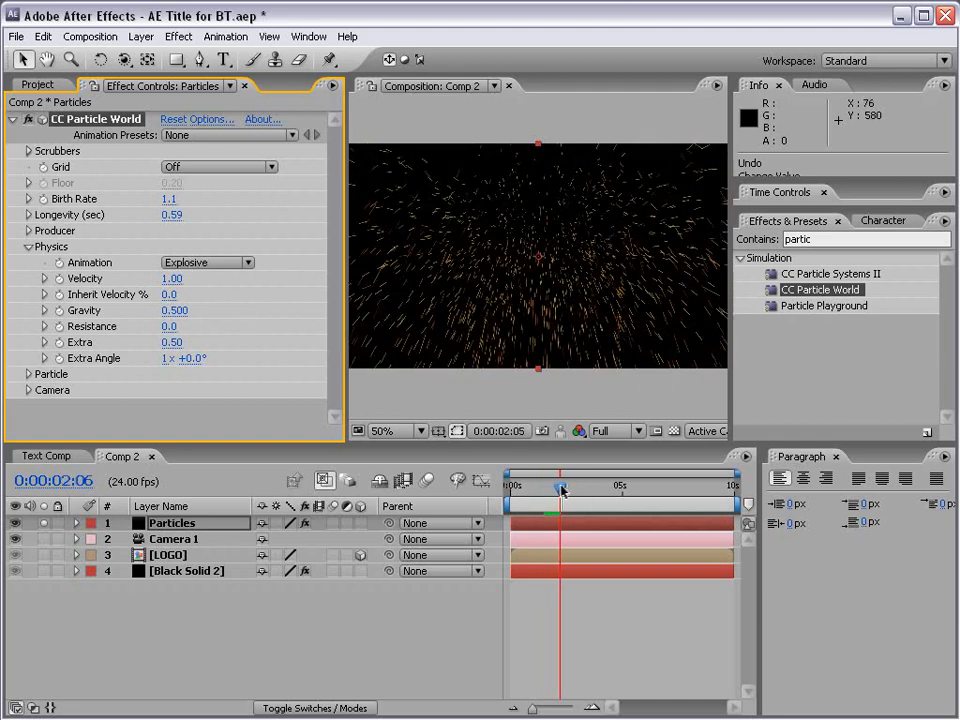
drag(562, 487, 575, 487)
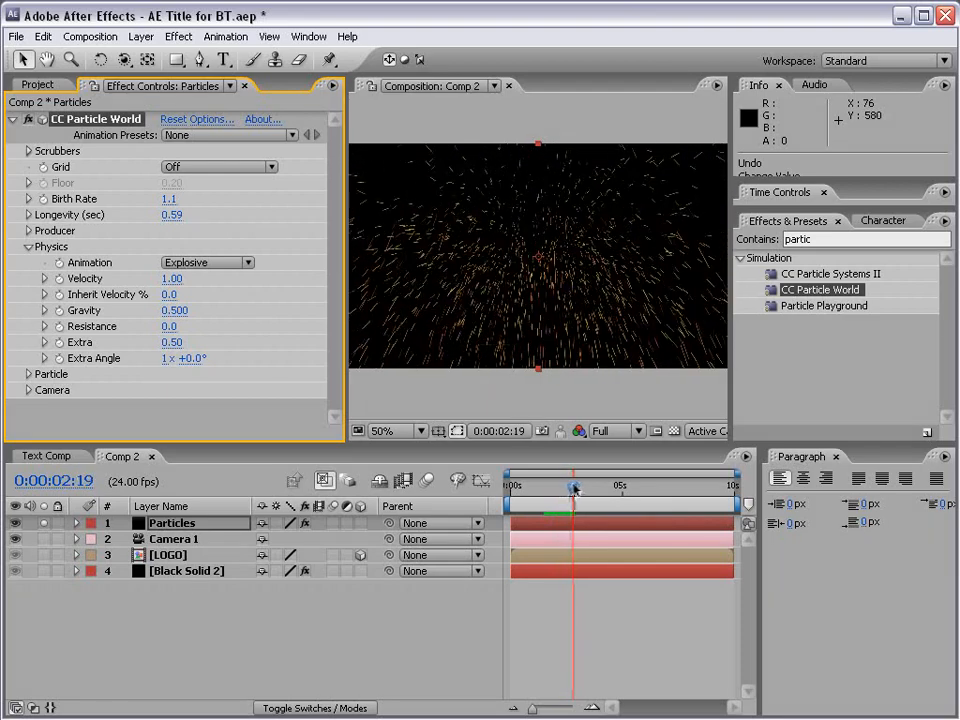
click(205, 262)
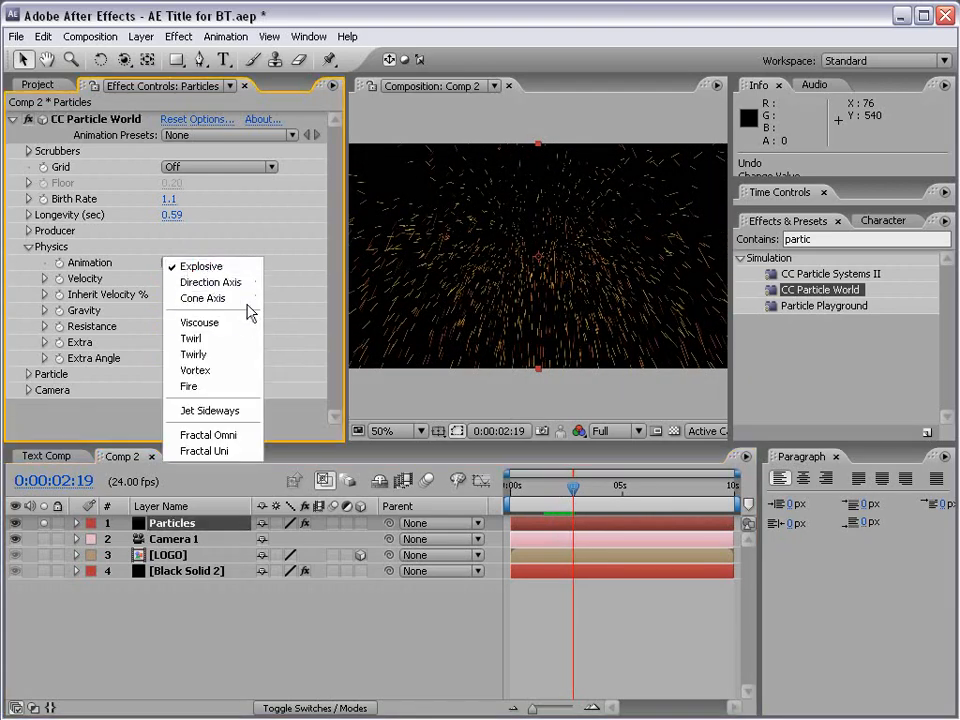
click(191, 338)
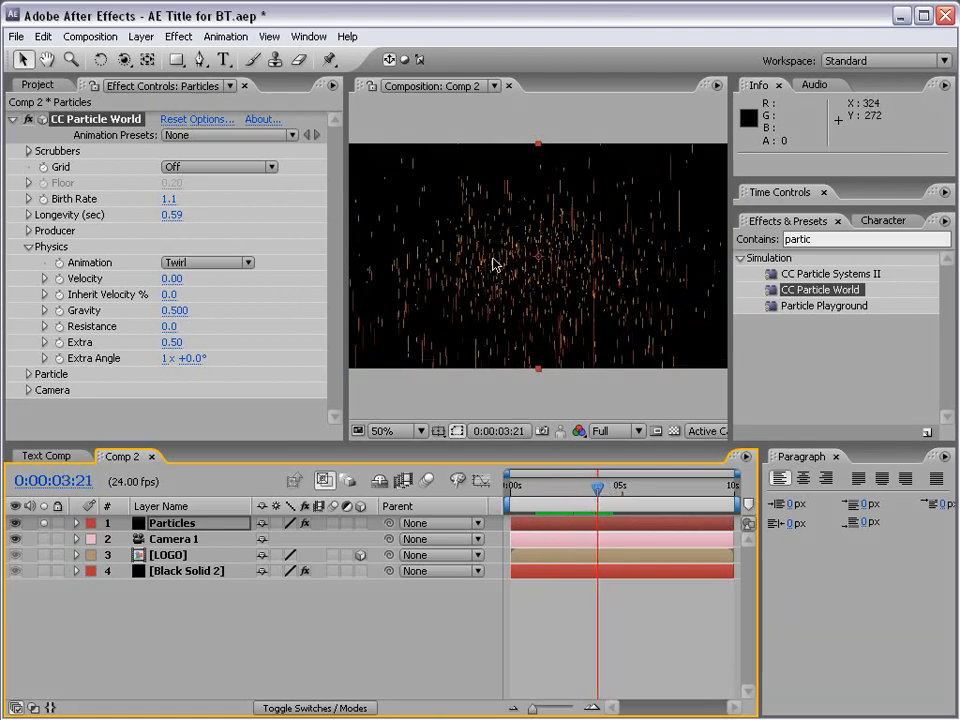
mouse_move(495, 278)
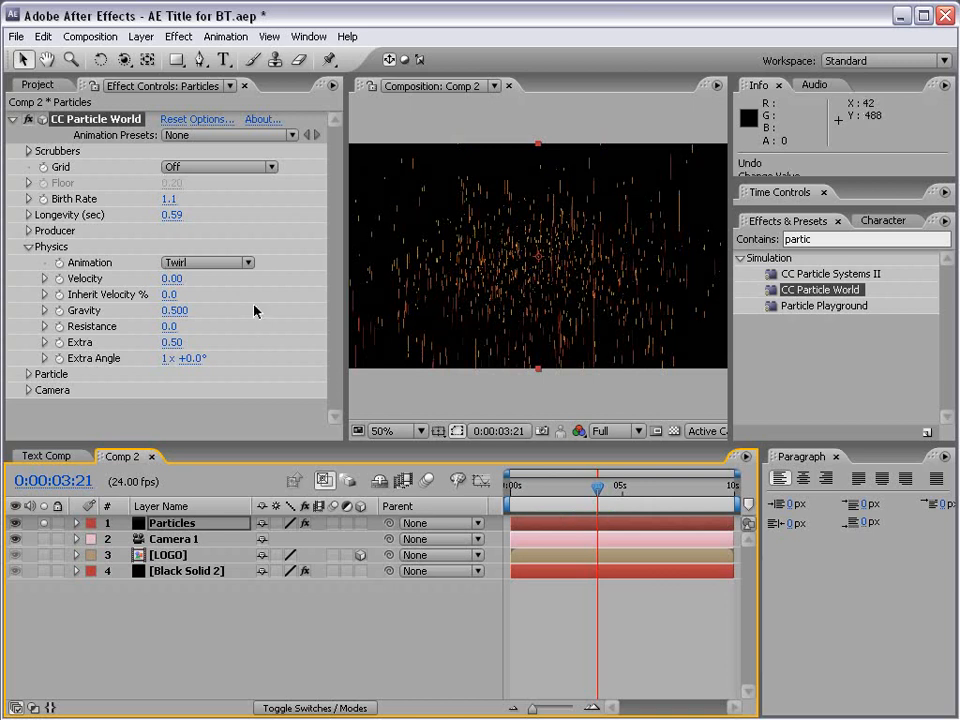
click(175, 310)
text(0.000)
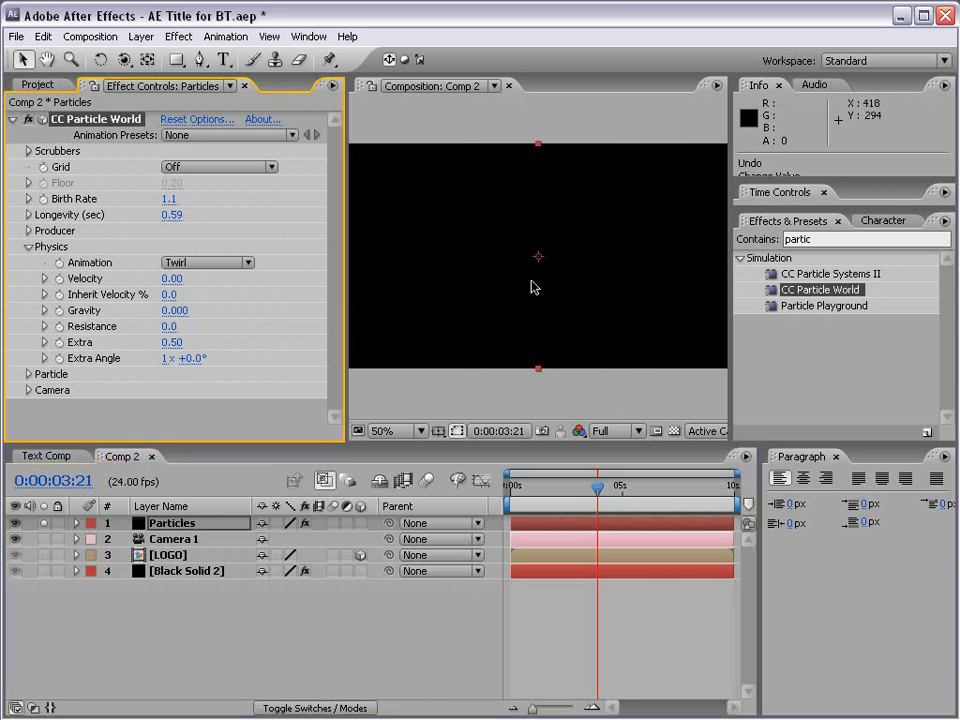
mouse_move(490, 295)
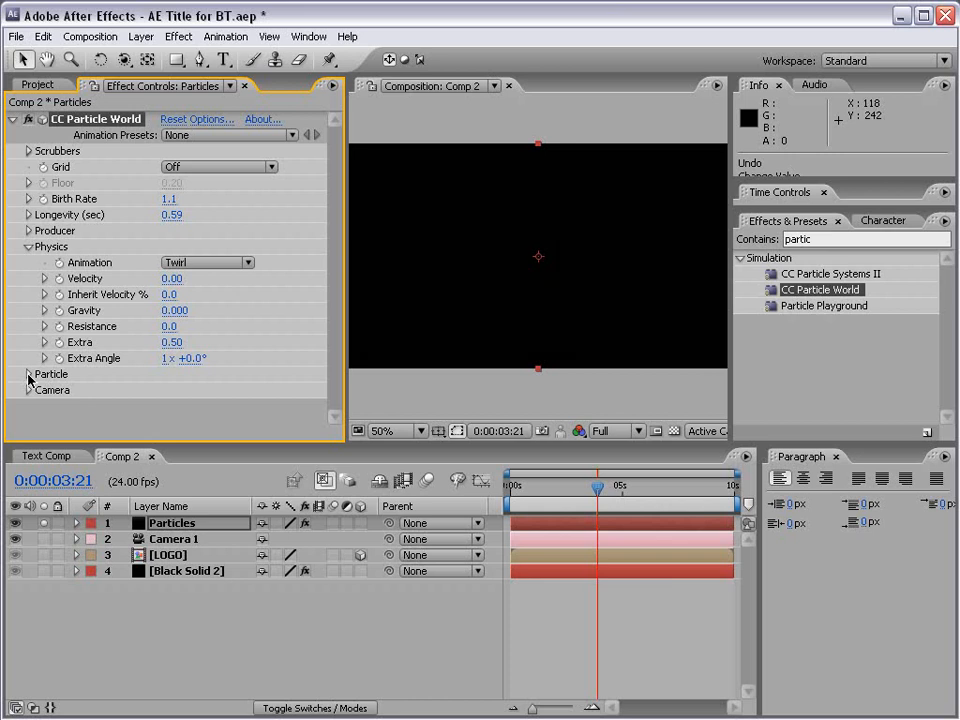
mouse_move(146, 243)
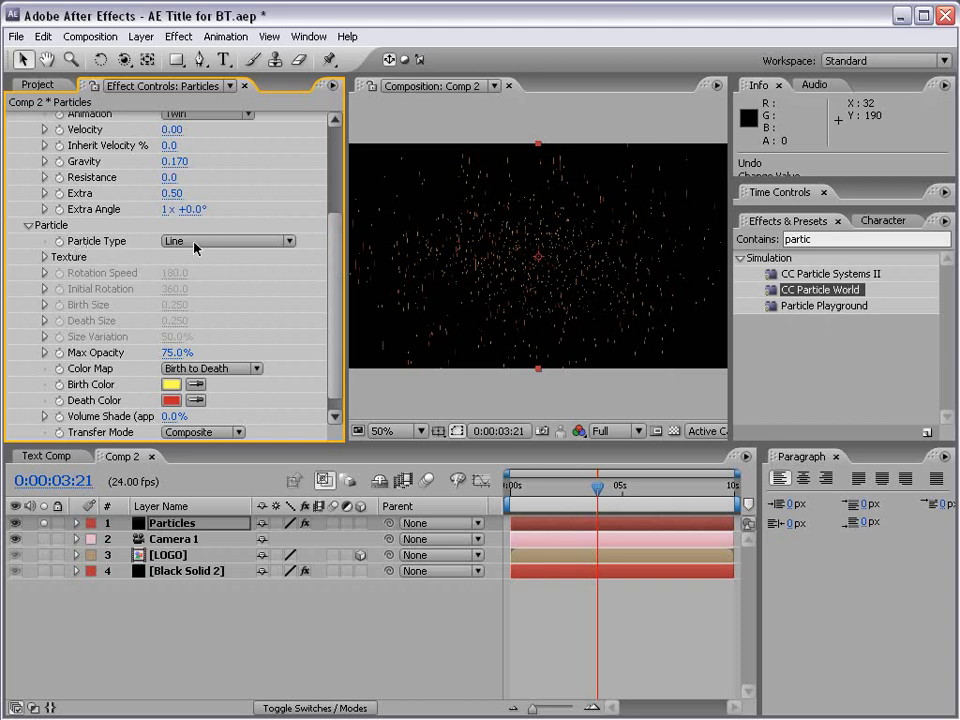
- Set Particle Type to Lens Convex, keeping the Birth to Death colour map
click(227, 241)
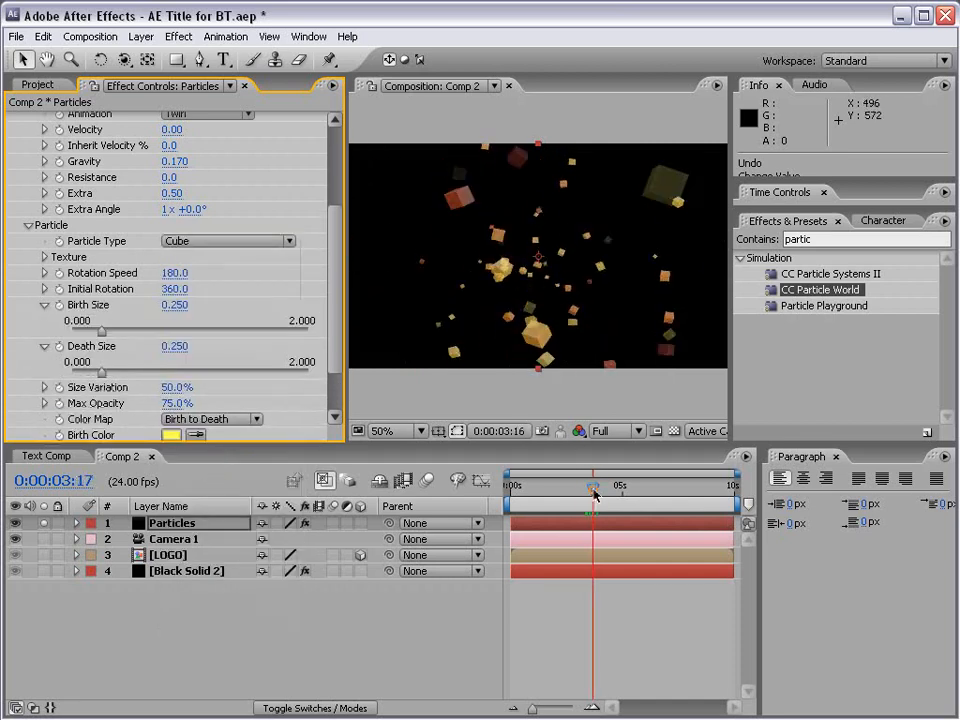
click(227, 240)
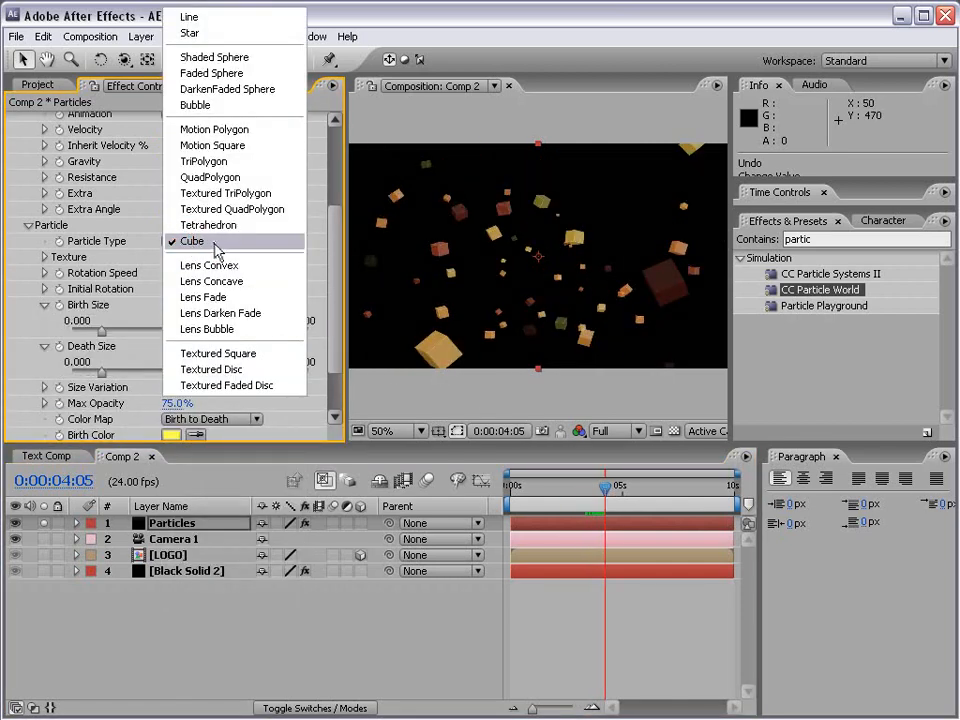
mouse_move(209, 265)
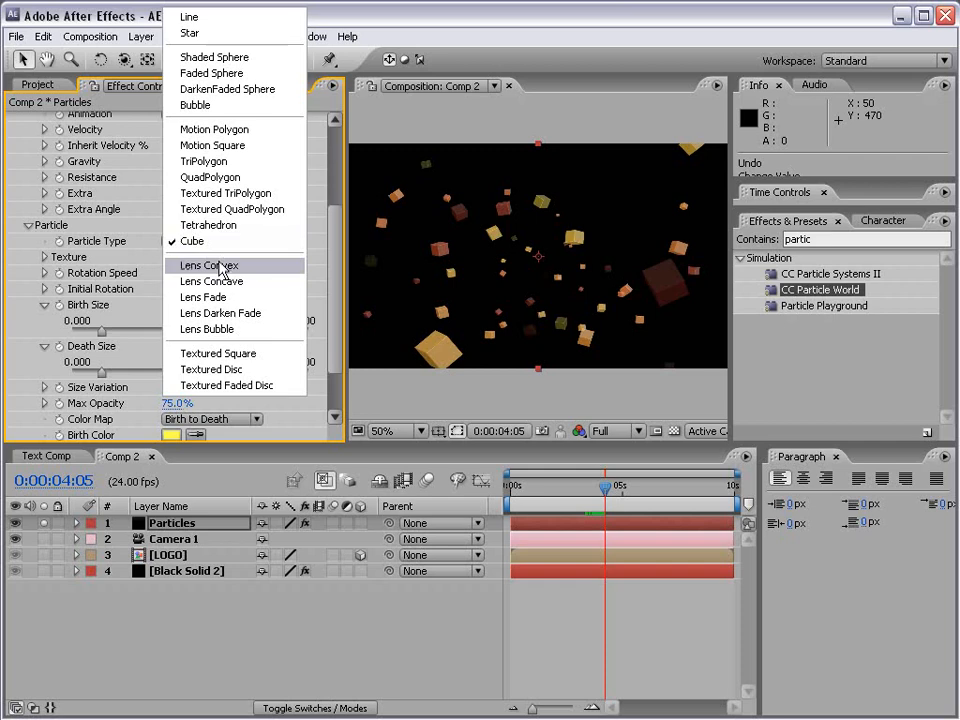
mouse_move(214, 57)
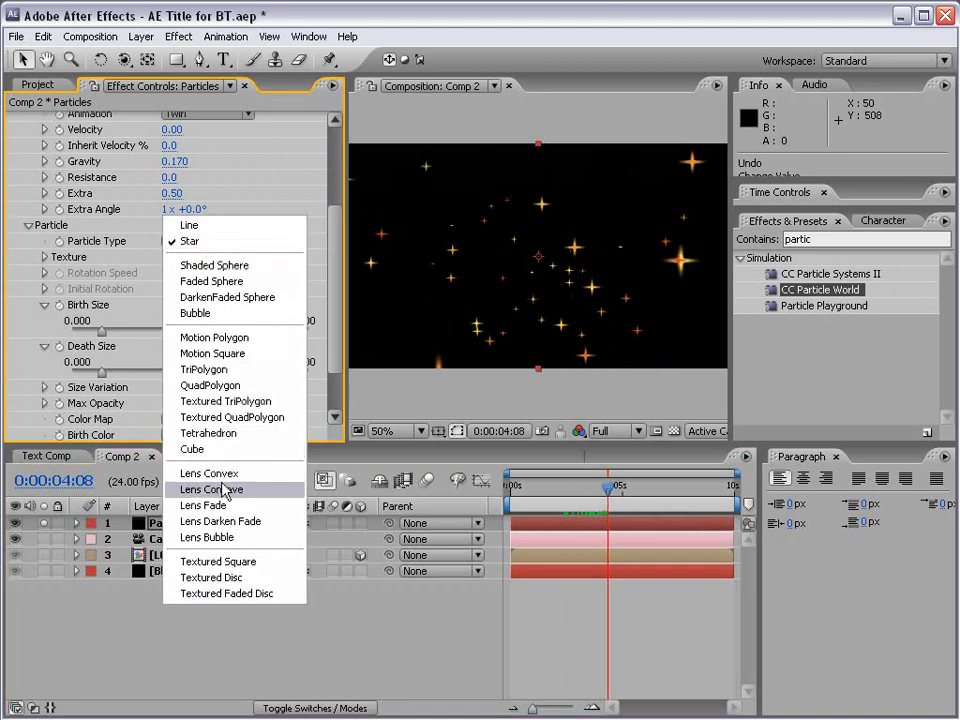
click(210, 489)
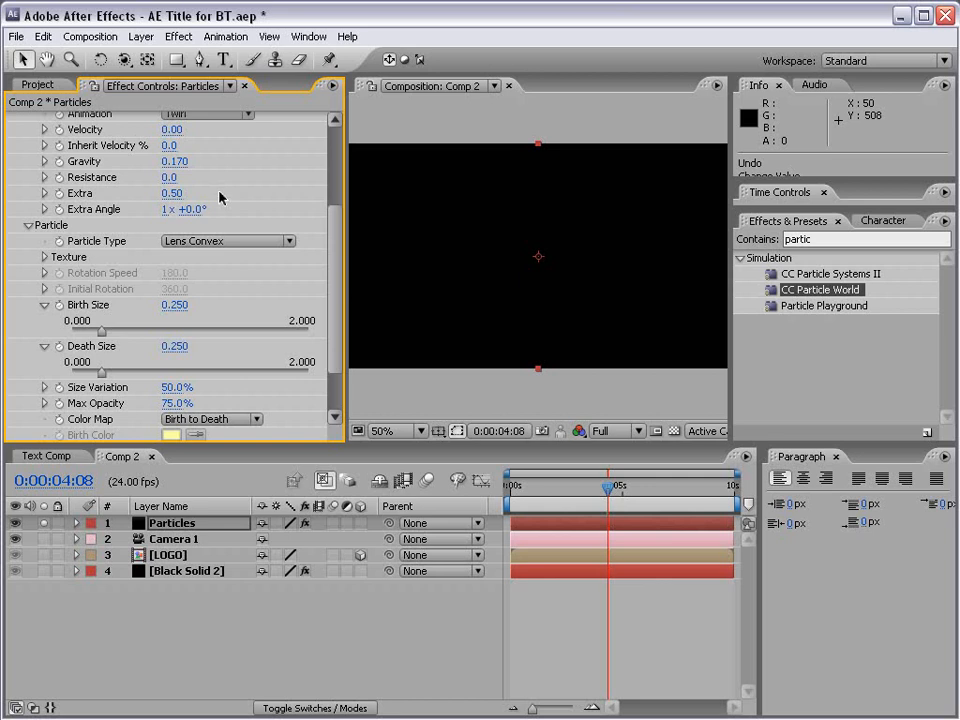
mouse_move(180, 256)
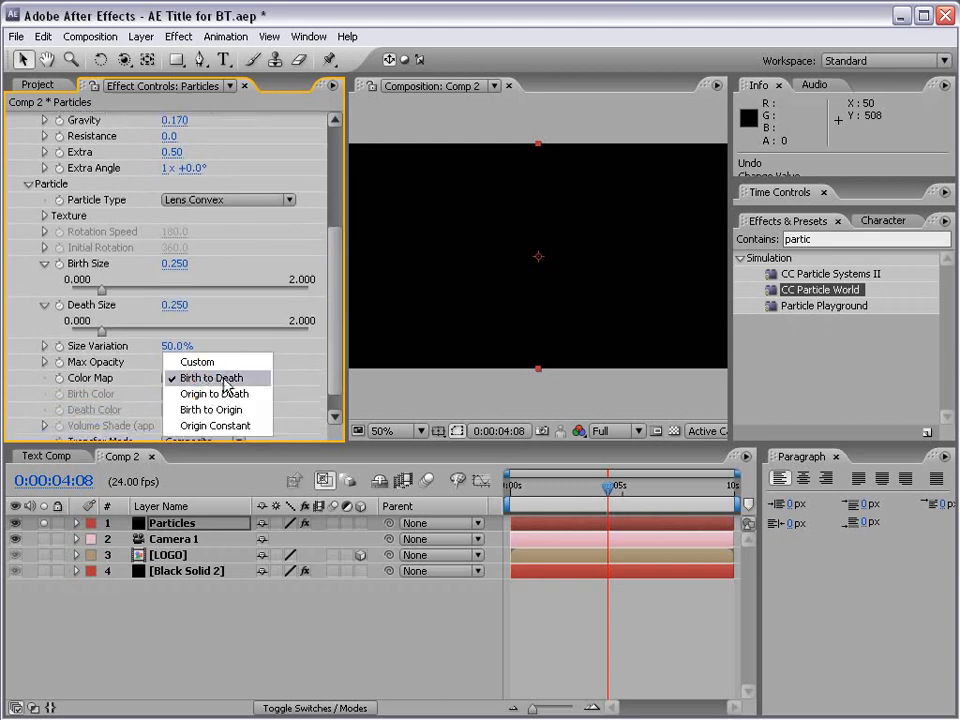
click(210, 377)
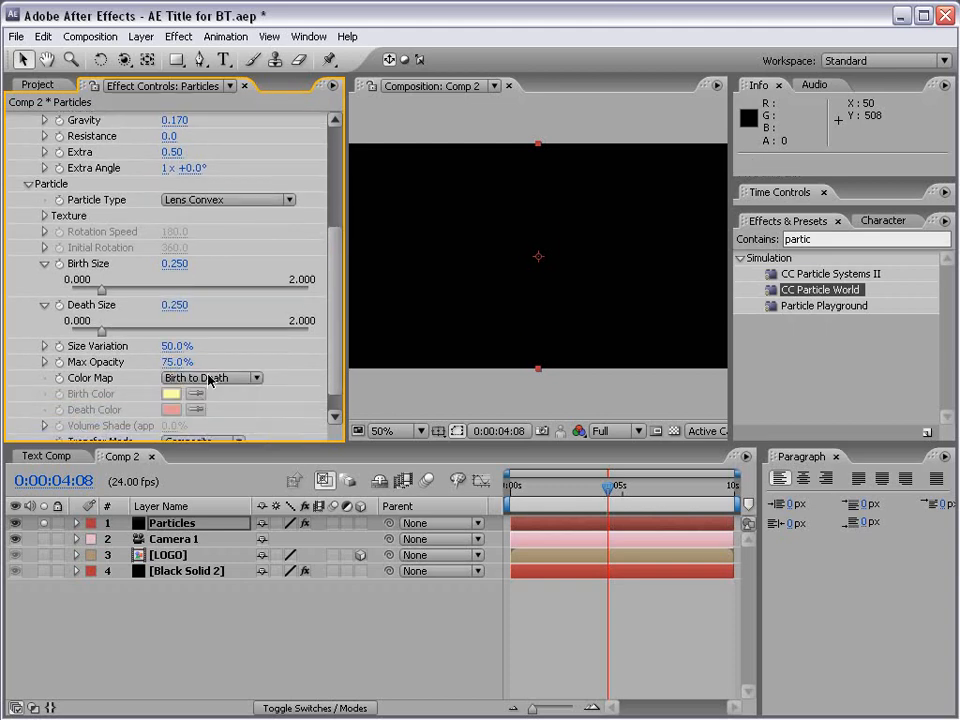
click(141, 37)
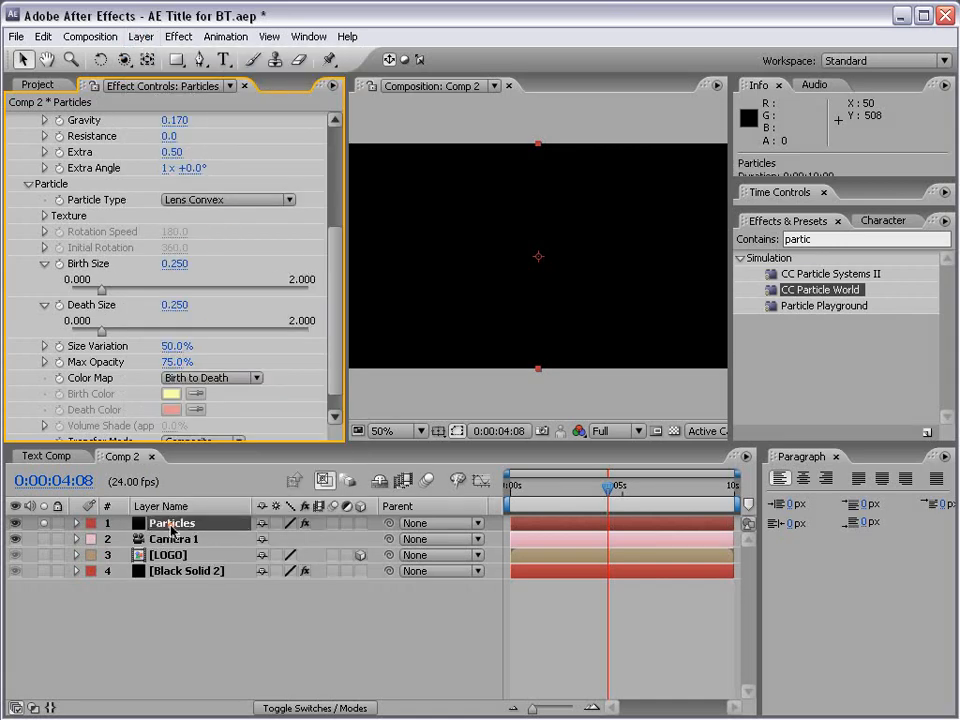
- Make the Particles solid pale lime green, set Gravity to 0, and scrub the preview
click(141, 37)
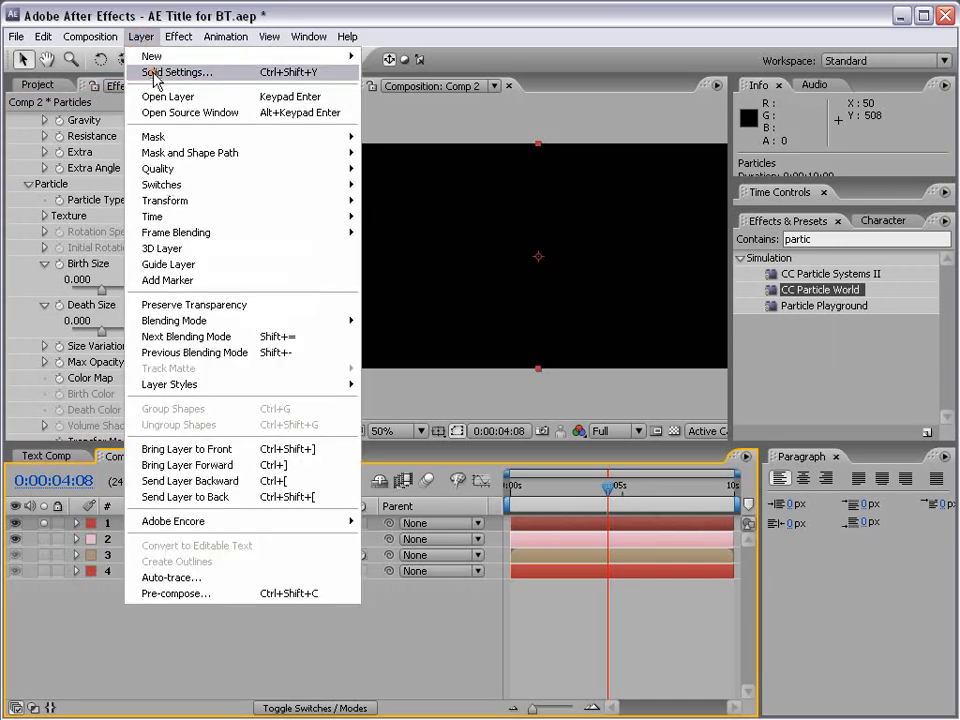
click(178, 71)
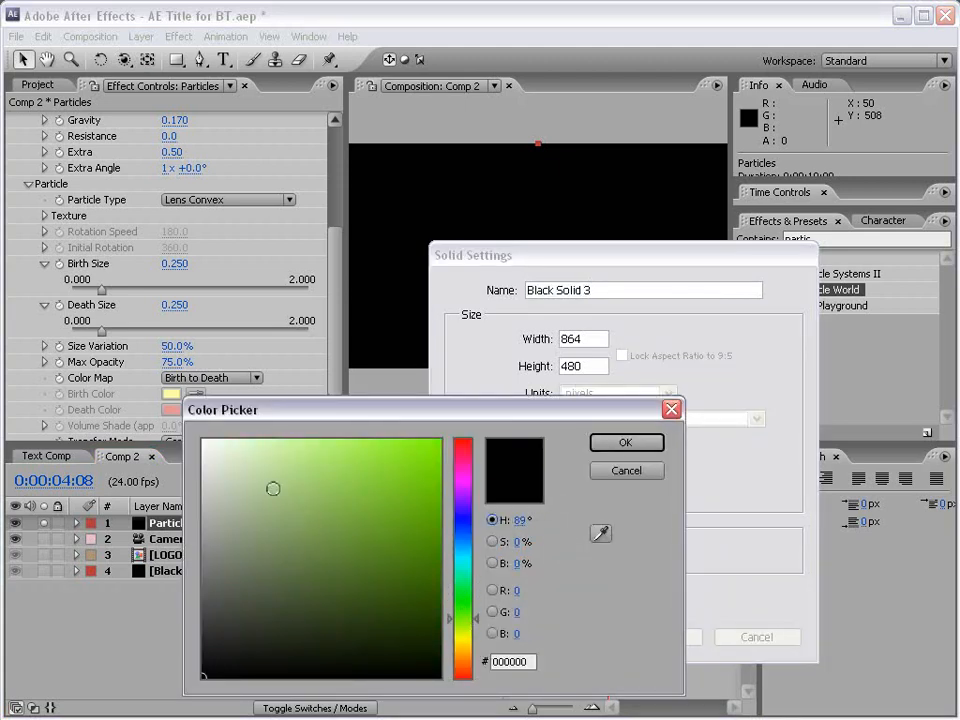
click(625, 442)
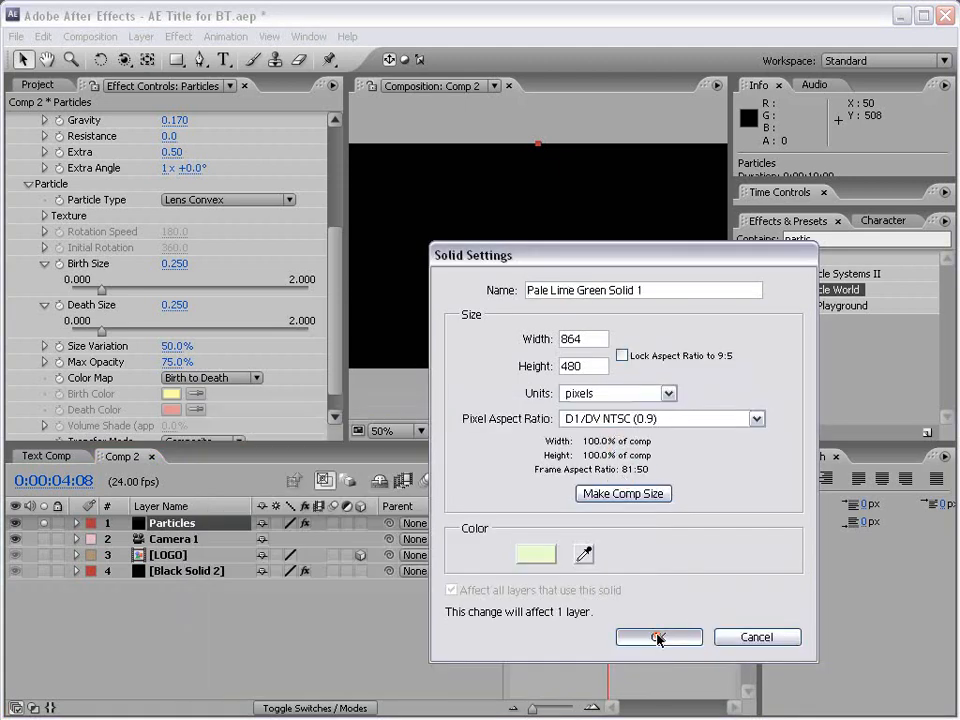
click(658, 637)
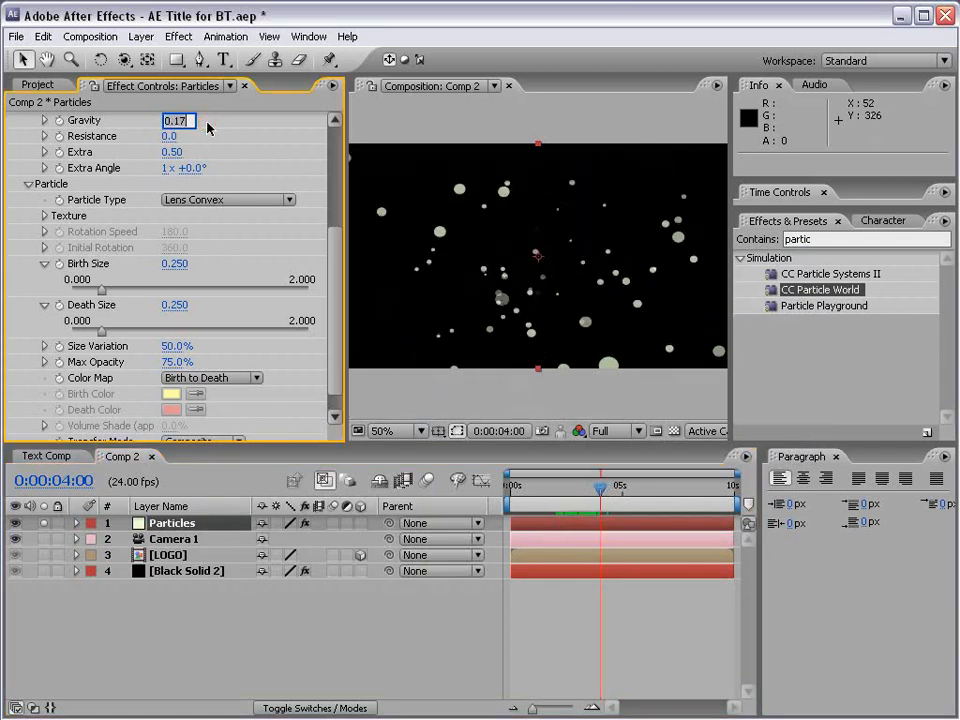
text(0.000)
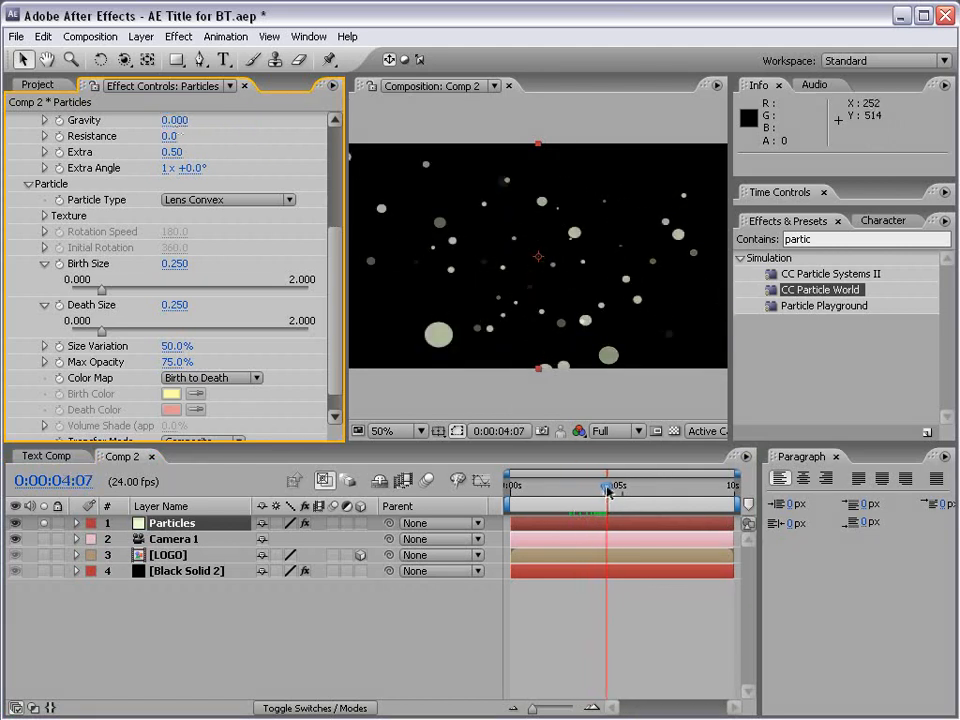
drag(607, 485, 647, 485)
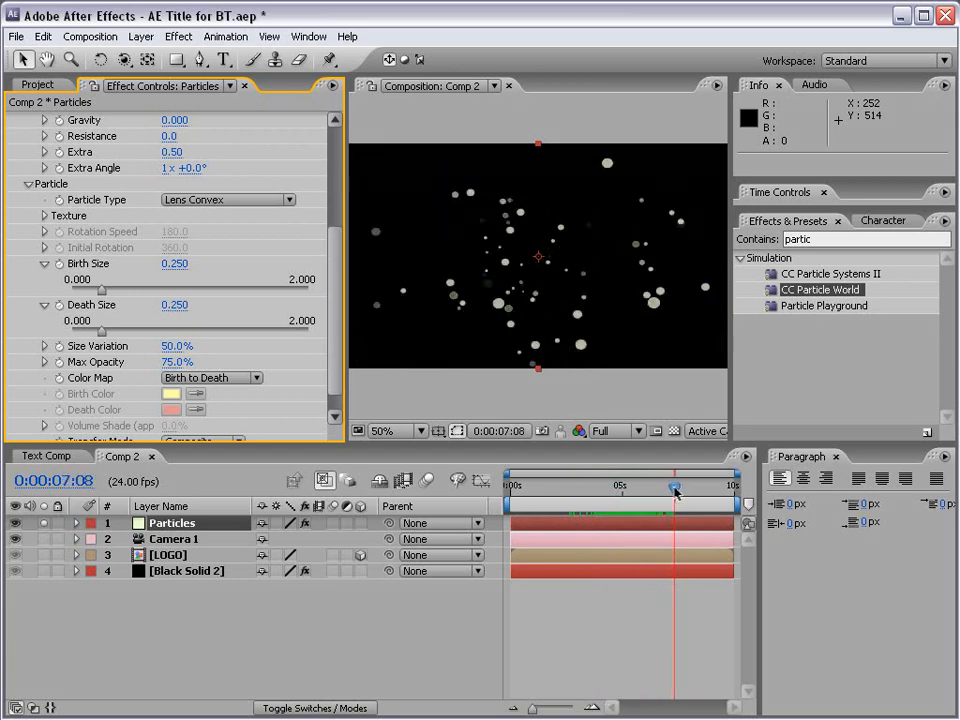
drag(675, 487, 560, 487)
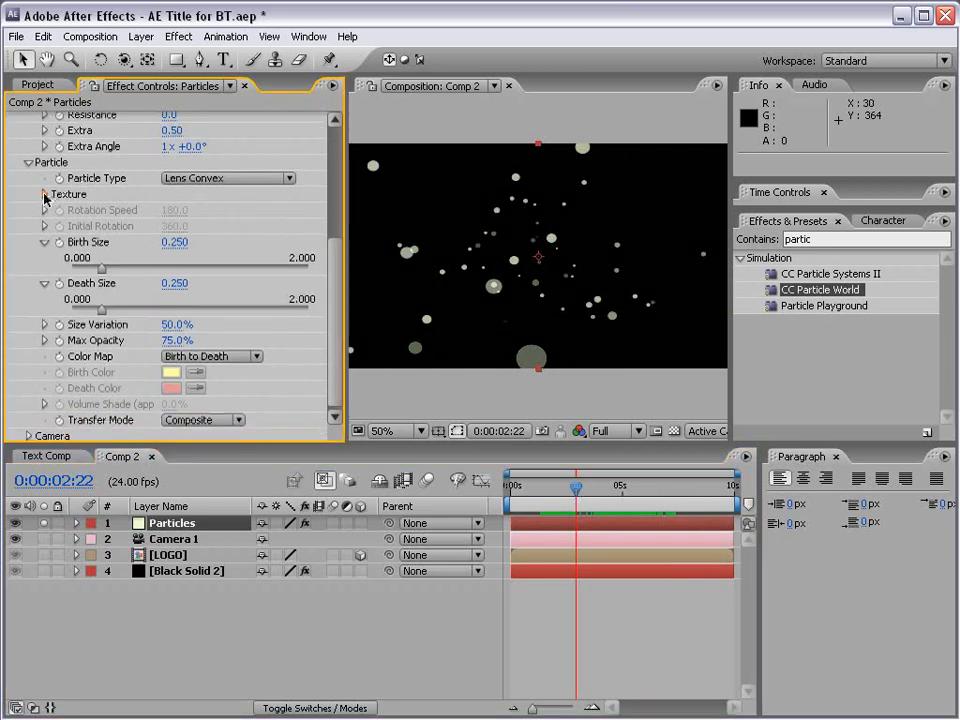
- Keep Lens Convex texture and raise Birth Size to 0.429 and Size Variation to 83%
click(228, 178)
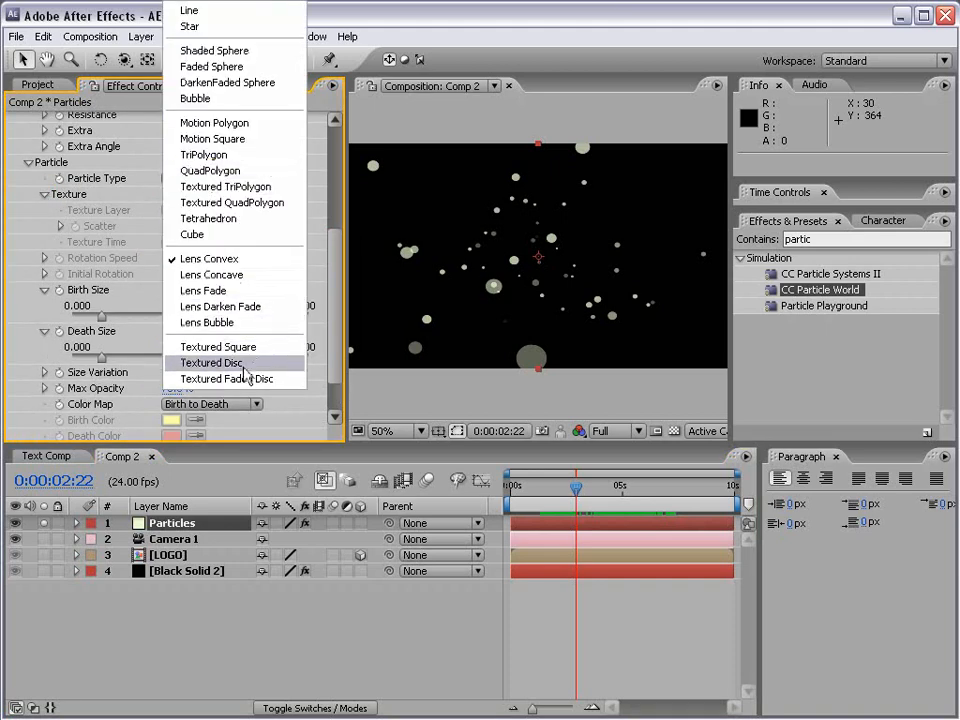
mouse_move(210, 258)
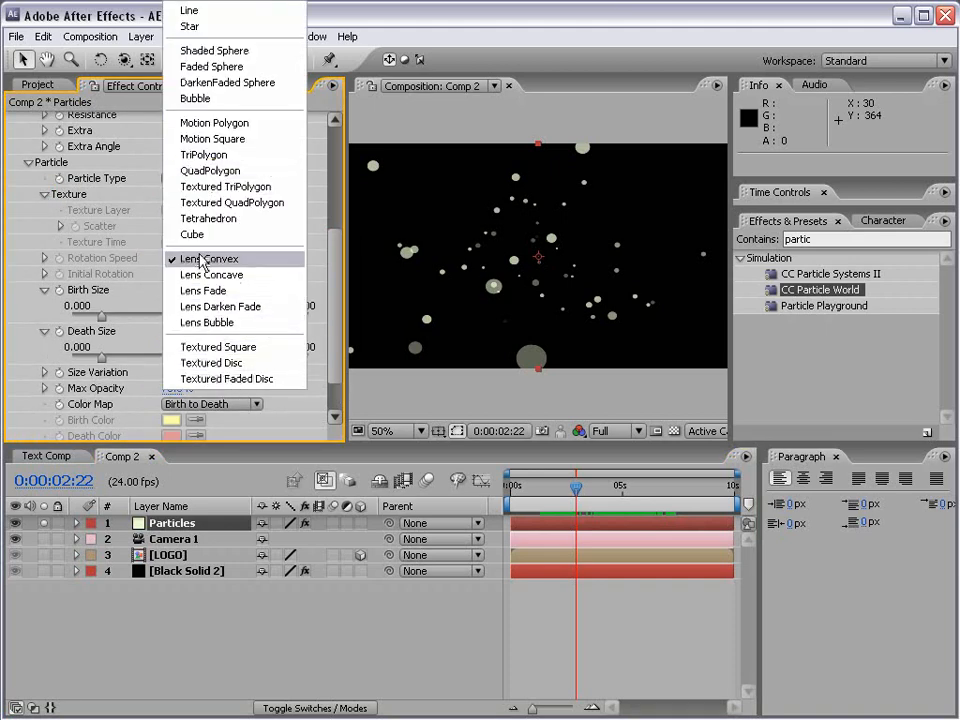
click(210, 258)
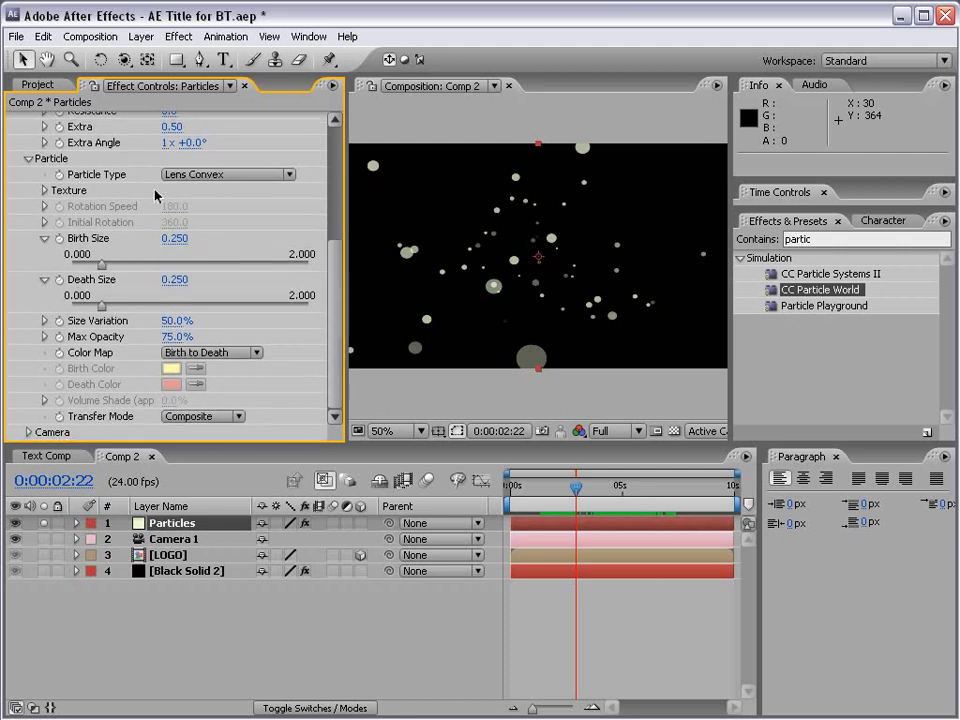
mouse_move(88, 250)
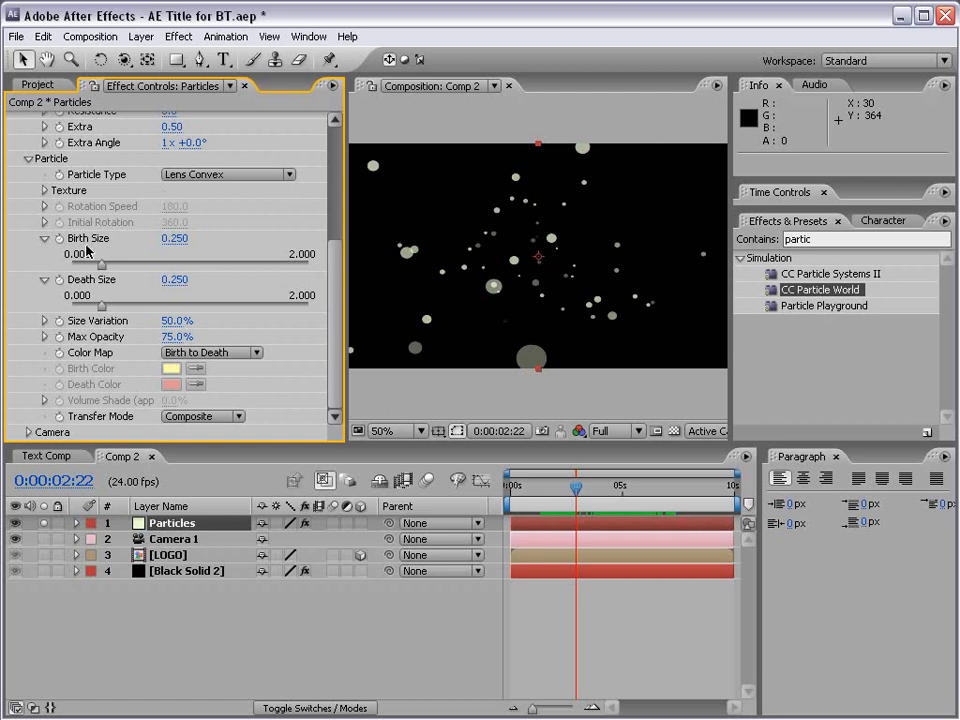
mouse_move(99, 270)
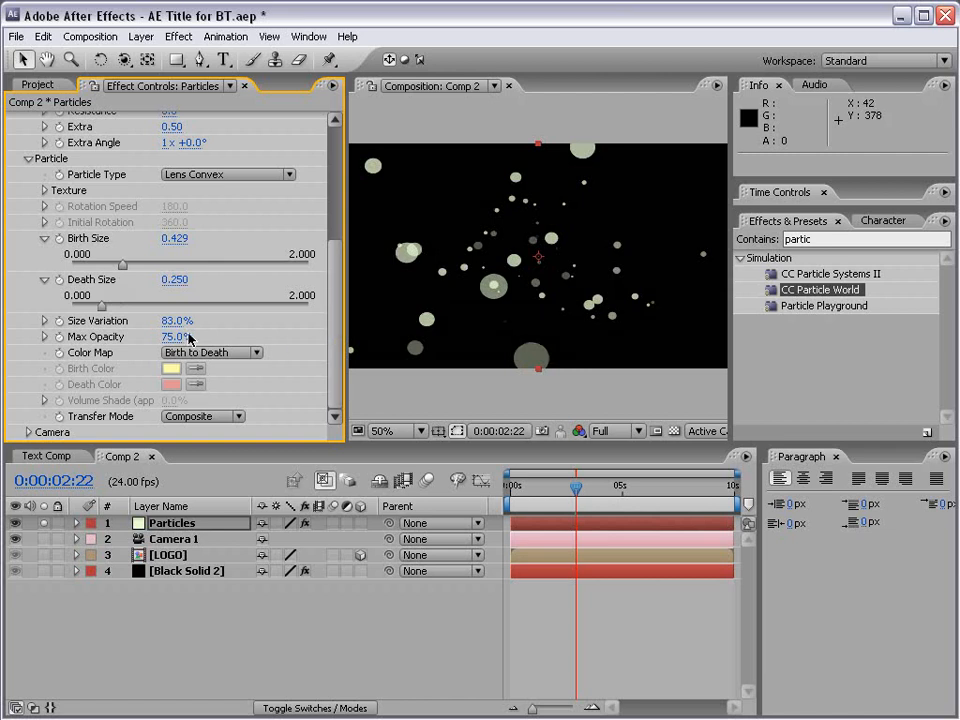
drag(174, 279, 174, 310)
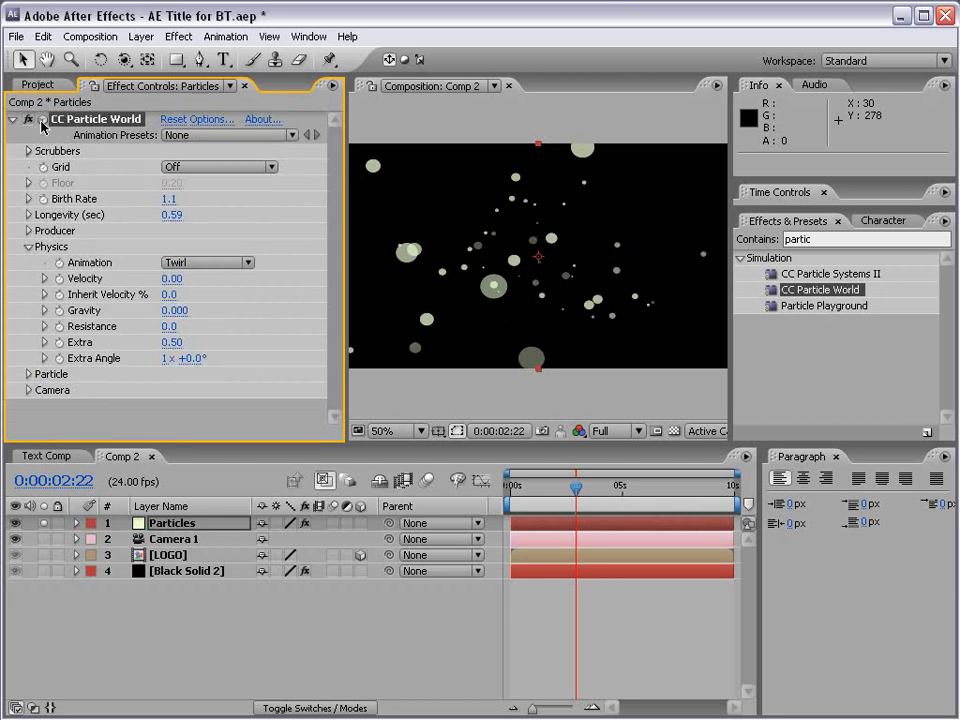
mouse_move(492, 391)
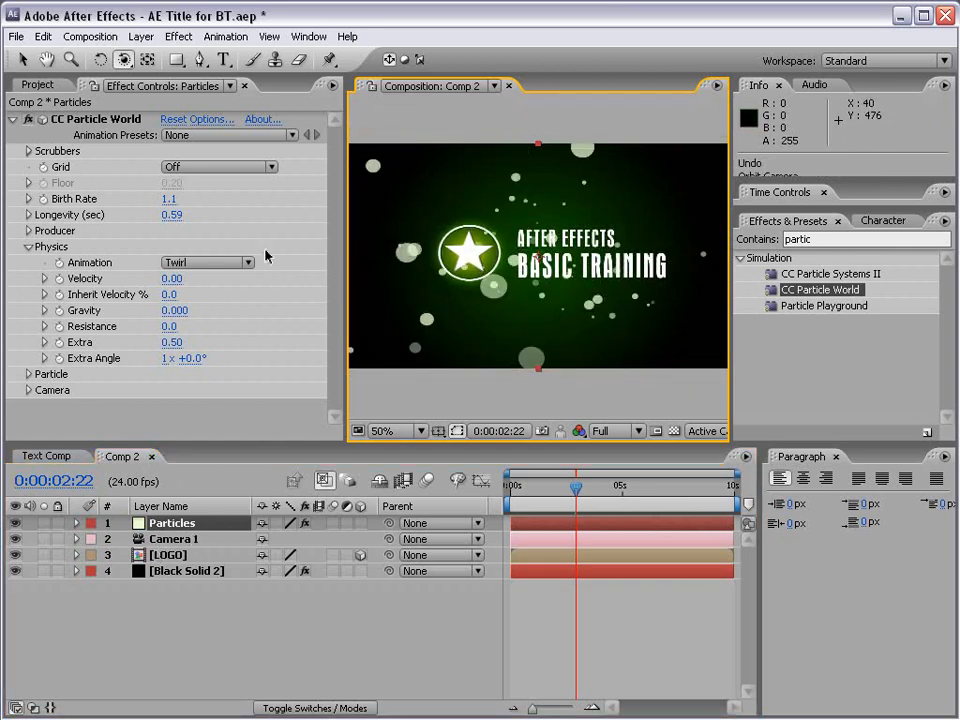
- Shrink the bubbles to 0.111 birth and 0.175 death size, then collapse the effect settings
click(28, 246)
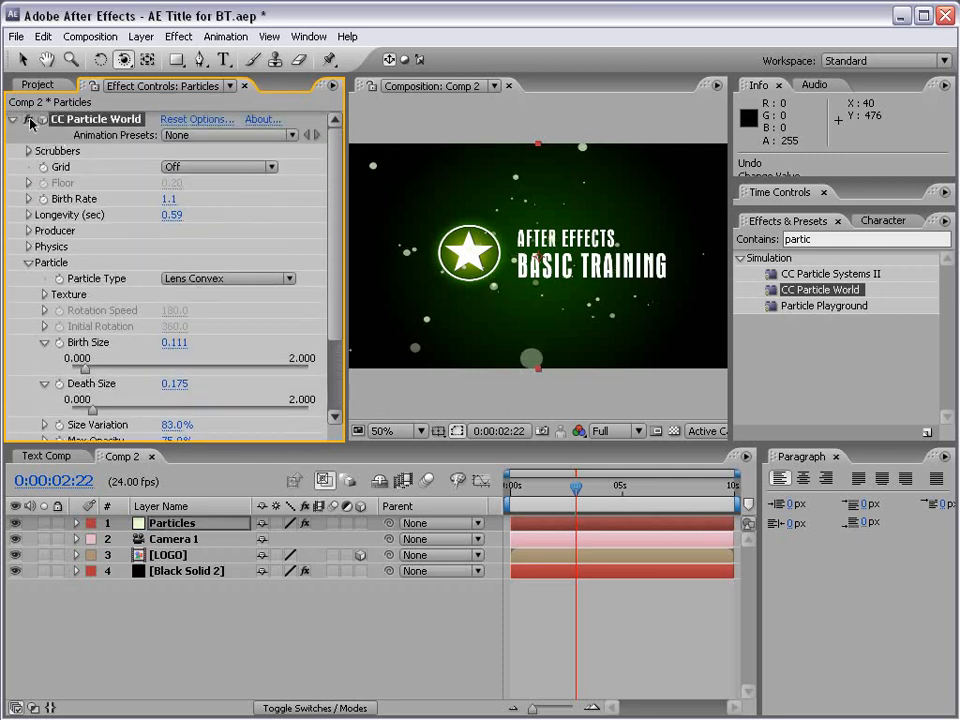
click(11, 119)
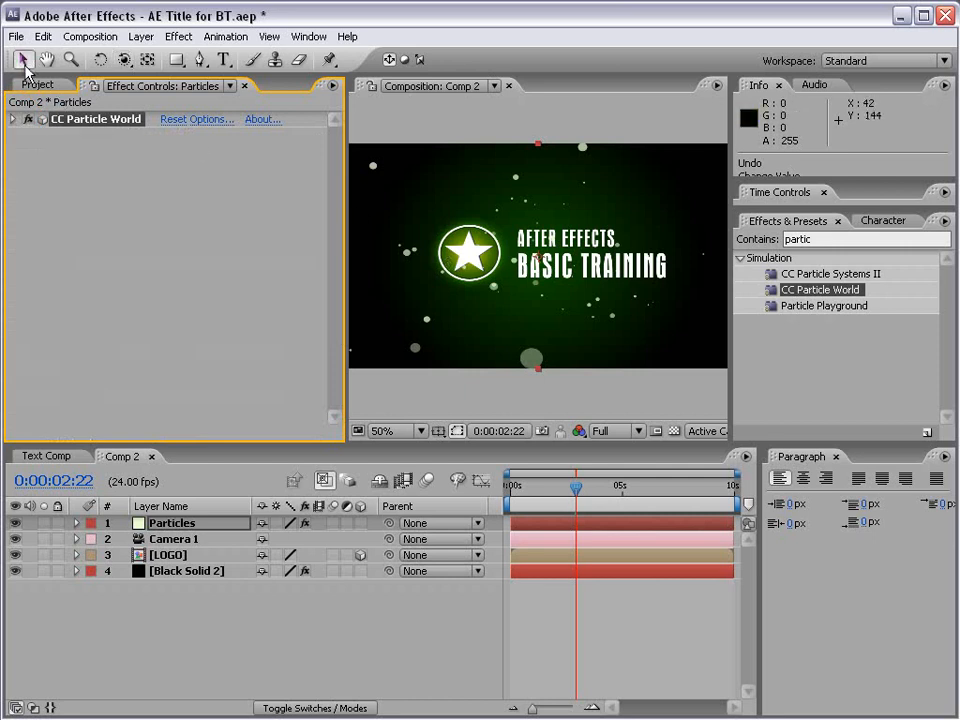
- Apply a Glow effect to the Particles layer with threshold about 21%
click(178, 37)
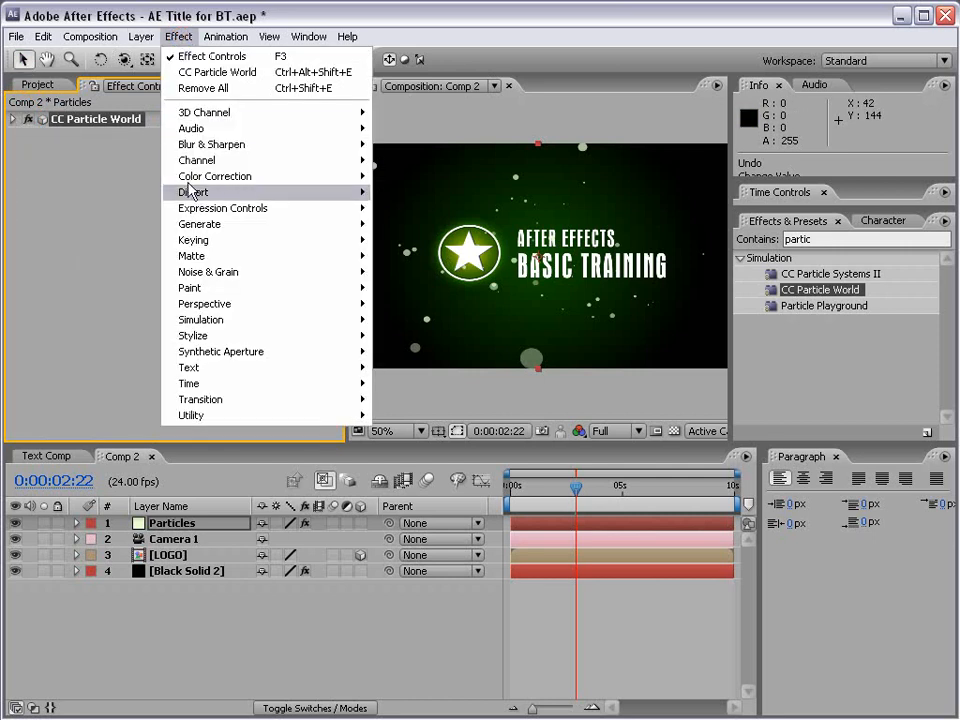
mouse_move(193, 335)
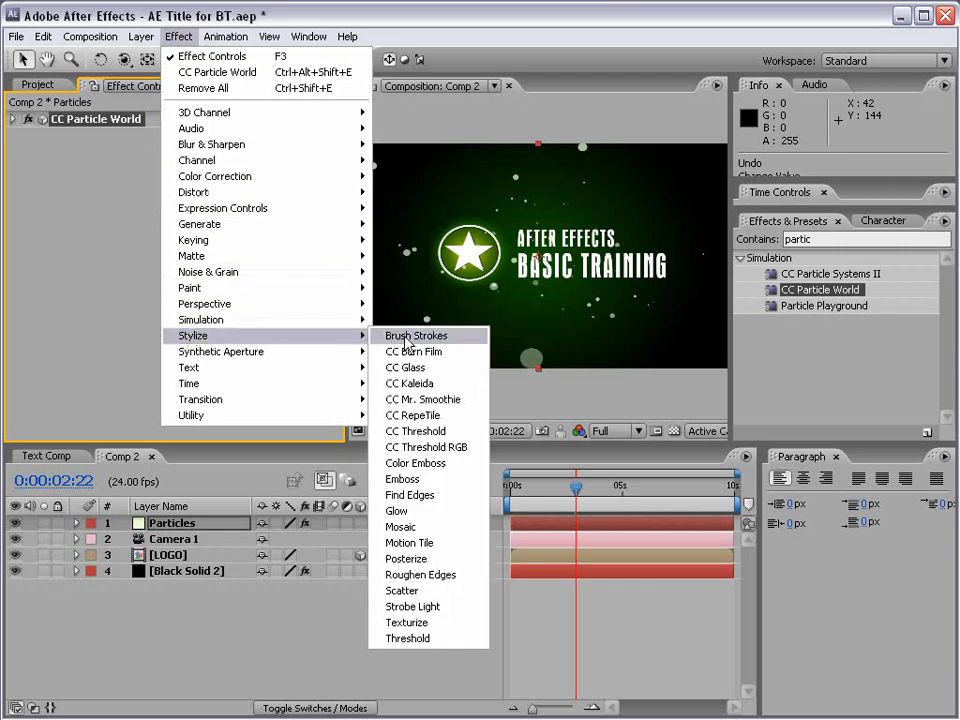
mouse_move(397, 511)
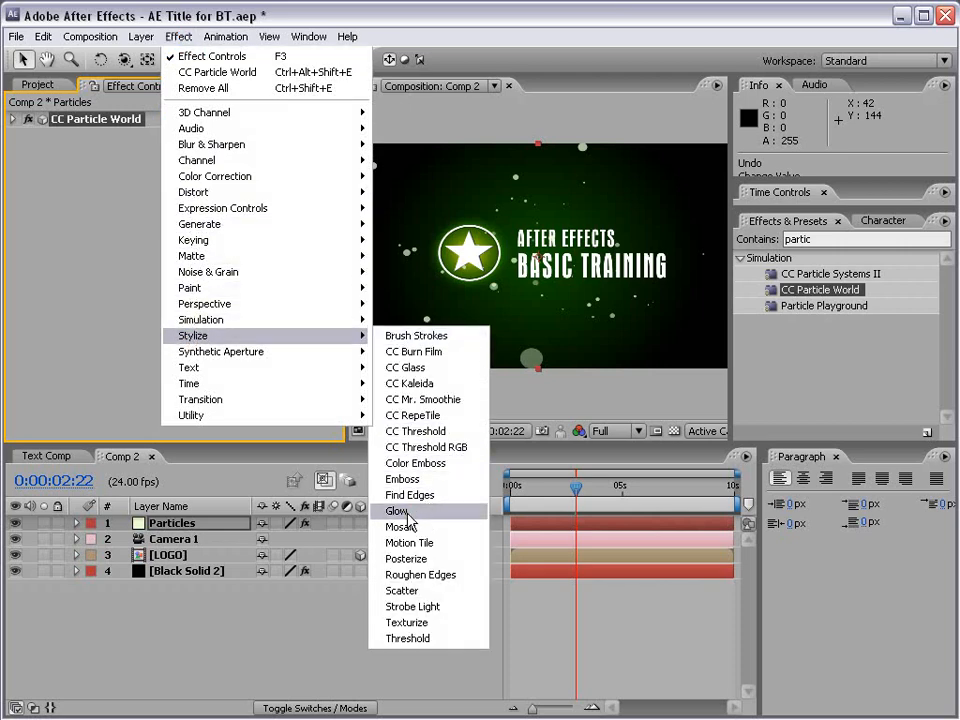
click(396, 510)
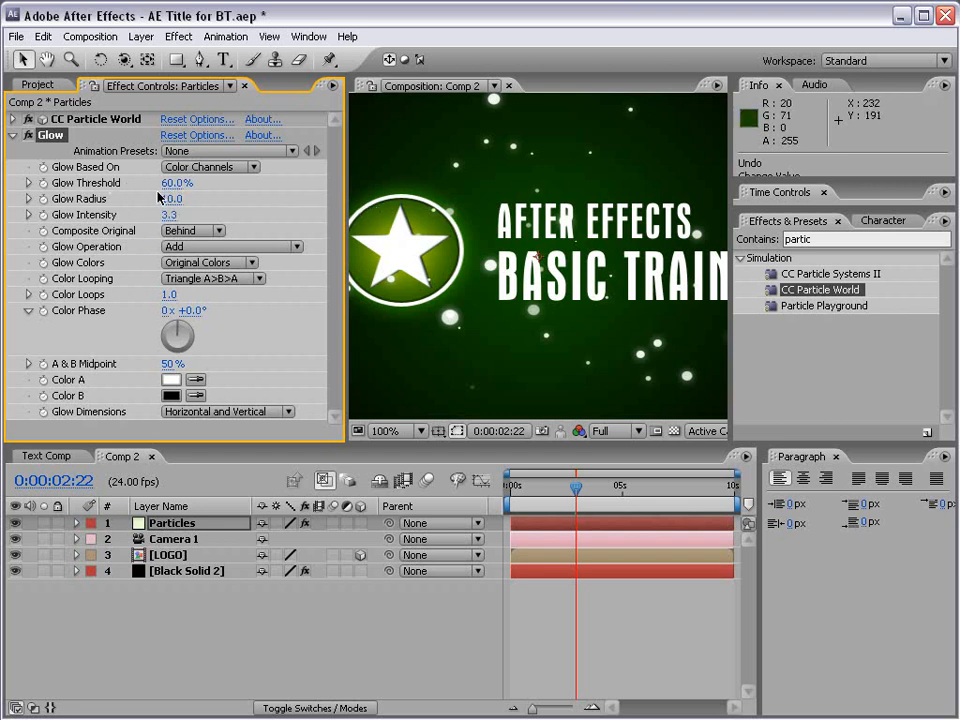
drag(177, 183, 225, 183)
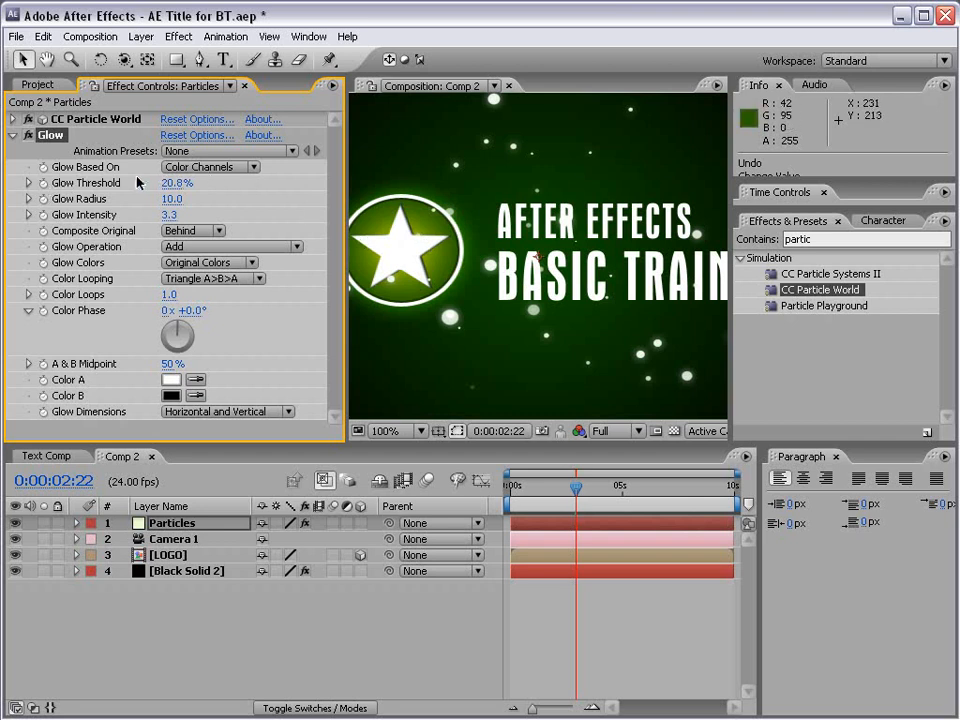
- Base the glow on the alpha channel, composite on top, and use A & B colours
click(210, 166)
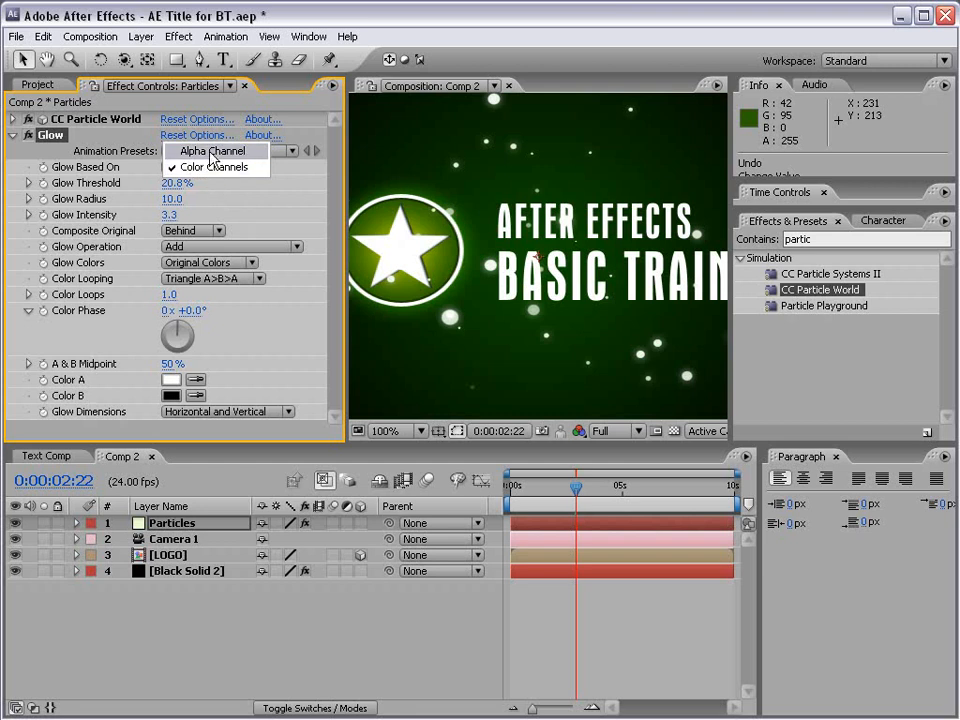
click(211, 150)
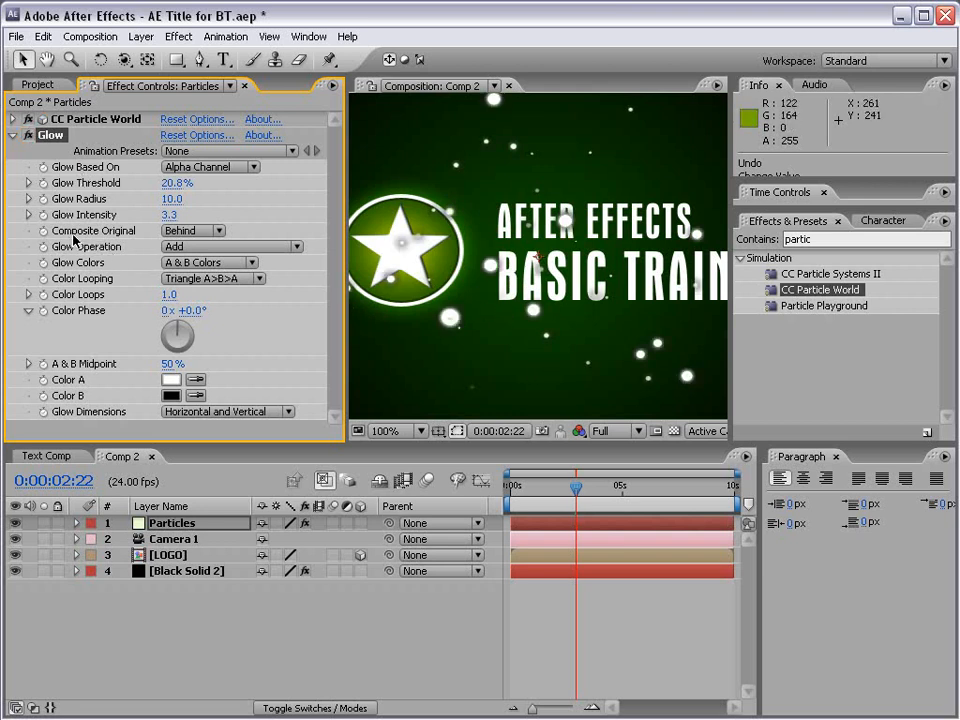
click(190, 230)
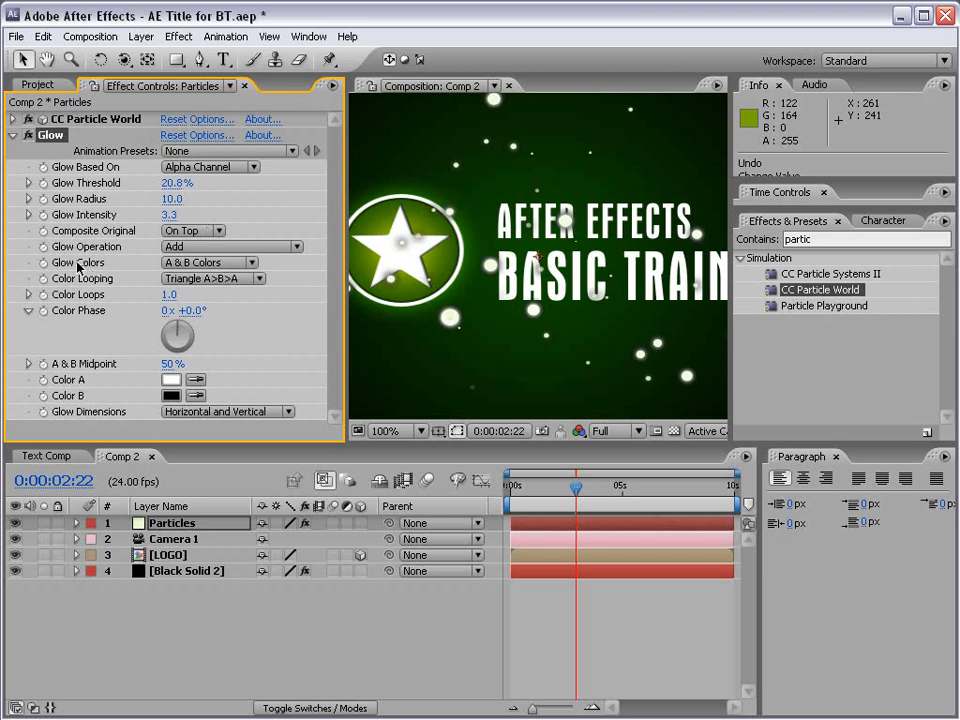
click(208, 262)
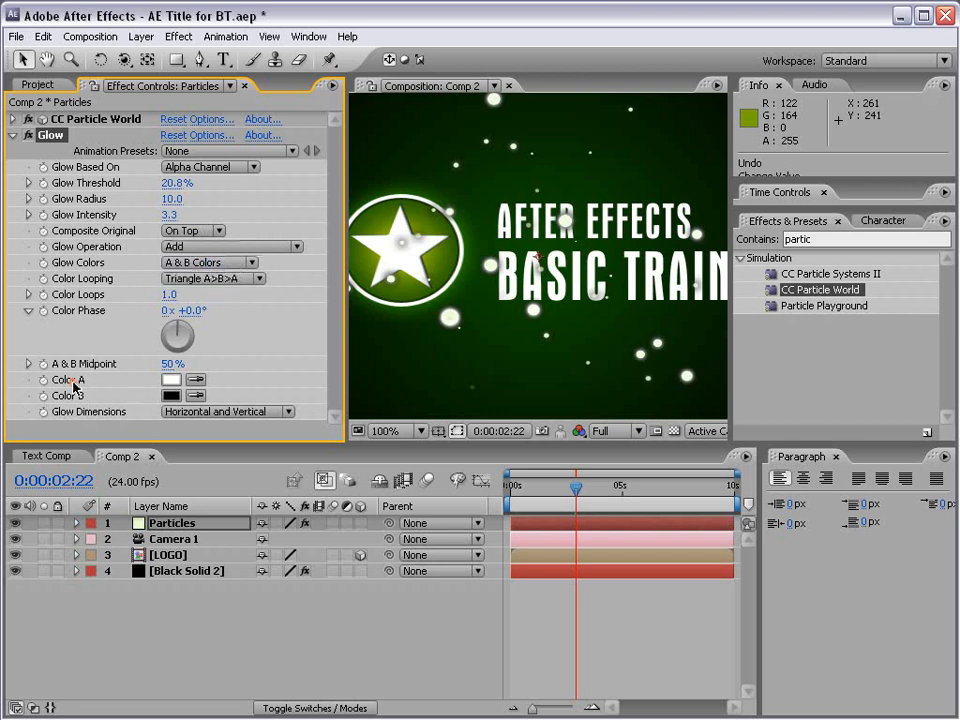
mouse_move(167, 389)
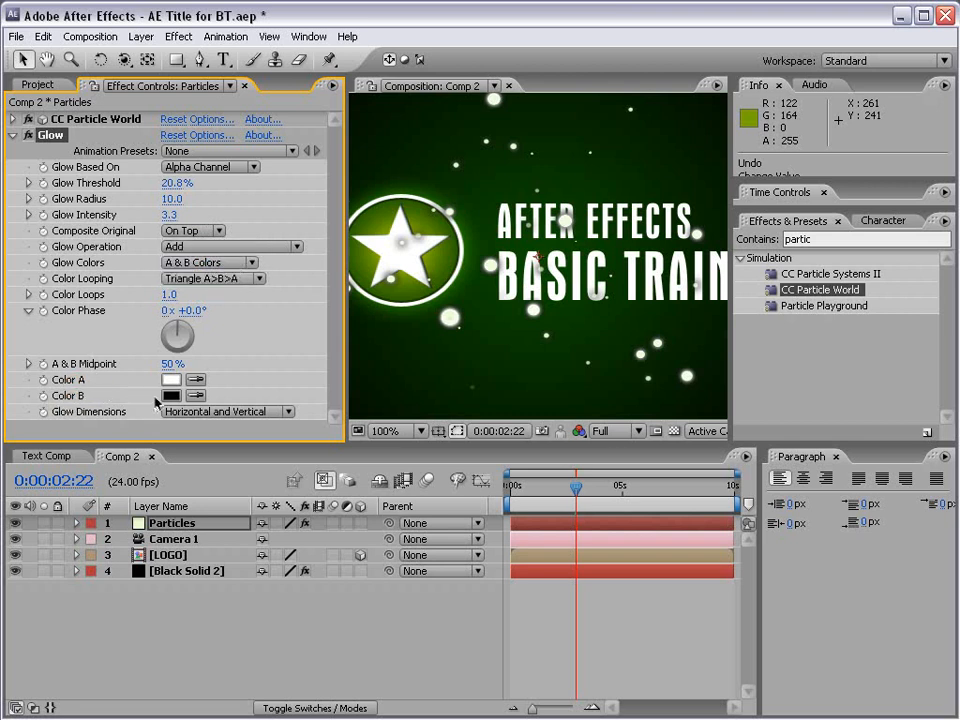
click(171, 395)
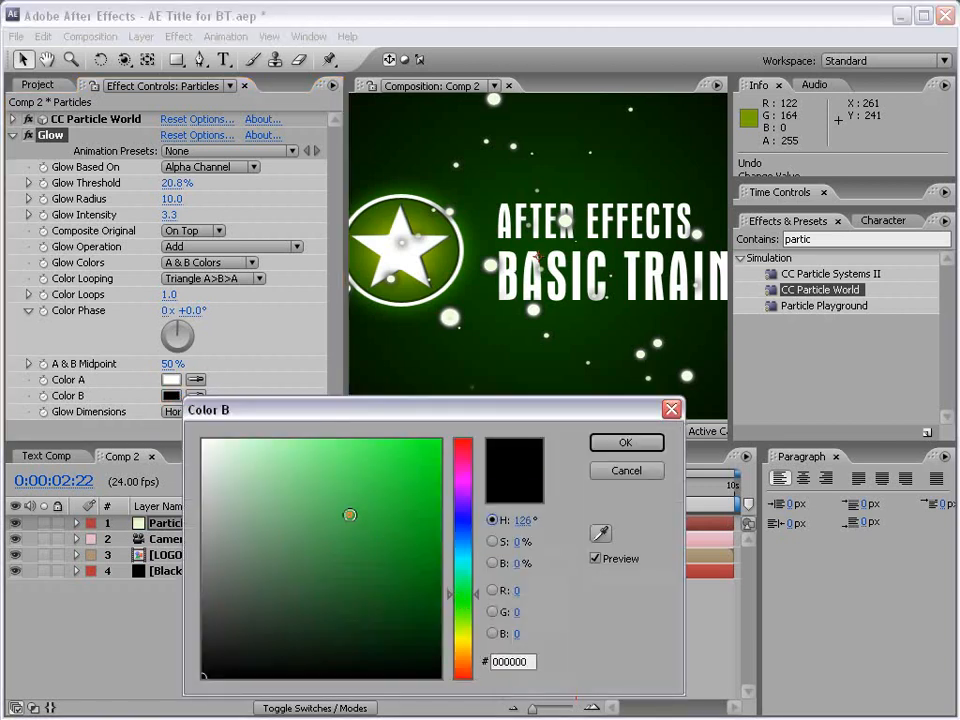
- Set Glow Color B to light green (64FF73) and select the Particles layer
drag(349, 514, 347, 430)
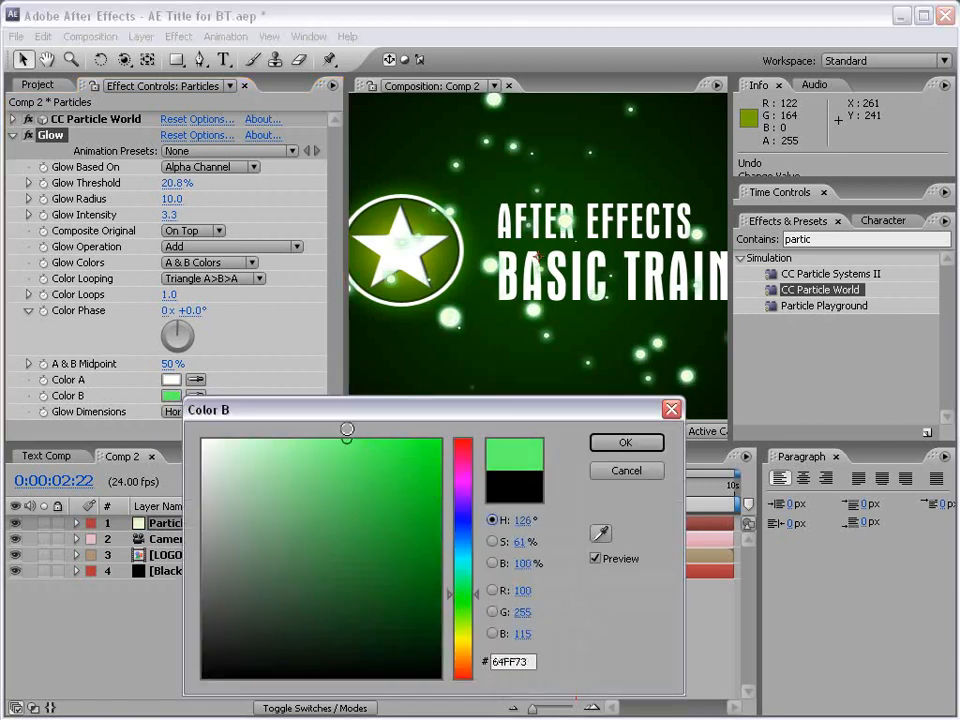
click(625, 442)
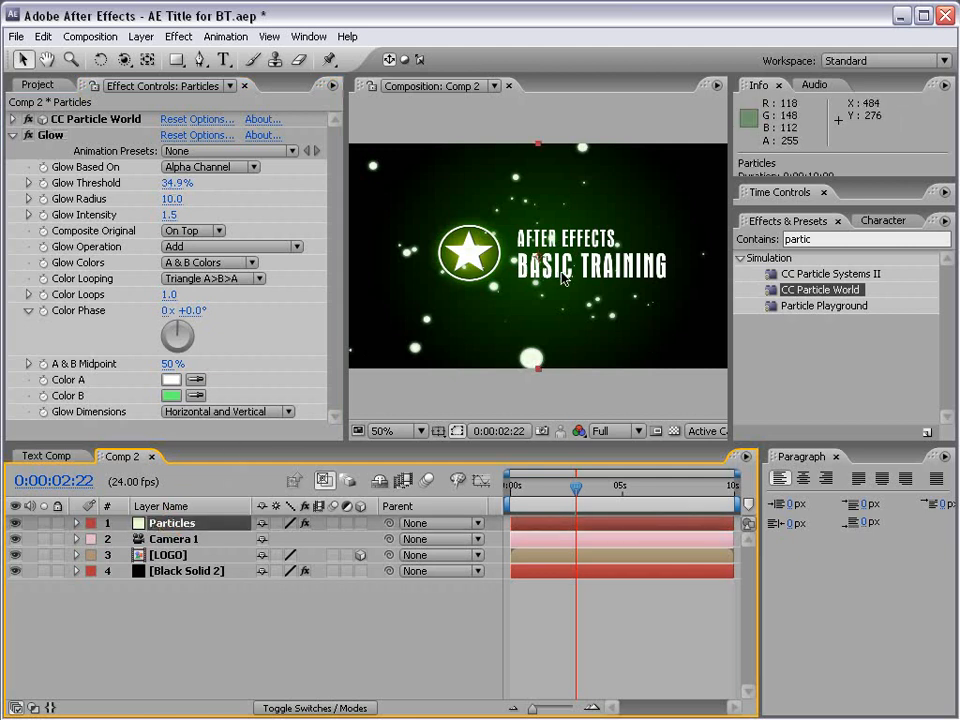
click(395, 431)
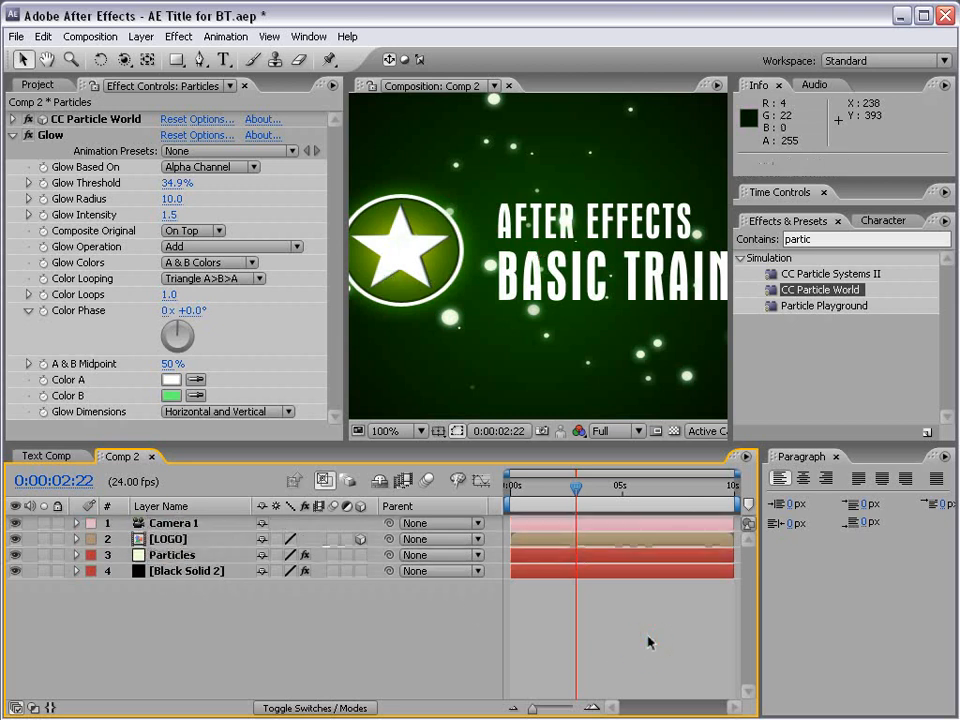
- Select the LOGO precomp layer and open the LOGO composition for editing
click(169, 539)
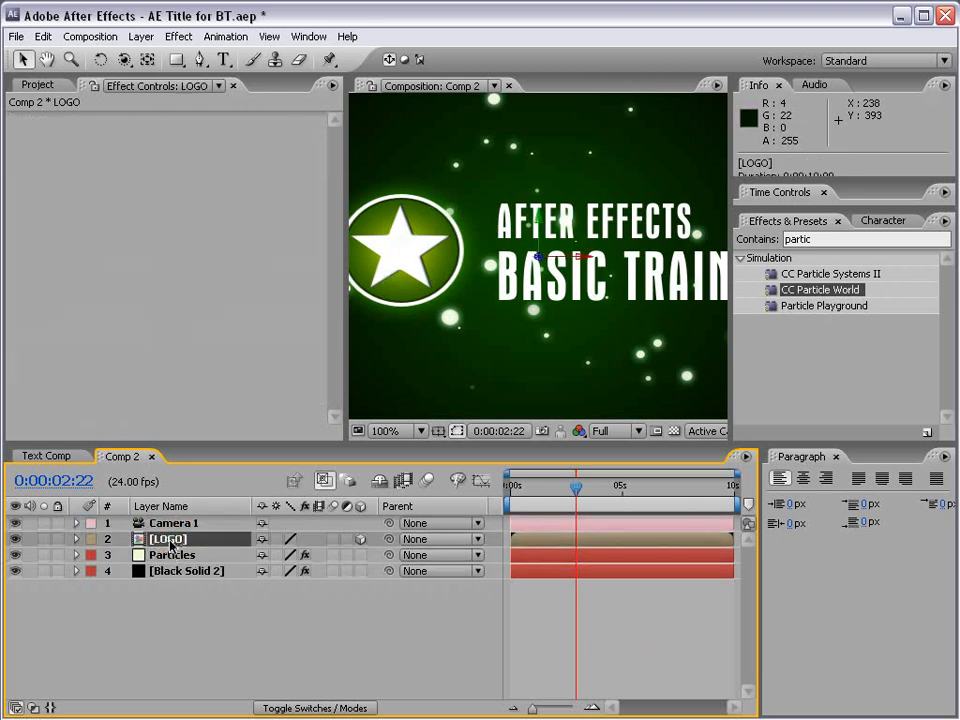
mouse_move(660, 305)
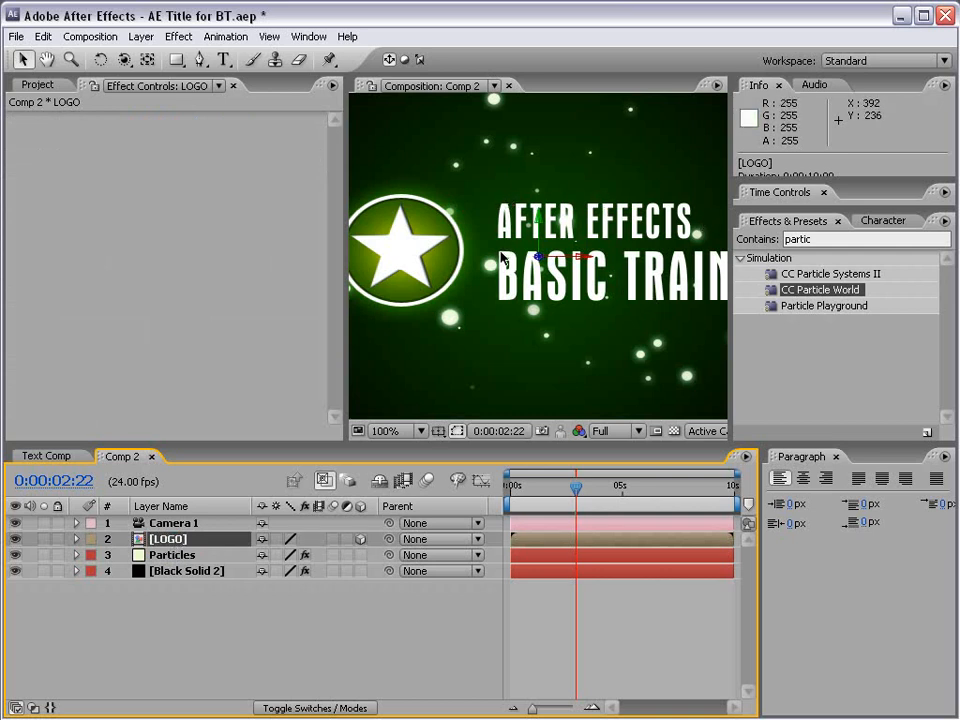
mouse_move(502, 258)
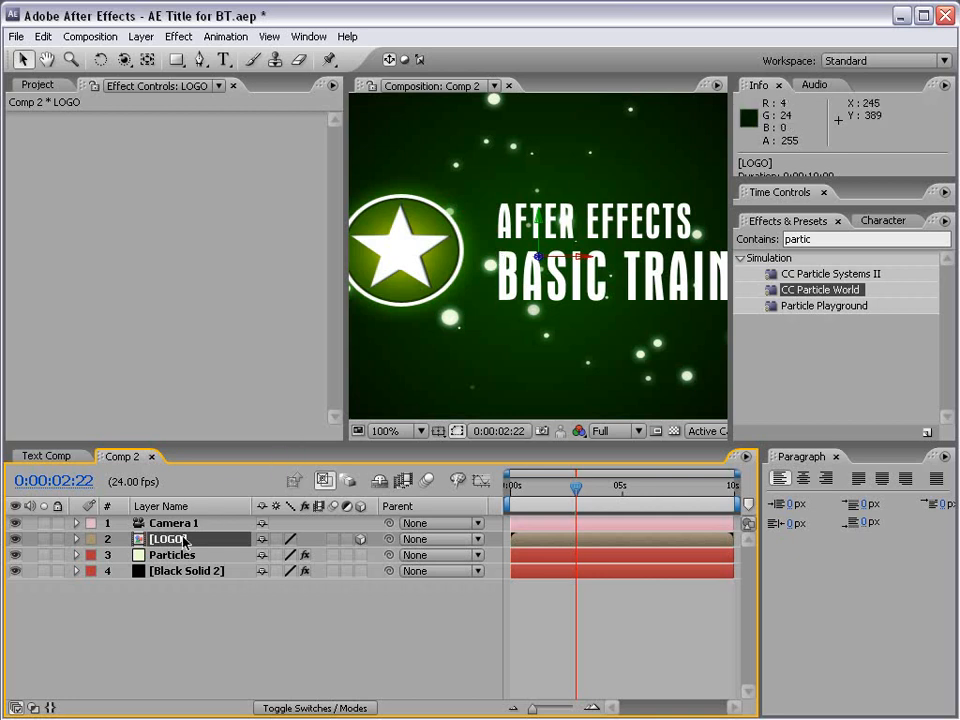
double_click(168, 538)
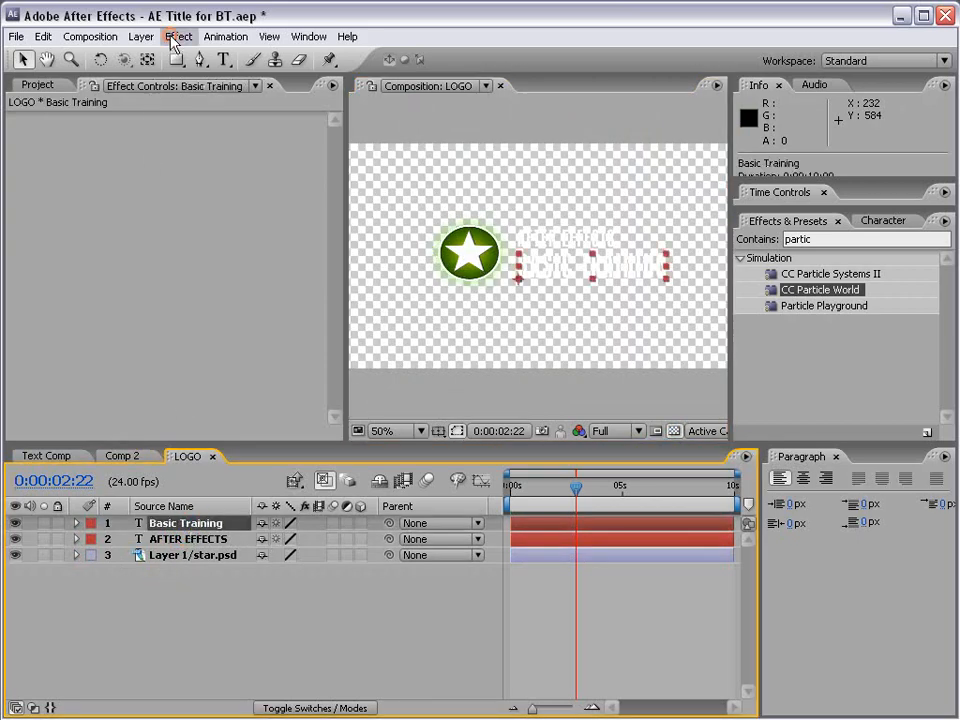
- Add a Drop Shadow with softness 8 to the Basic Training text
click(178, 36)
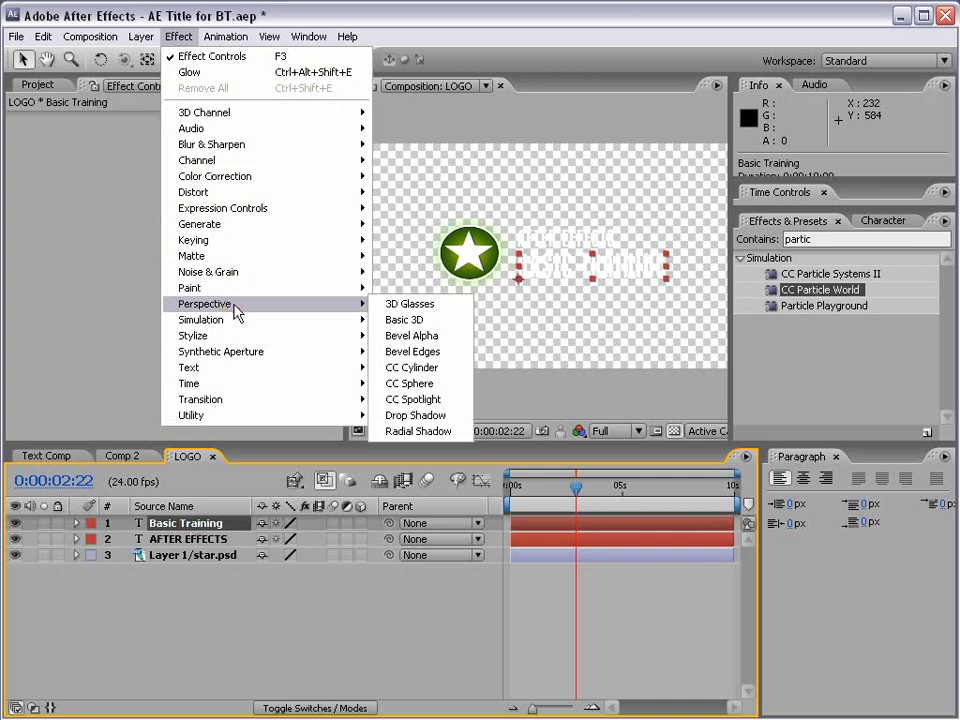
mouse_move(414, 415)
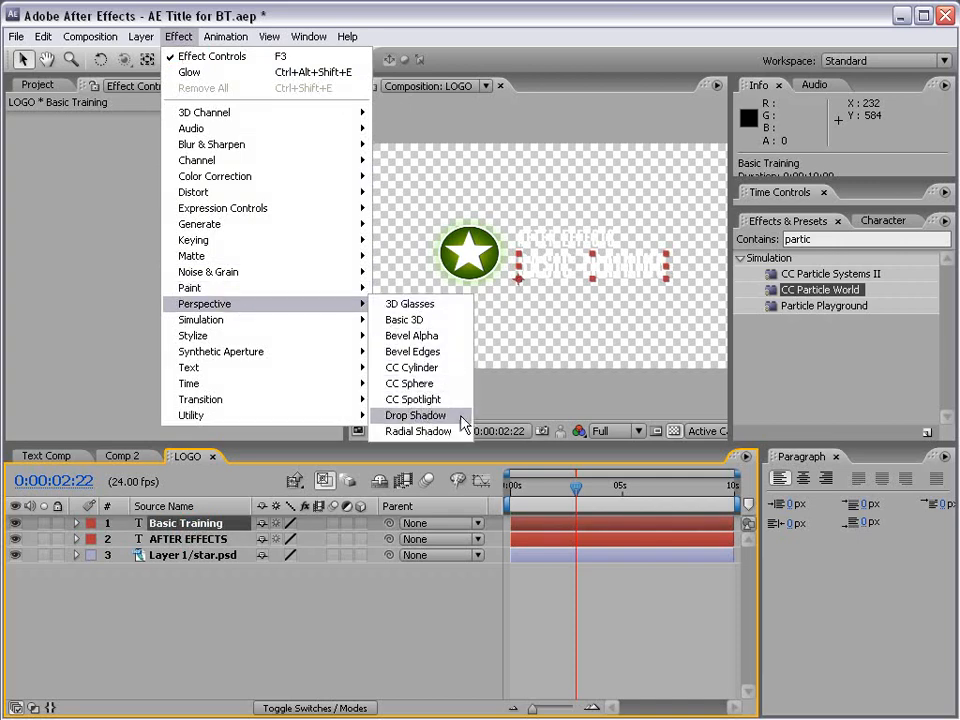
click(414, 415)
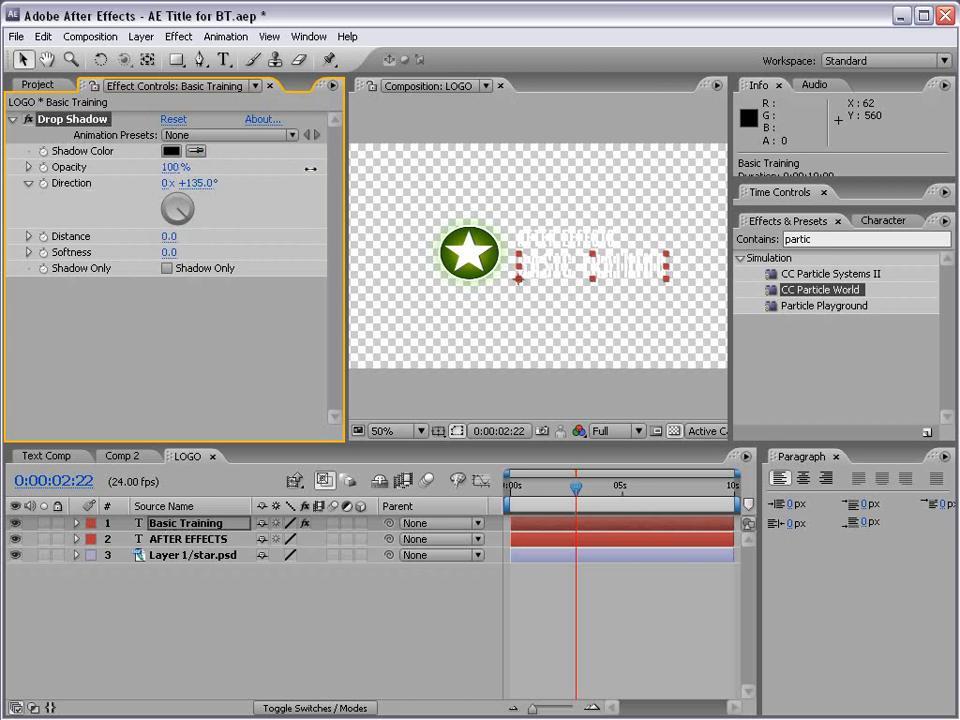
mouse_move(413, 273)
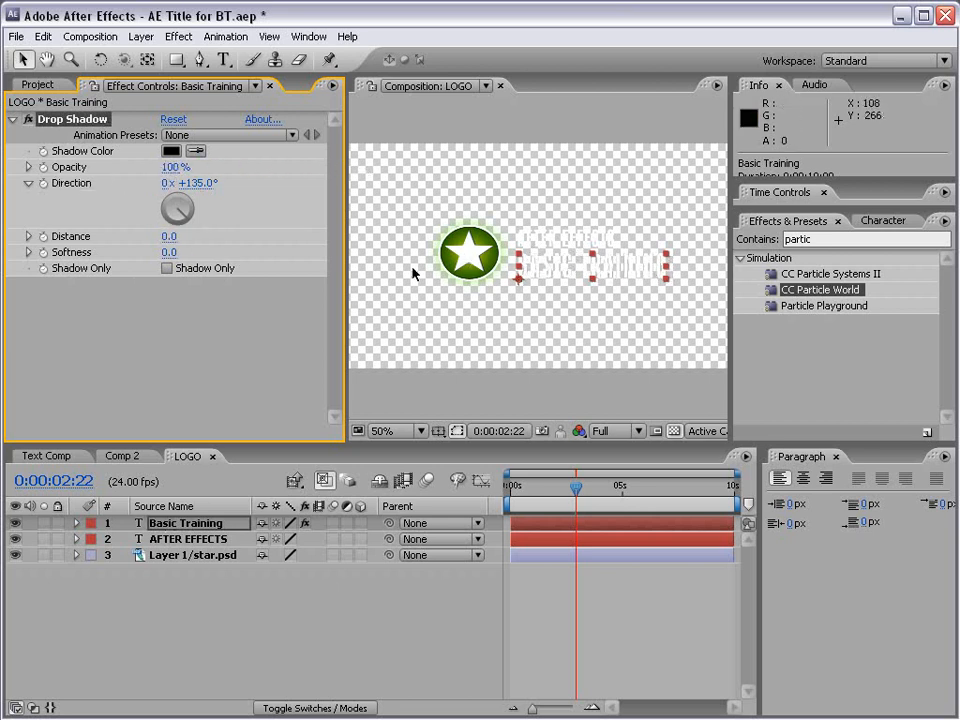
click(382, 430)
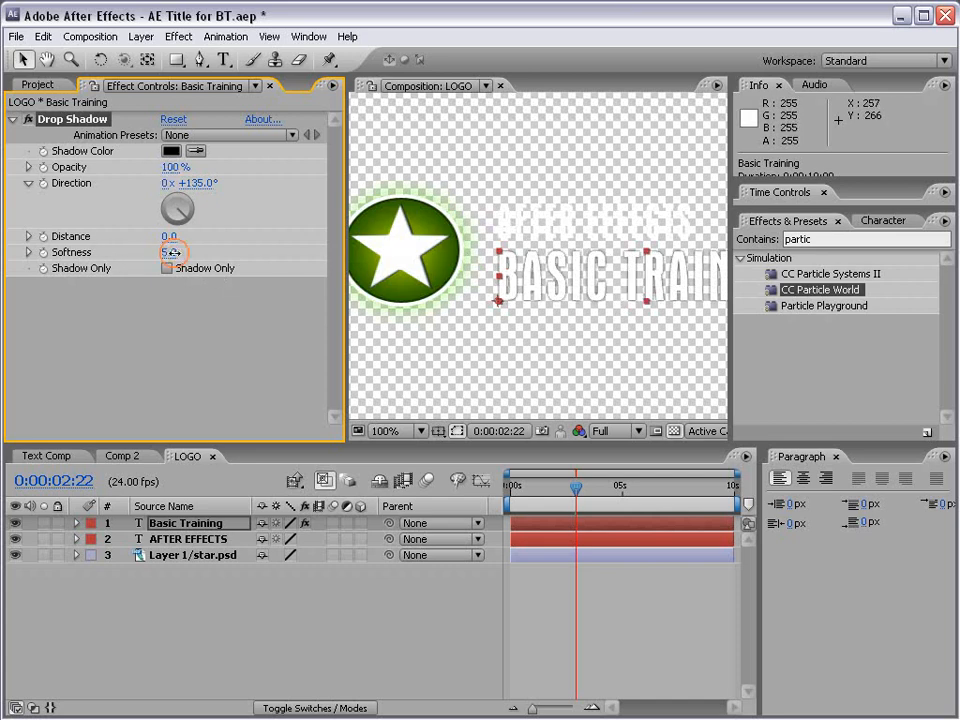
drag(170, 252, 178, 252)
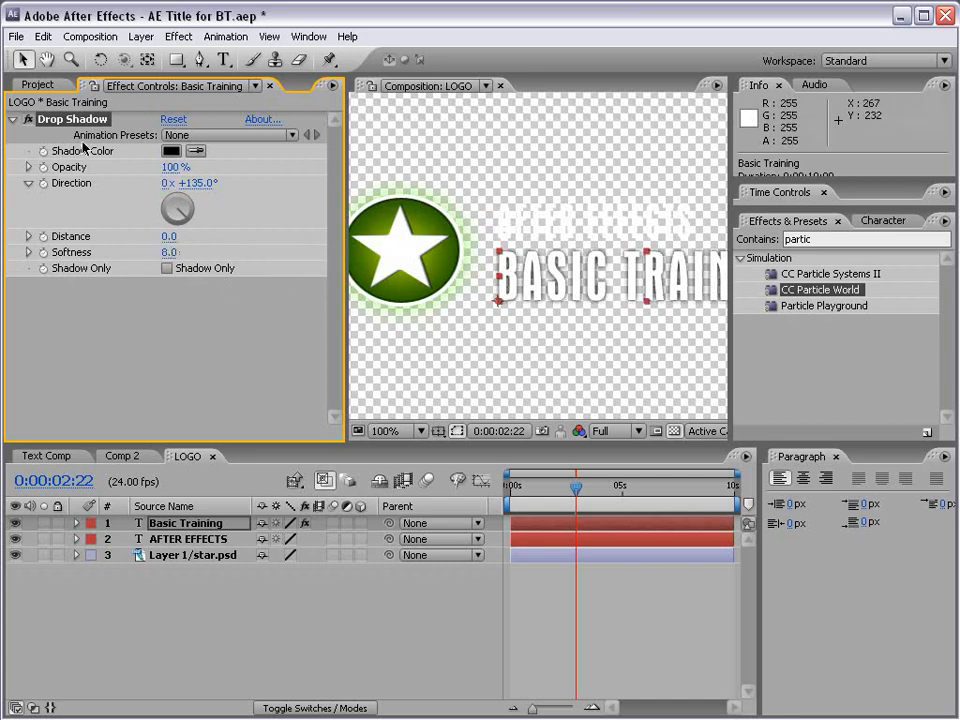
- Duplicate the drop shadow with softness 18 and collapse both effects
click(43, 37)
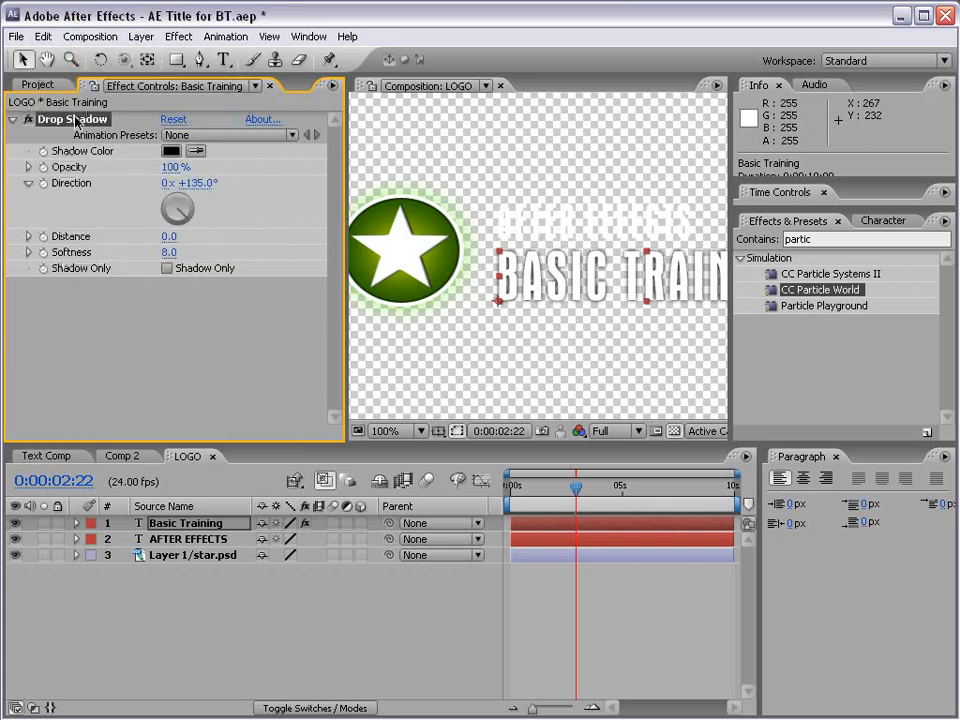
click(43, 37)
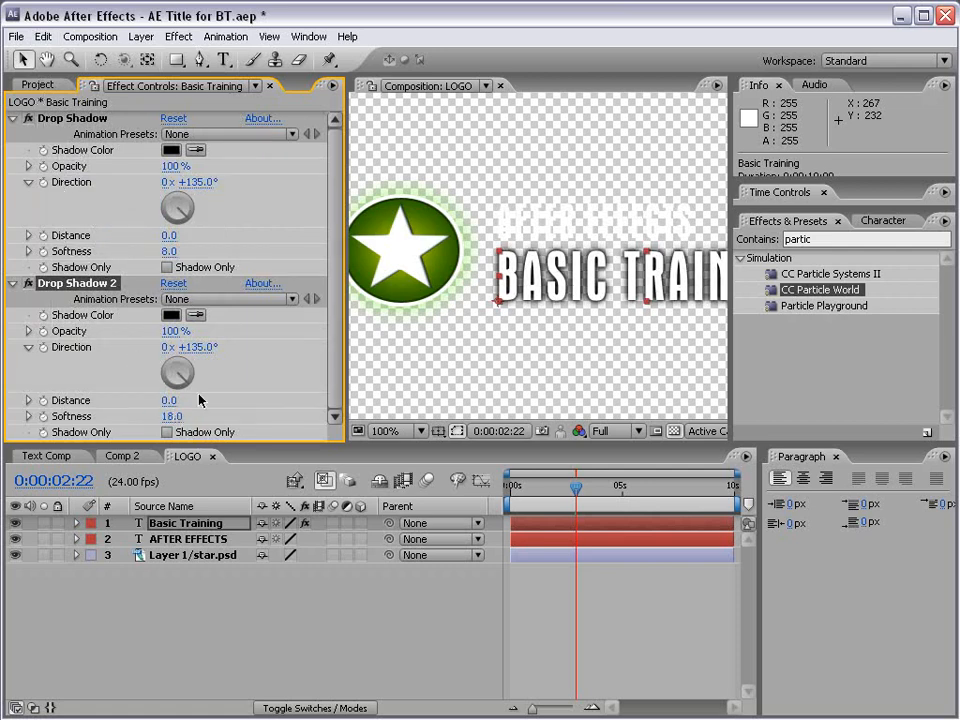
click(11, 118)
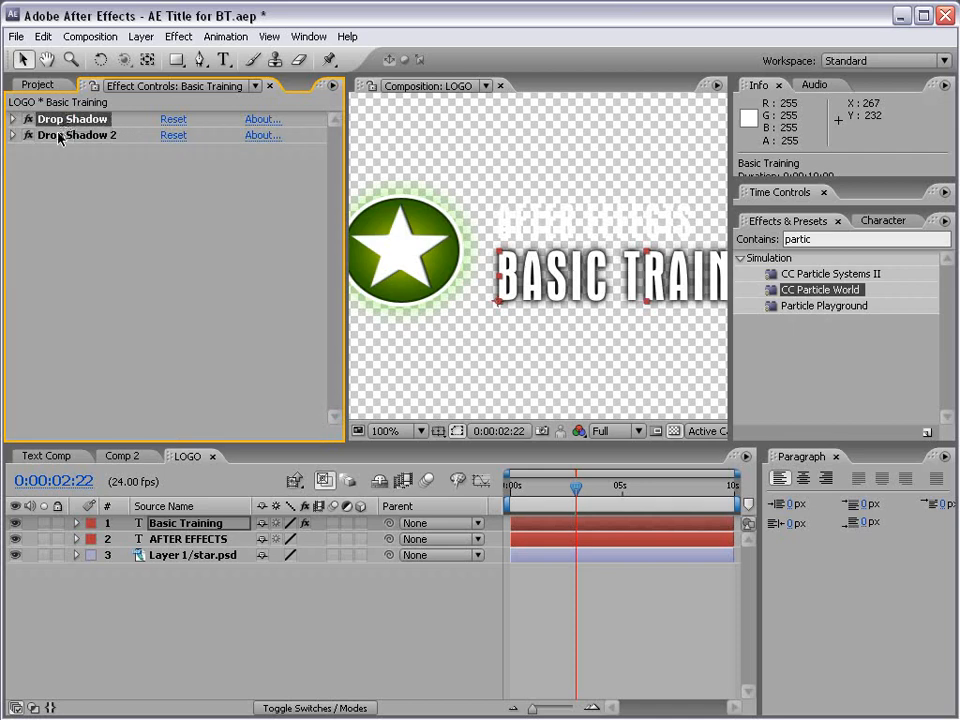
- Copy both drop shadows onto the AFTER EFFECTS text, then return to Comp 2
click(43, 37)
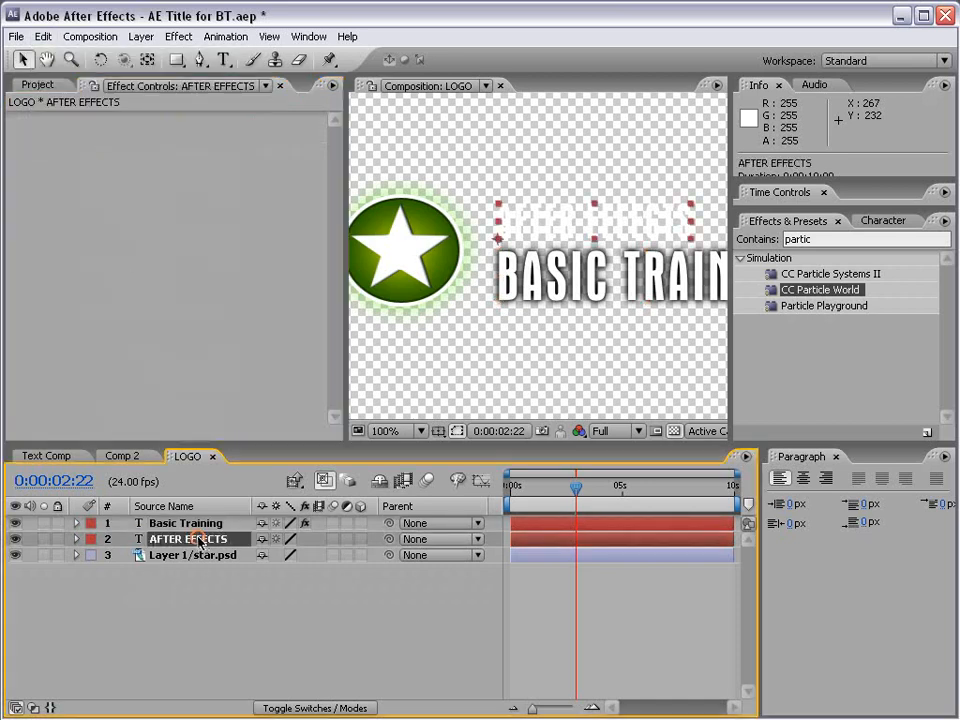
click(43, 37)
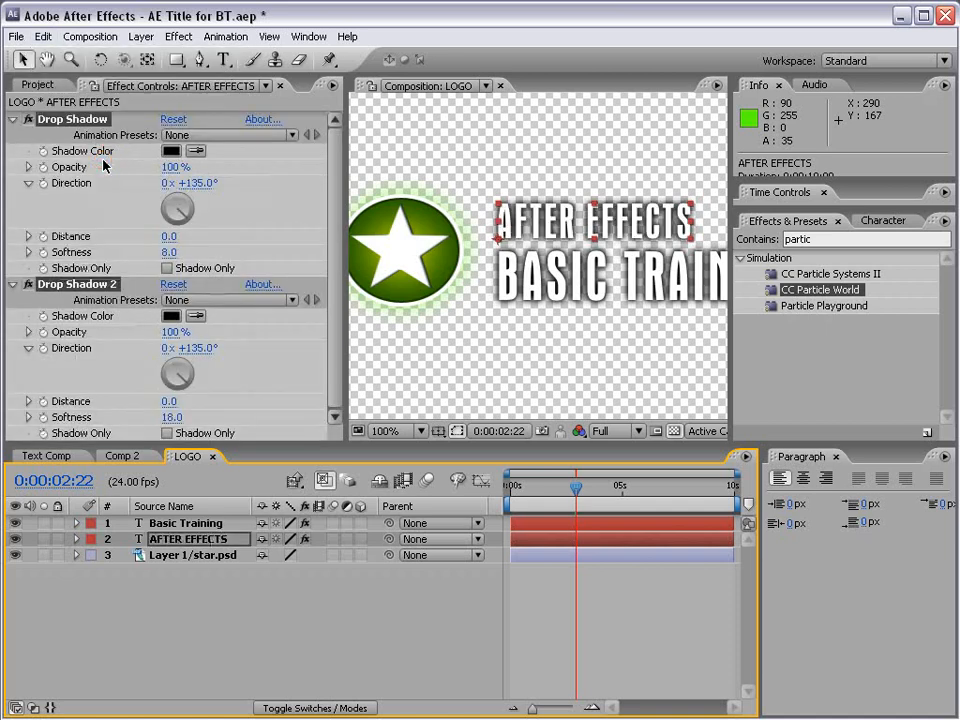
click(385, 430)
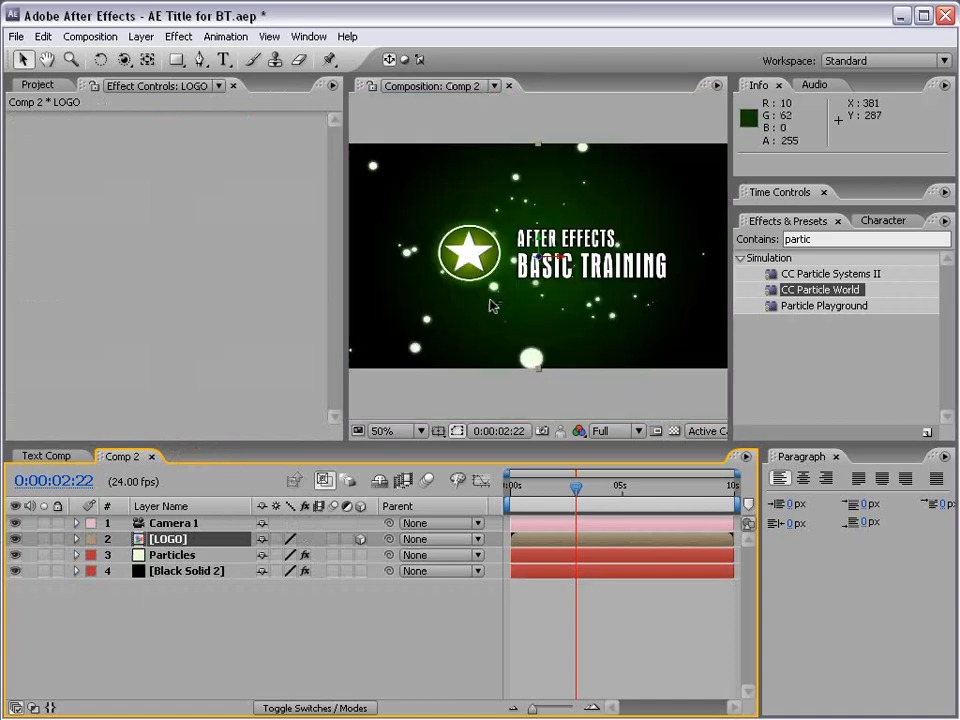
mouse_move(600, 310)
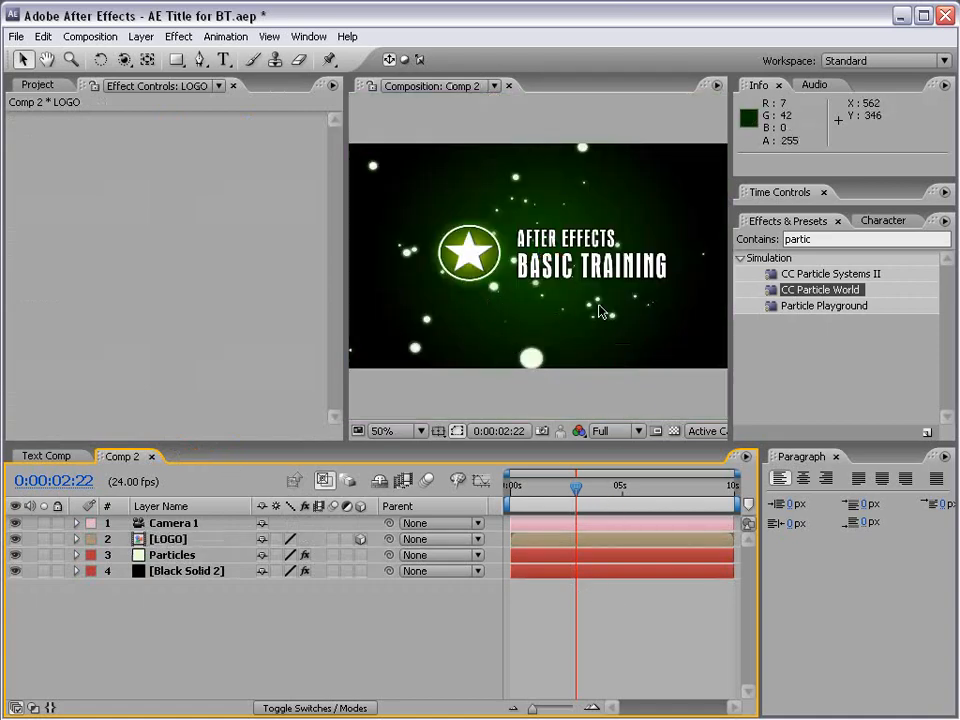